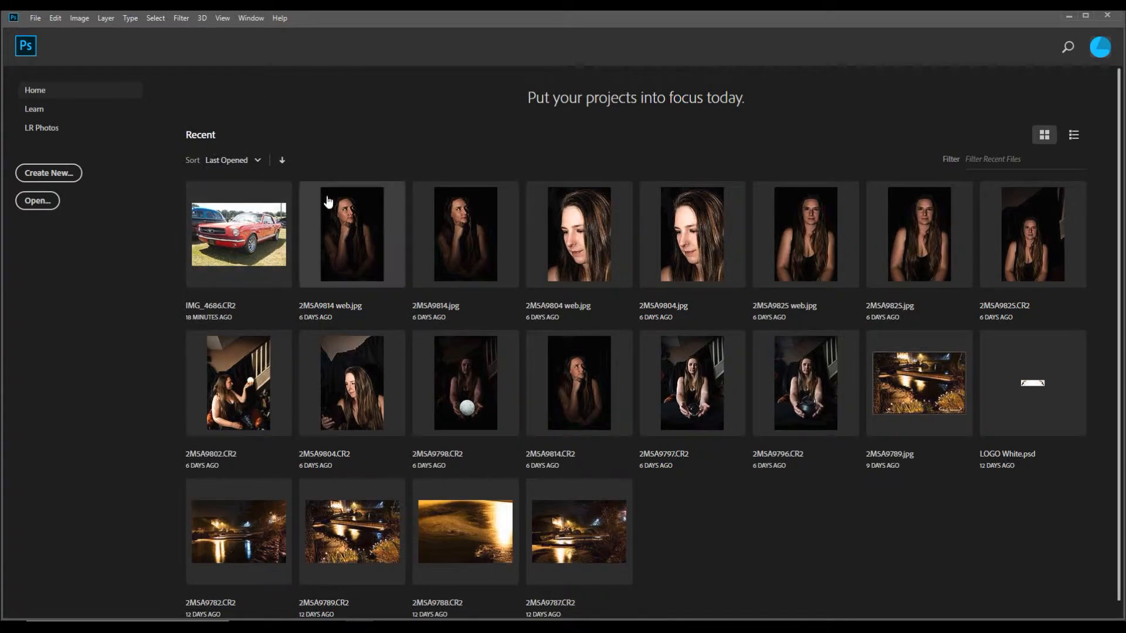
mouse_move(84, 299)
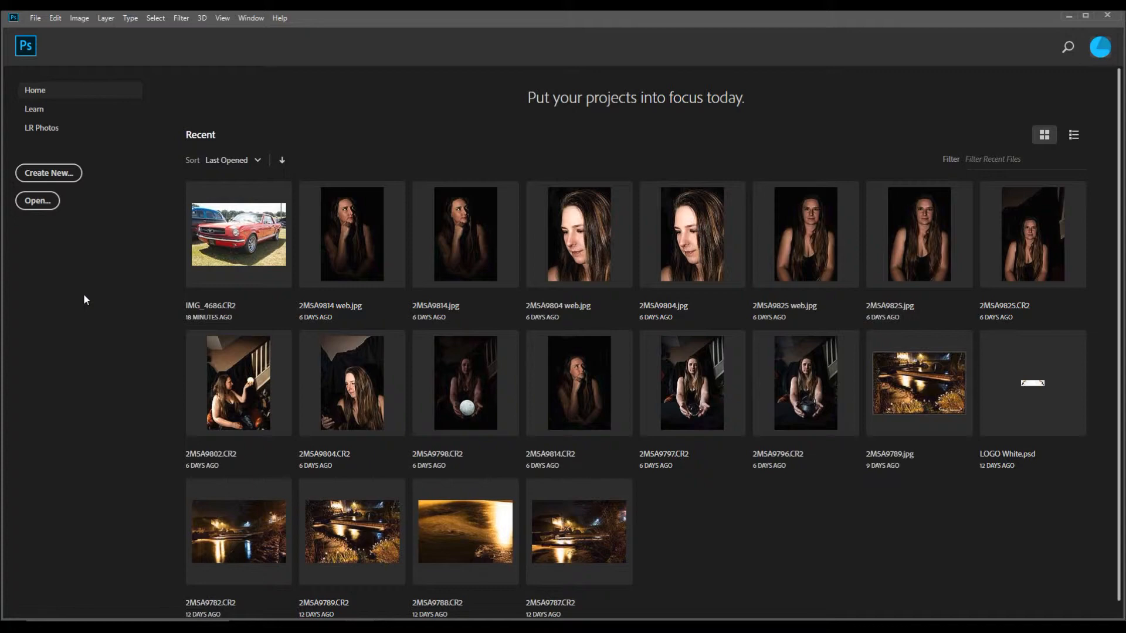
mouse_move(908, 292)
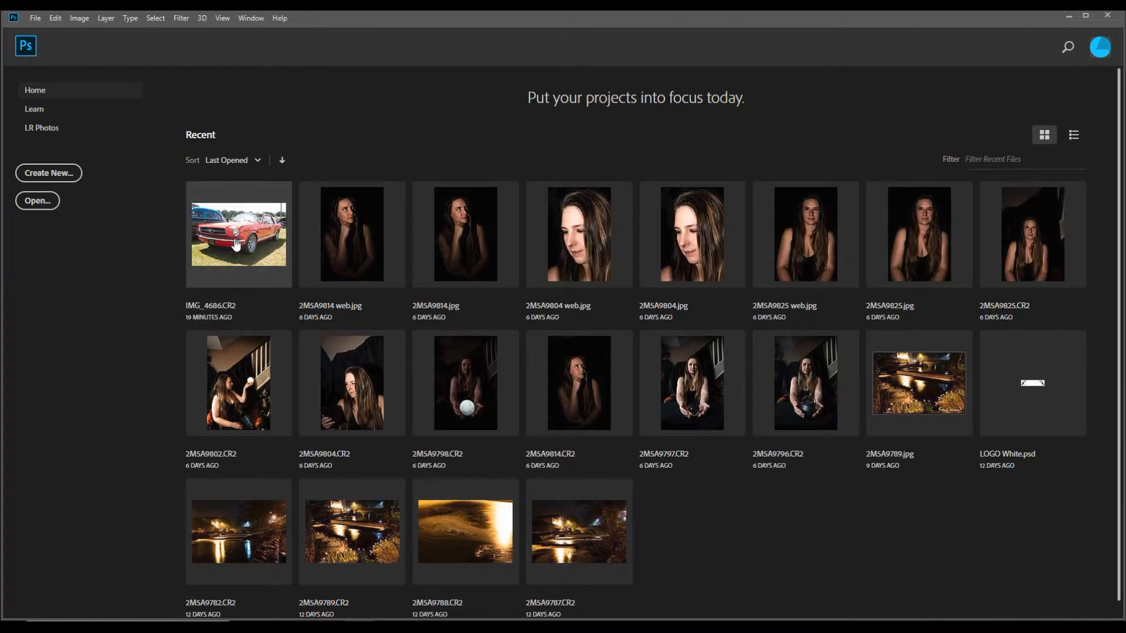
Open the raw photo IMG_4686.CR2 from Recent files in Camera Raw.
double_click(237, 234)
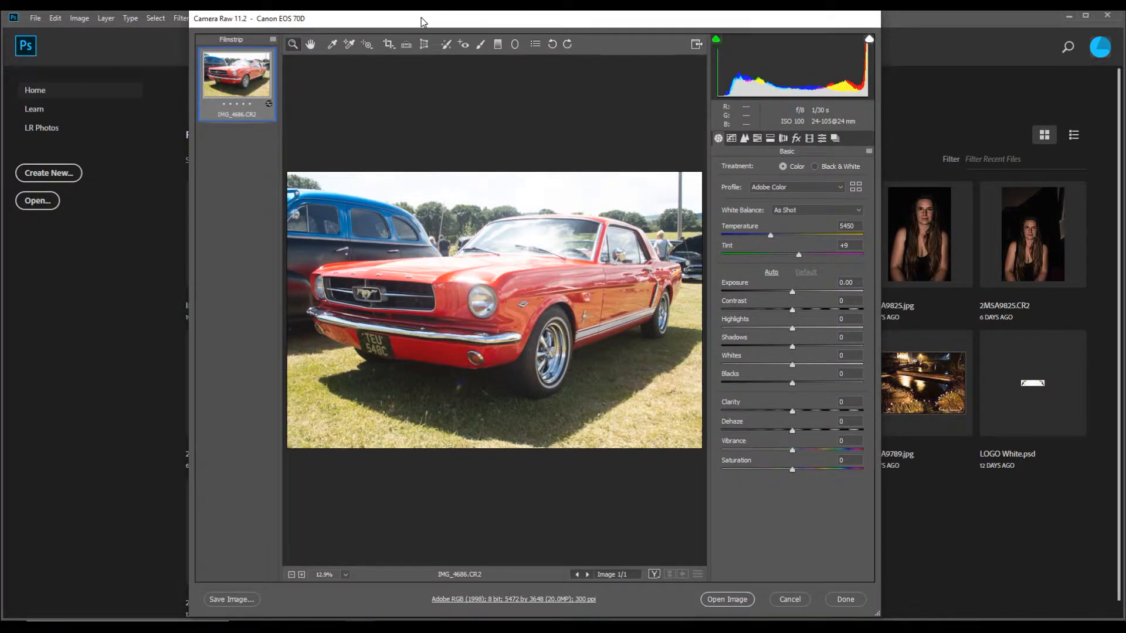
mouse_move(372, 189)
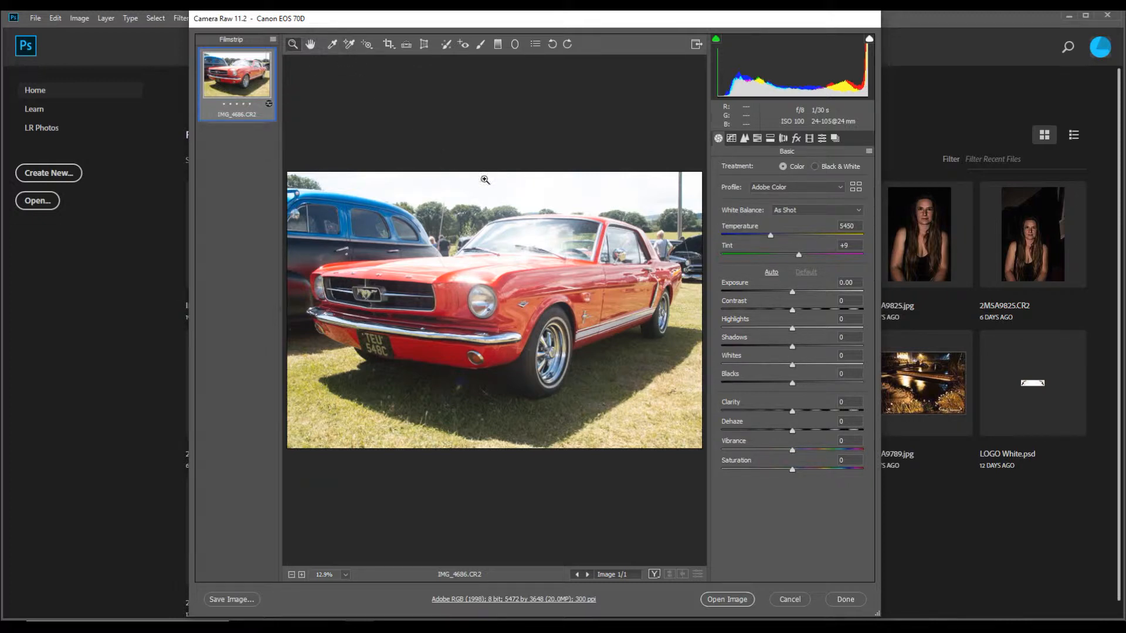
mouse_move(479, 119)
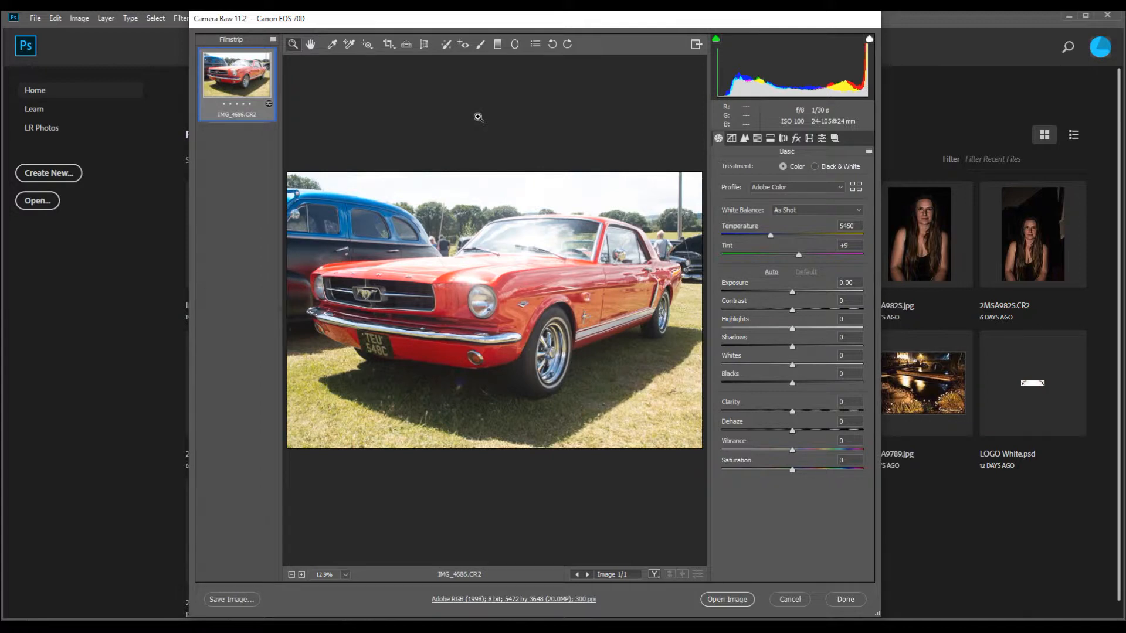
mouse_move(211, 27)
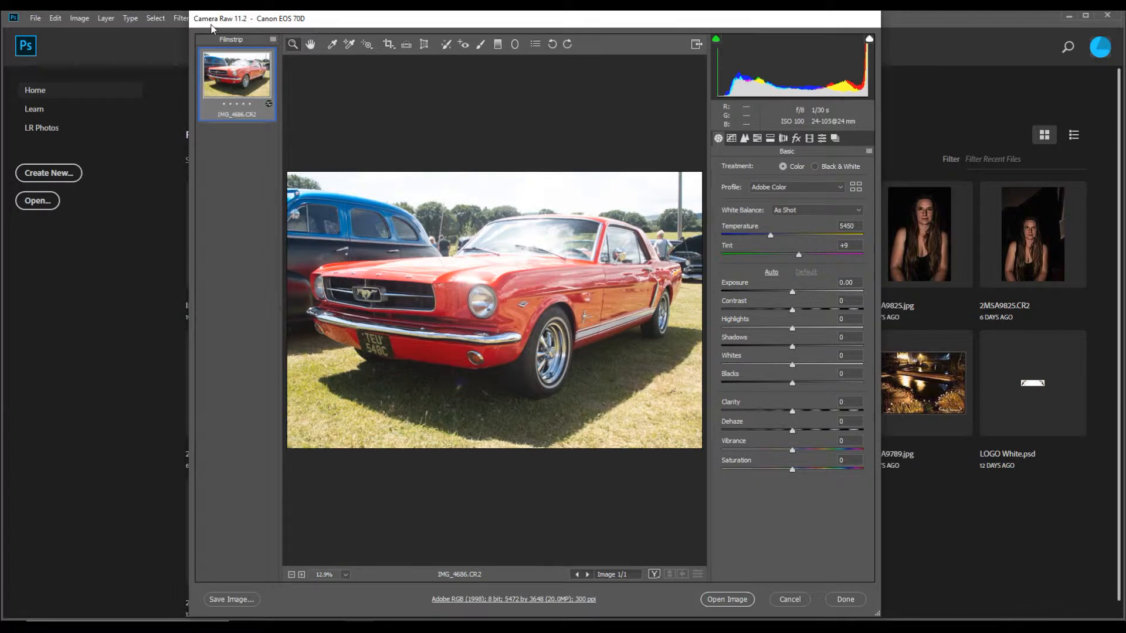
mouse_move(279, 32)
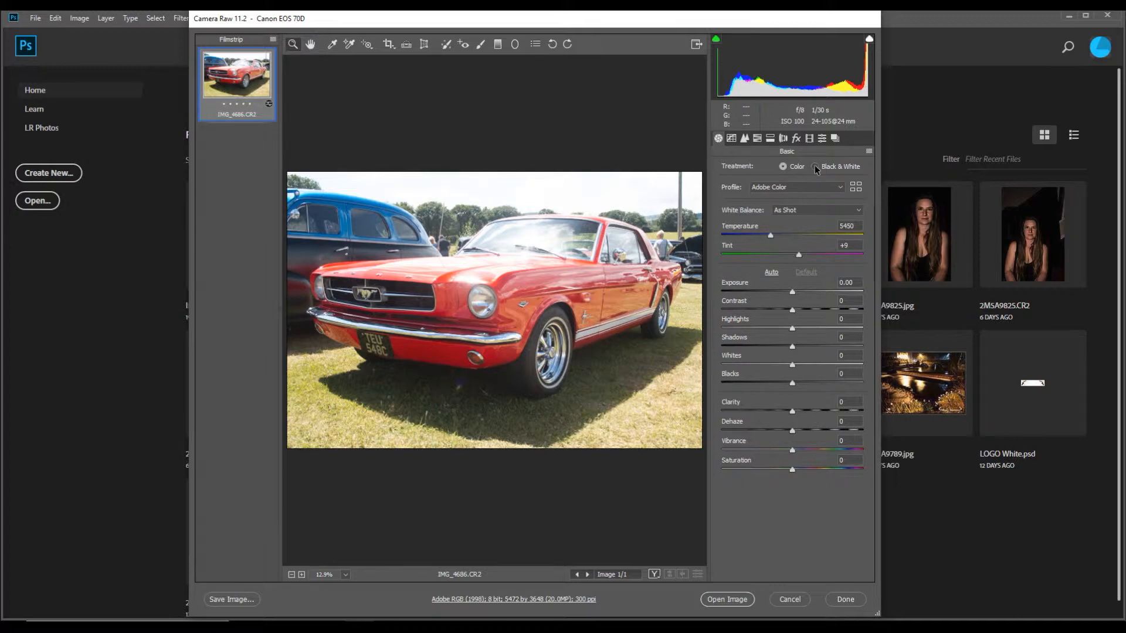
left_click(816, 166)
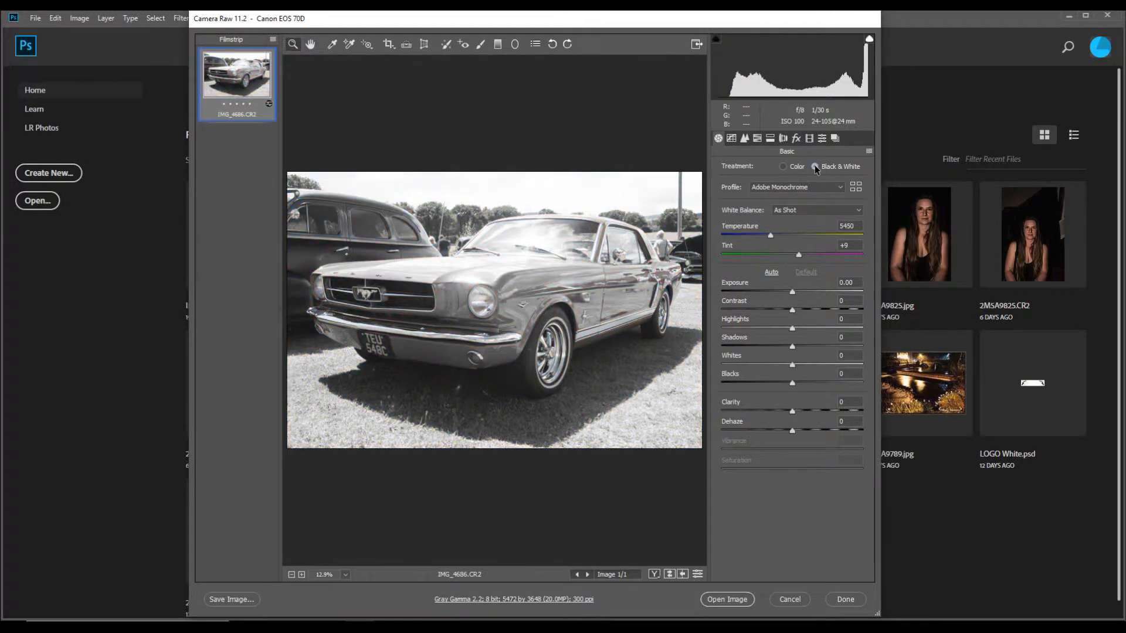
left_click(782, 166)
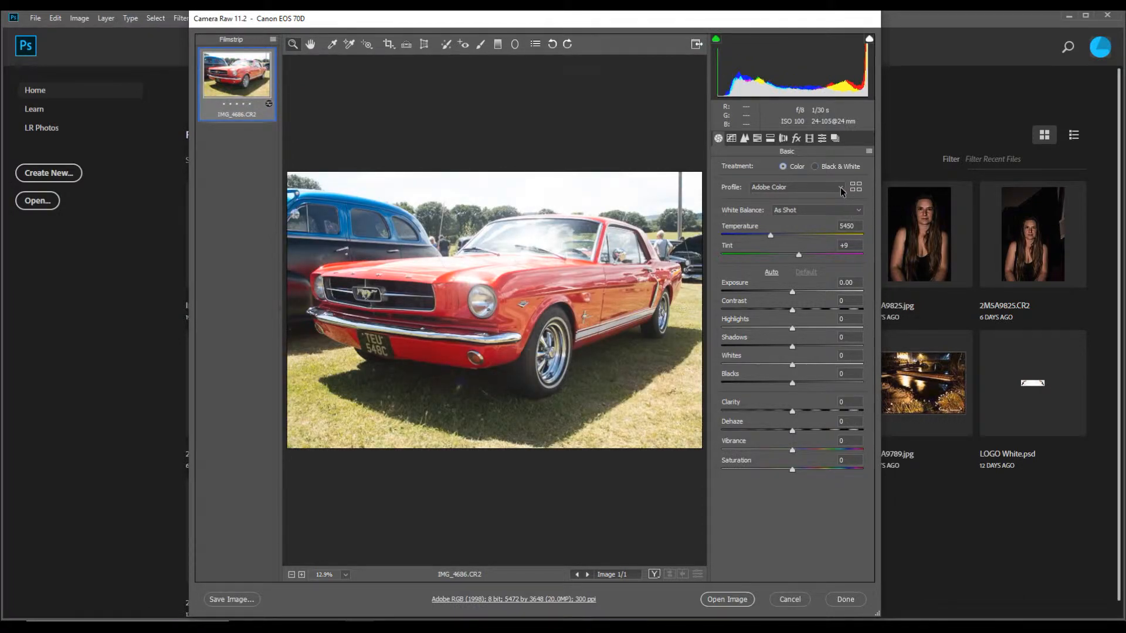
left_click(796, 188)
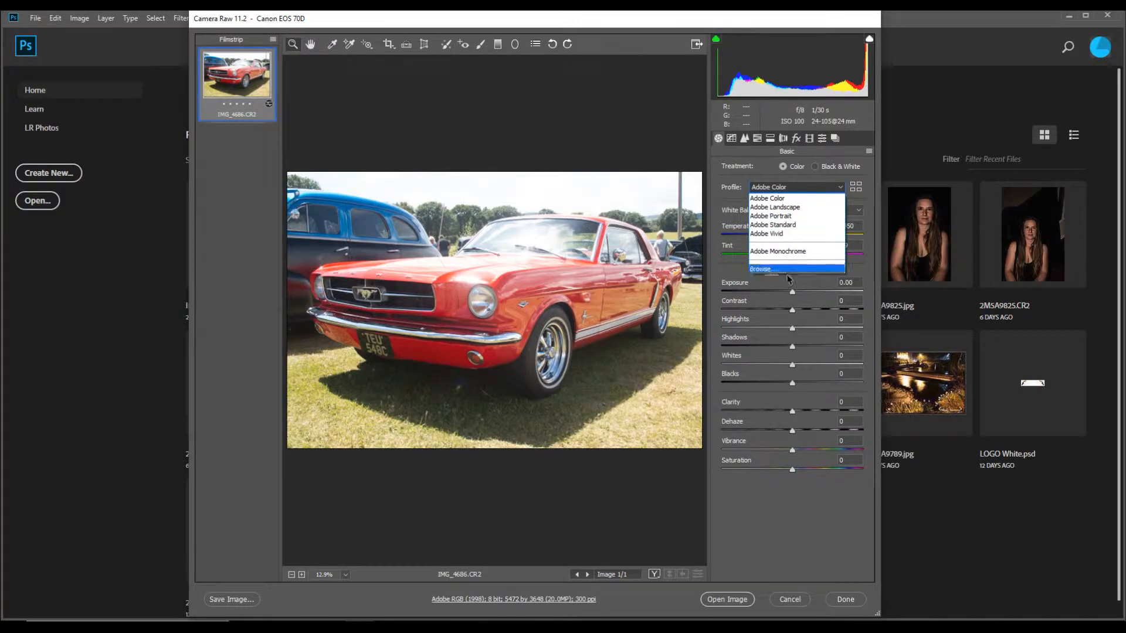
mouse_move(808, 189)
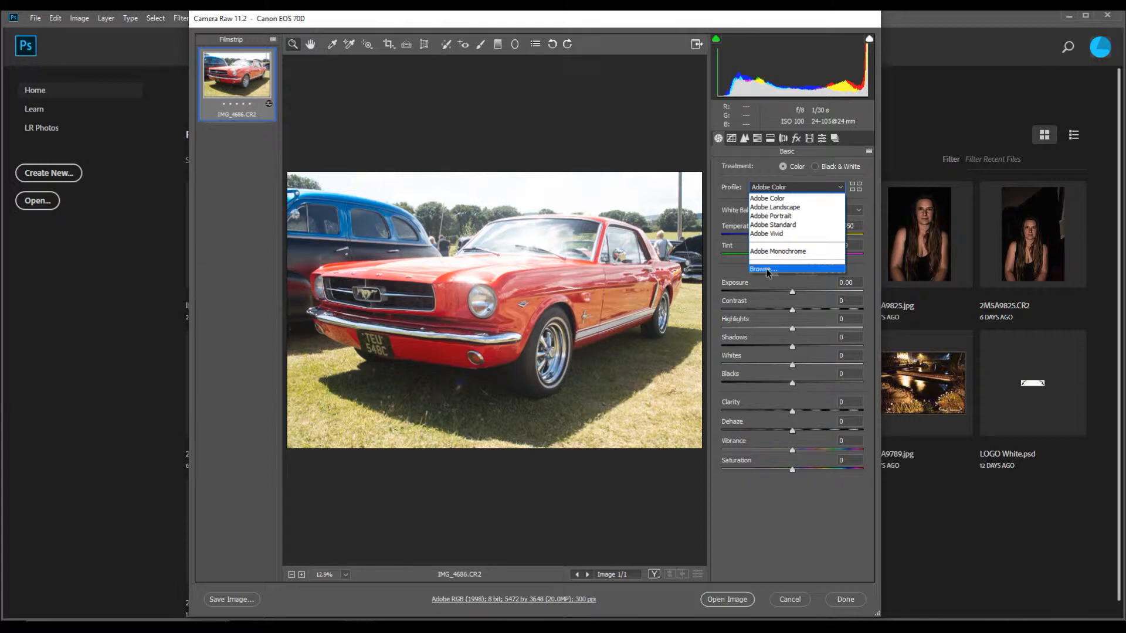
mouse_move(768, 198)
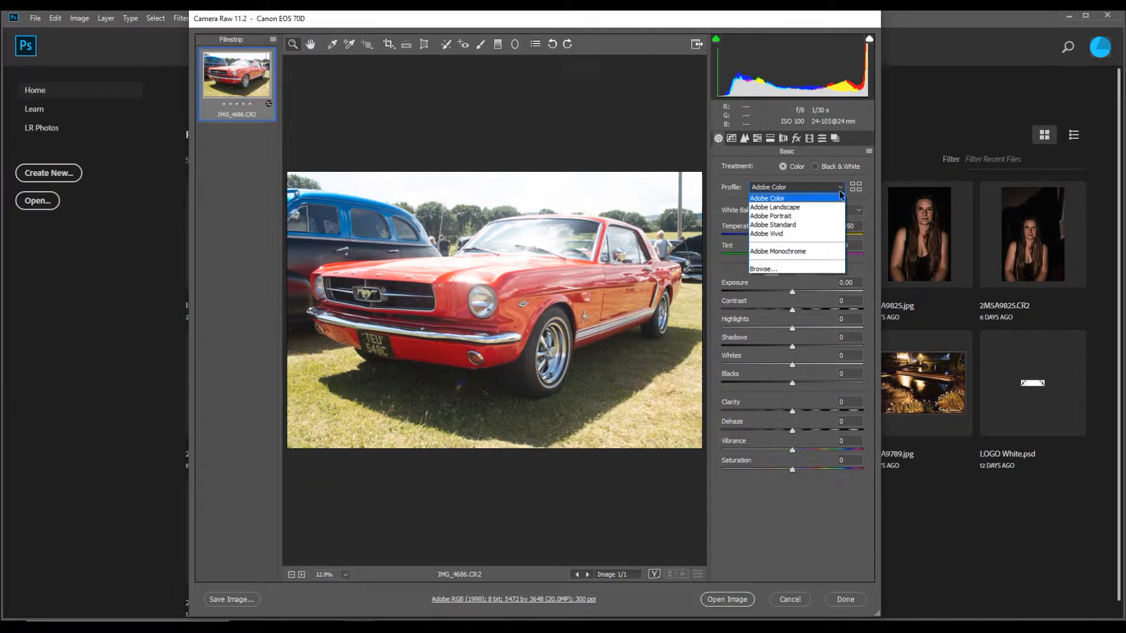
left_click(767, 198)
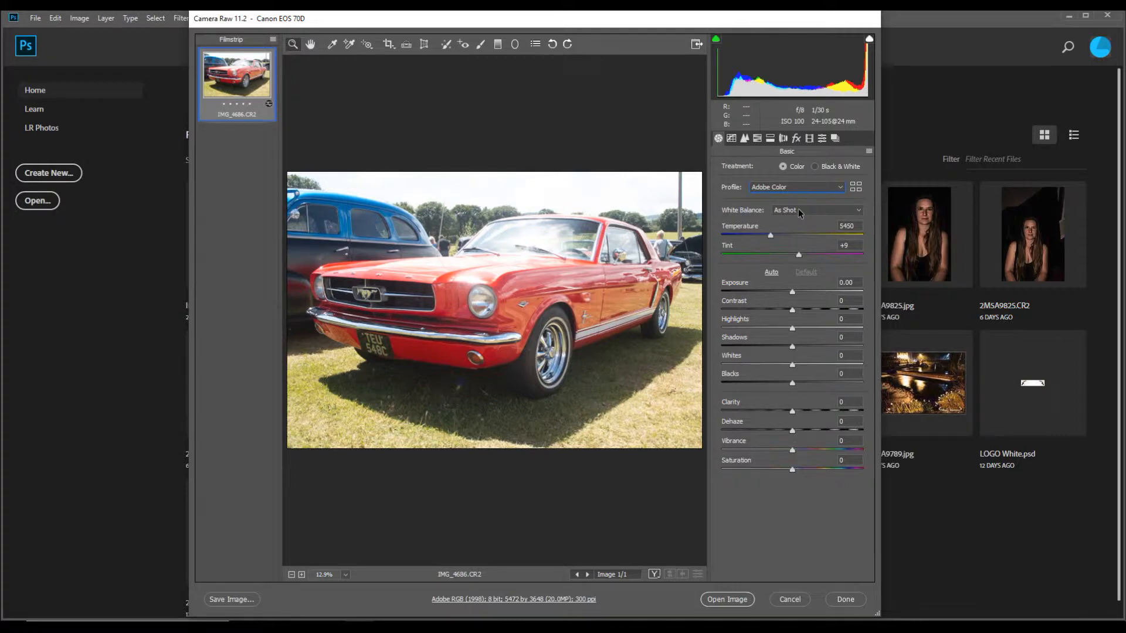
left_click(817, 211)
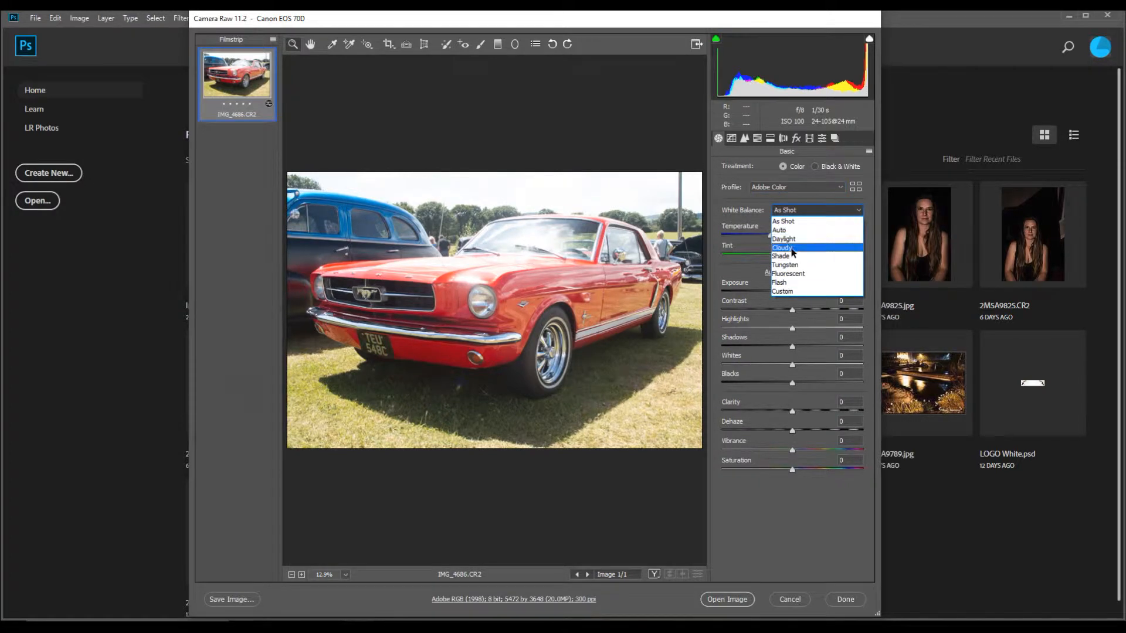
mouse_move(787, 274)
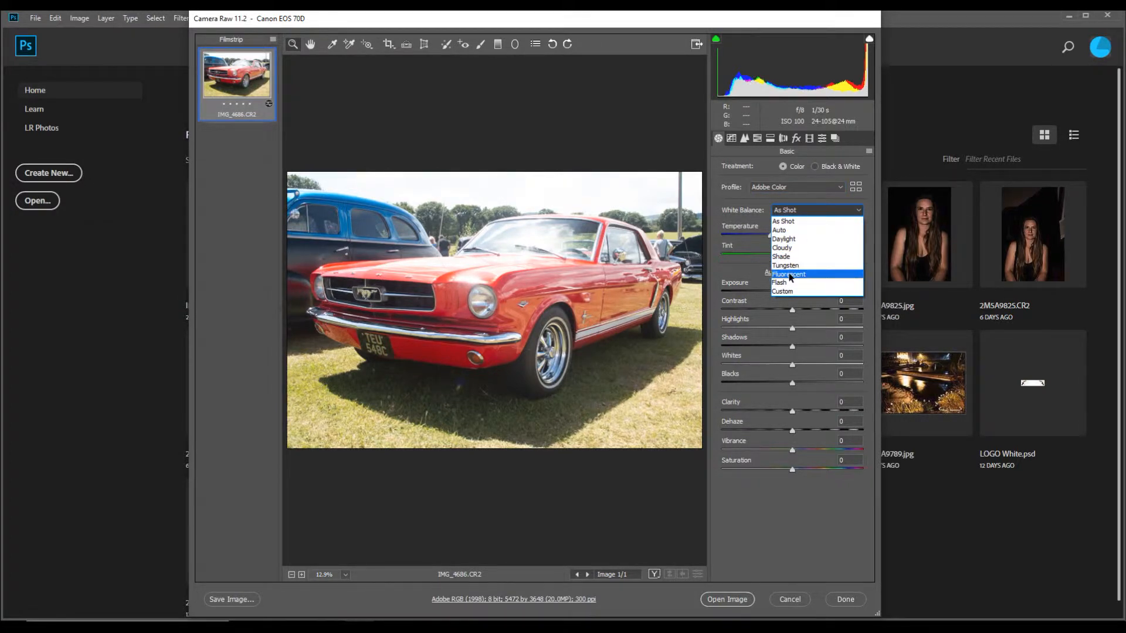
left_click(788, 275)
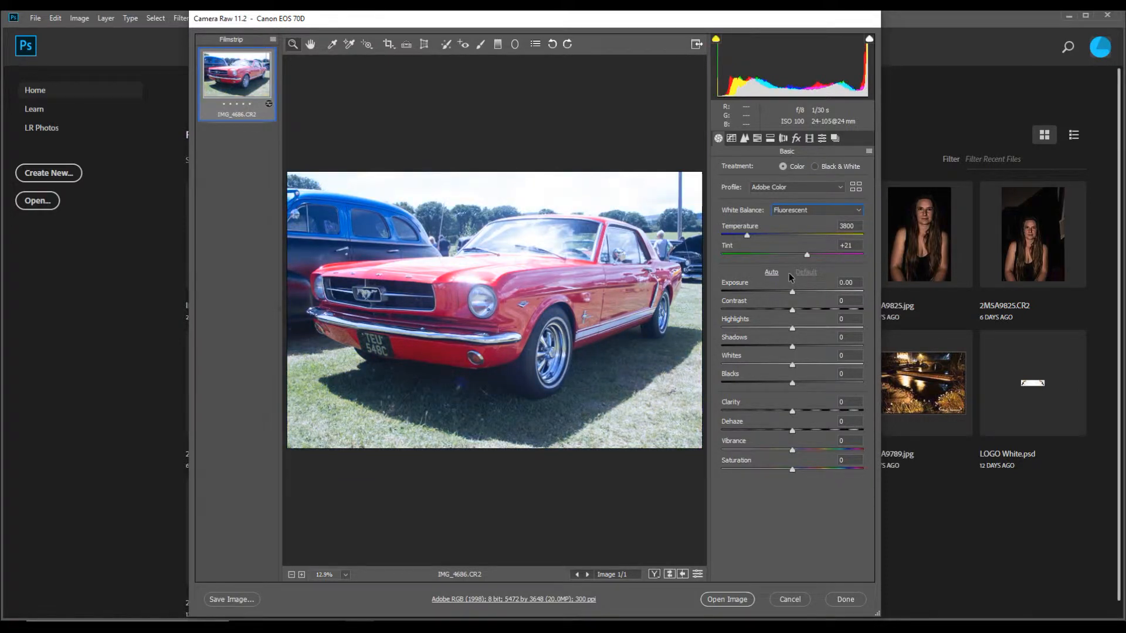
left_click(816, 209)
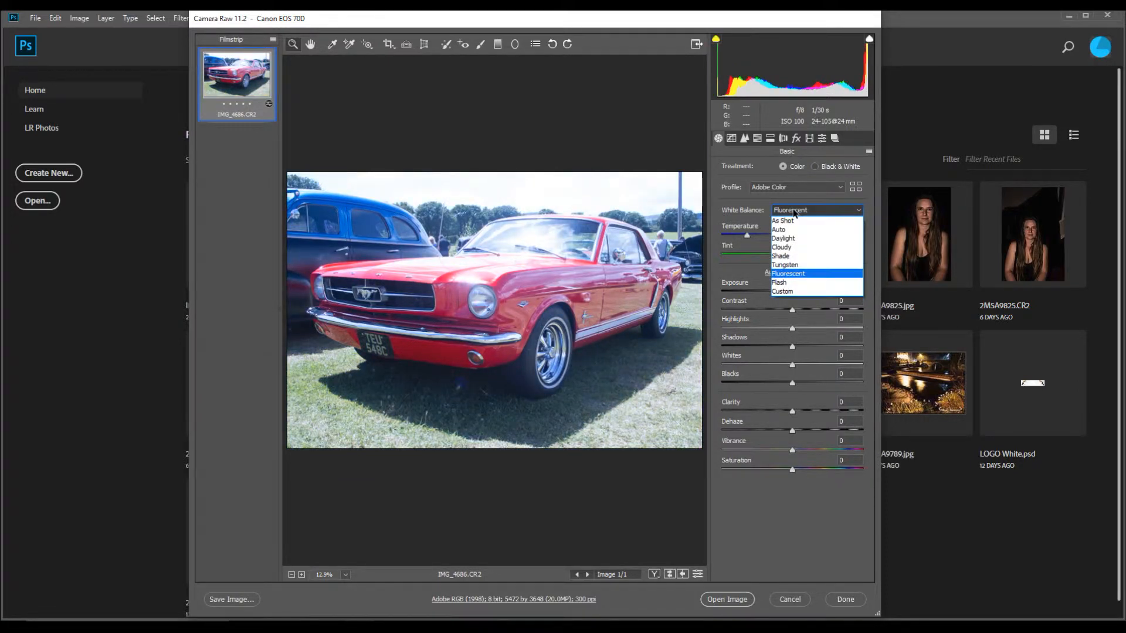
left_click(784, 239)
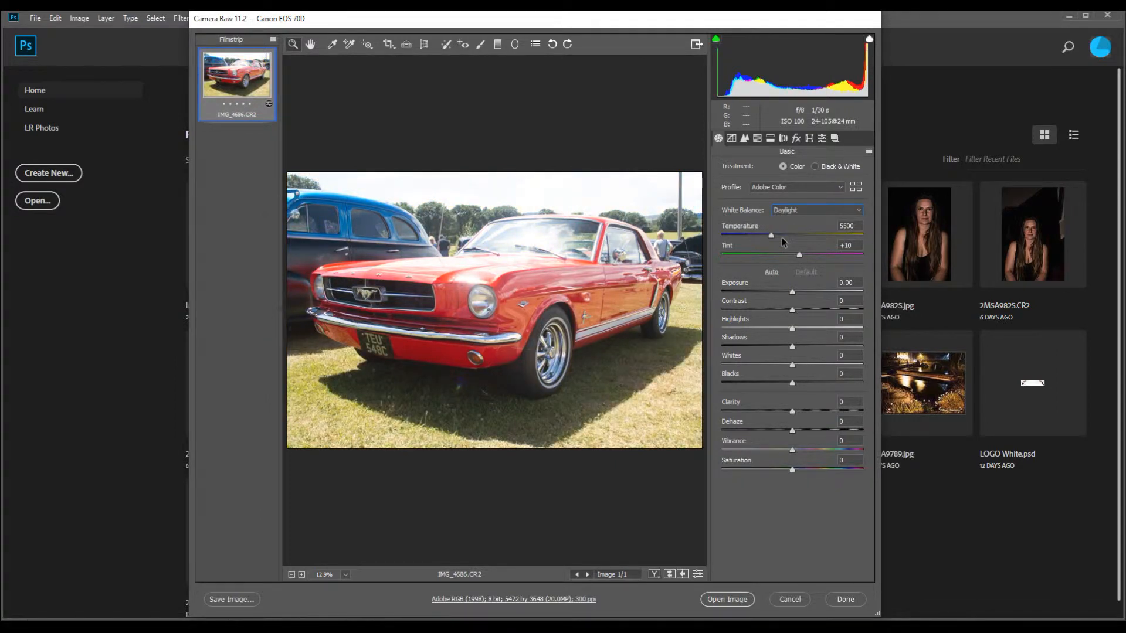
left_click(816, 210)
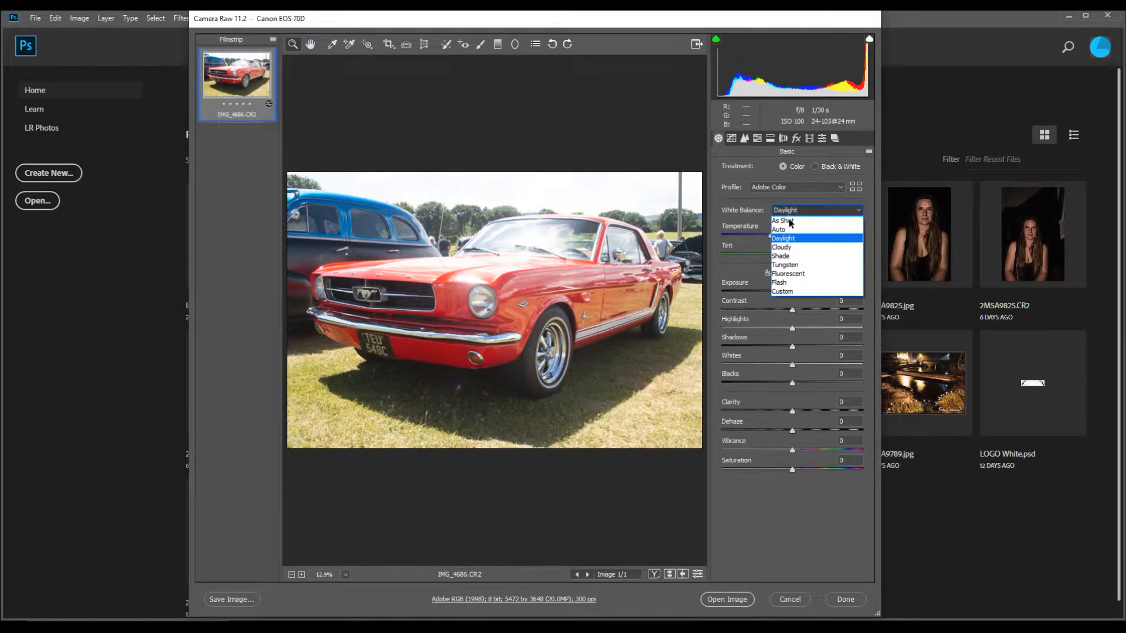
left_click(780, 221)
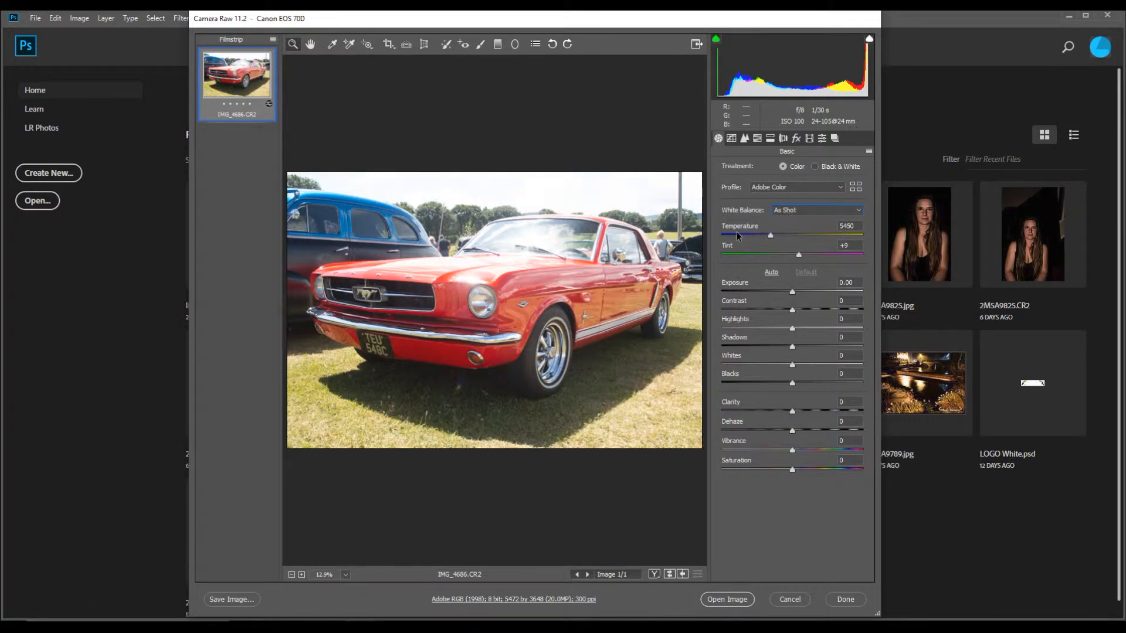
mouse_move(769, 238)
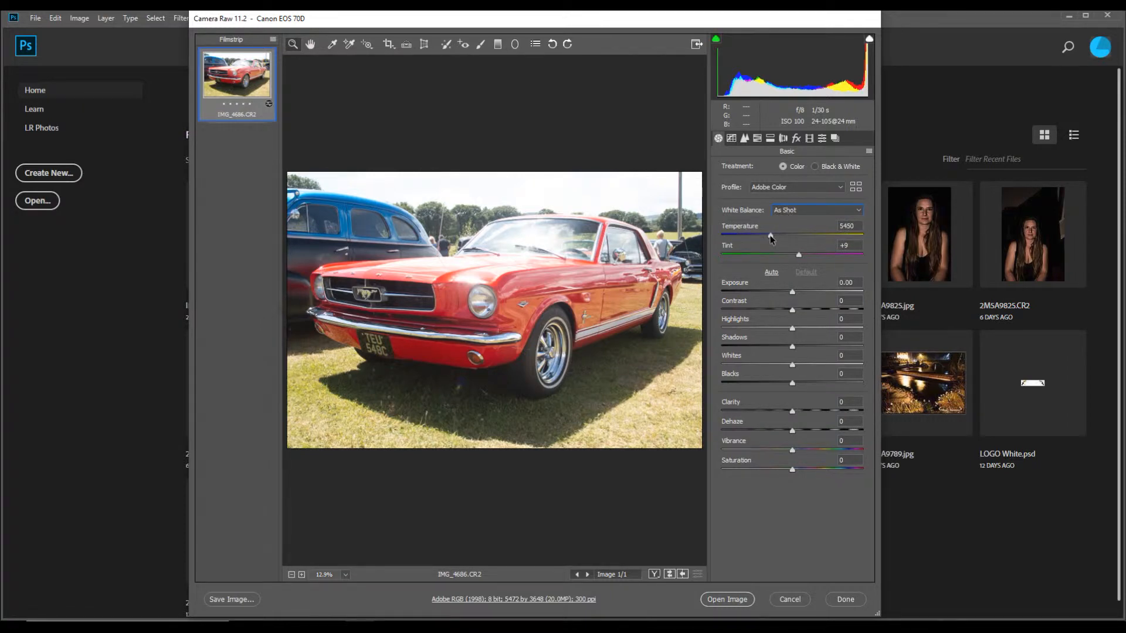
Sweep Temperature between 3450 and 29000, then settle it at 5450.
left_click_drag(769, 235, 755, 234)
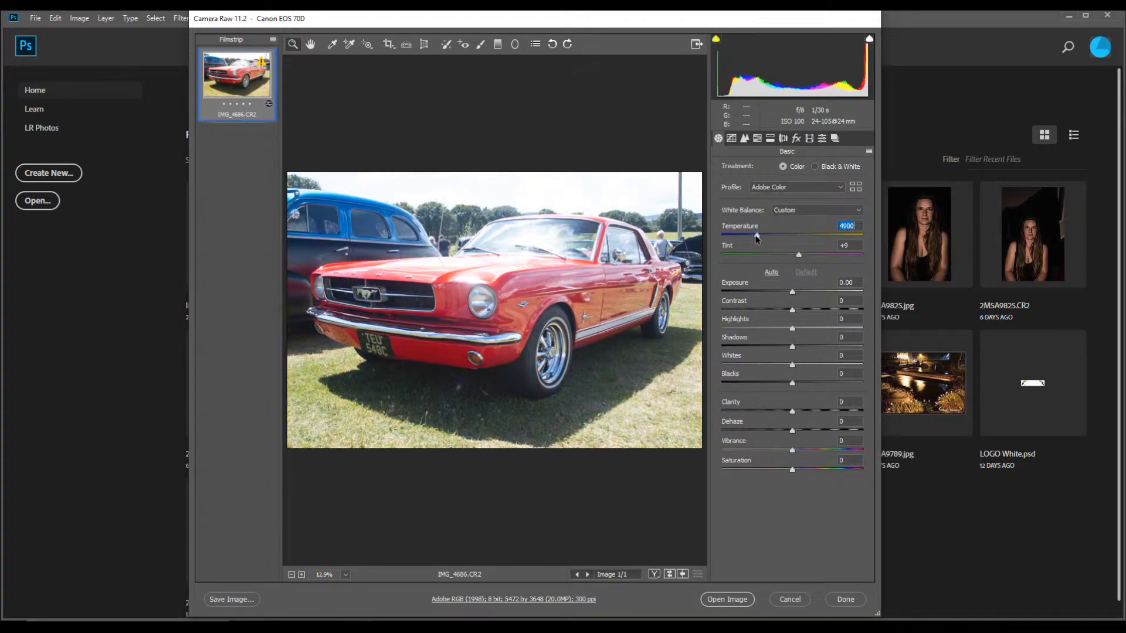
left_click_drag(756, 235, 742, 236)
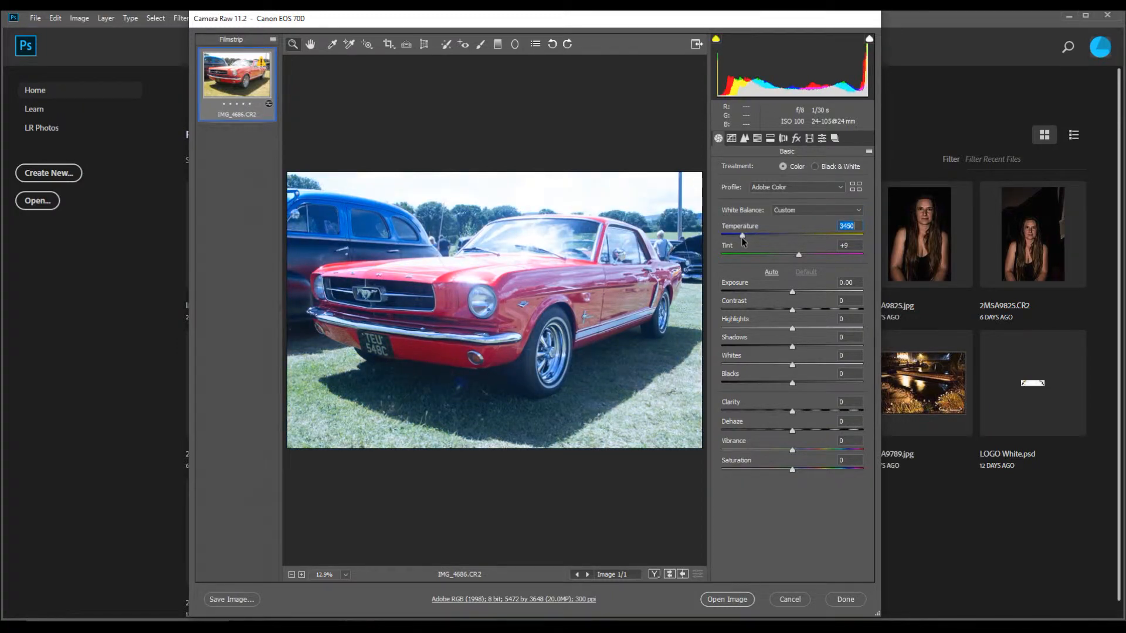
left_click_drag(742, 235, 848, 234)
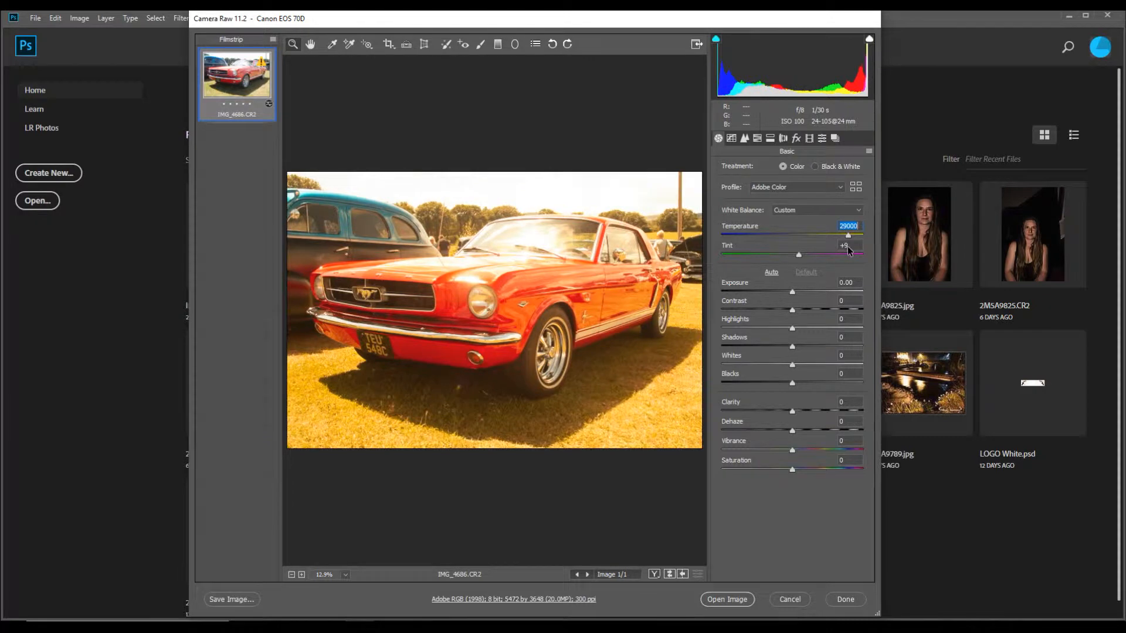
left_click_drag(847, 236, 779, 236)
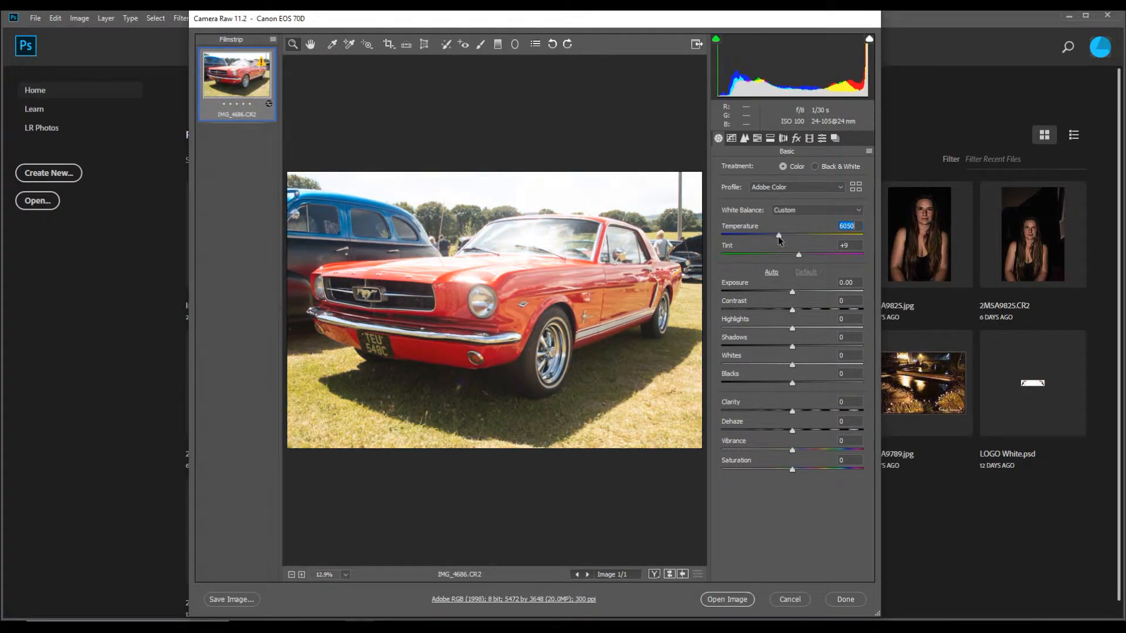
left_click_drag(779, 236, 777, 235)
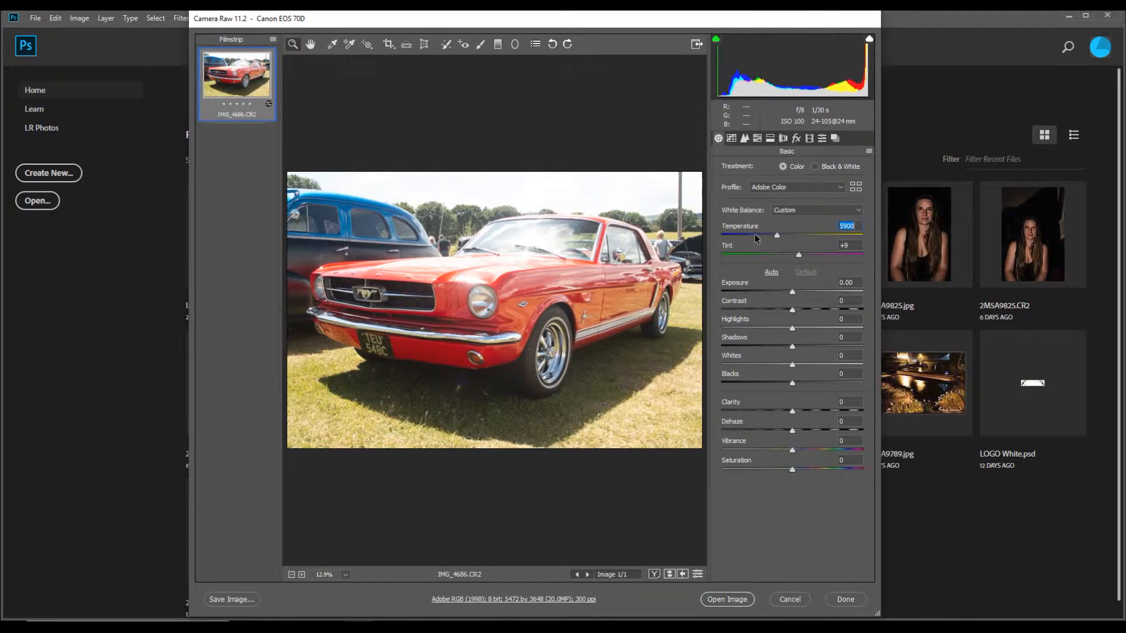
mouse_move(777, 237)
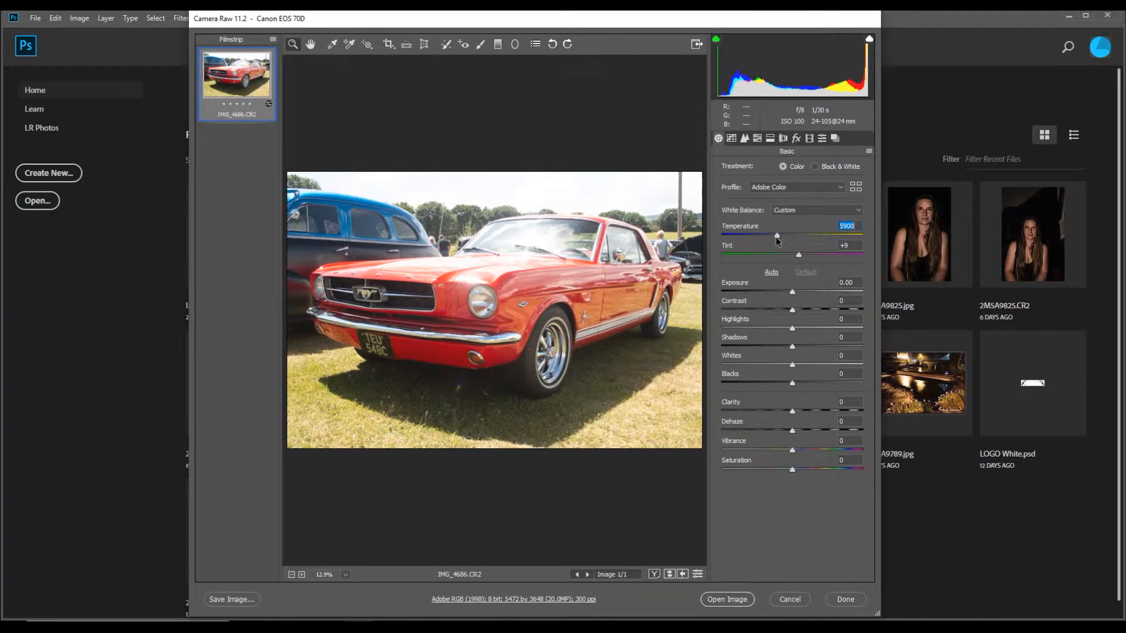
left_click_drag(775, 235, 769, 235)
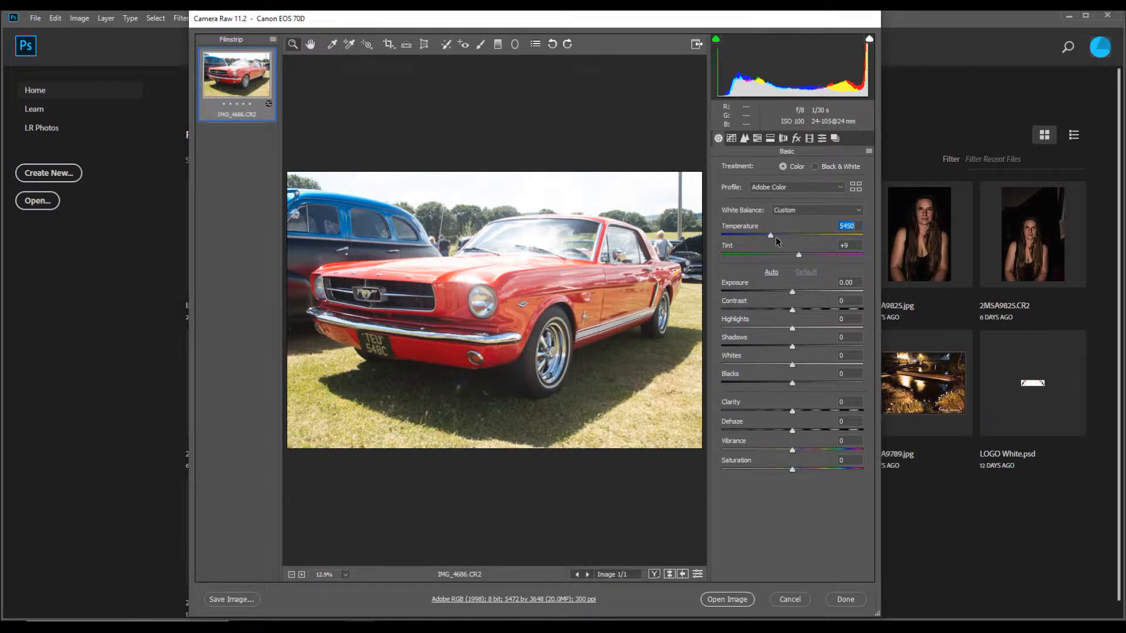
mouse_move(797, 257)
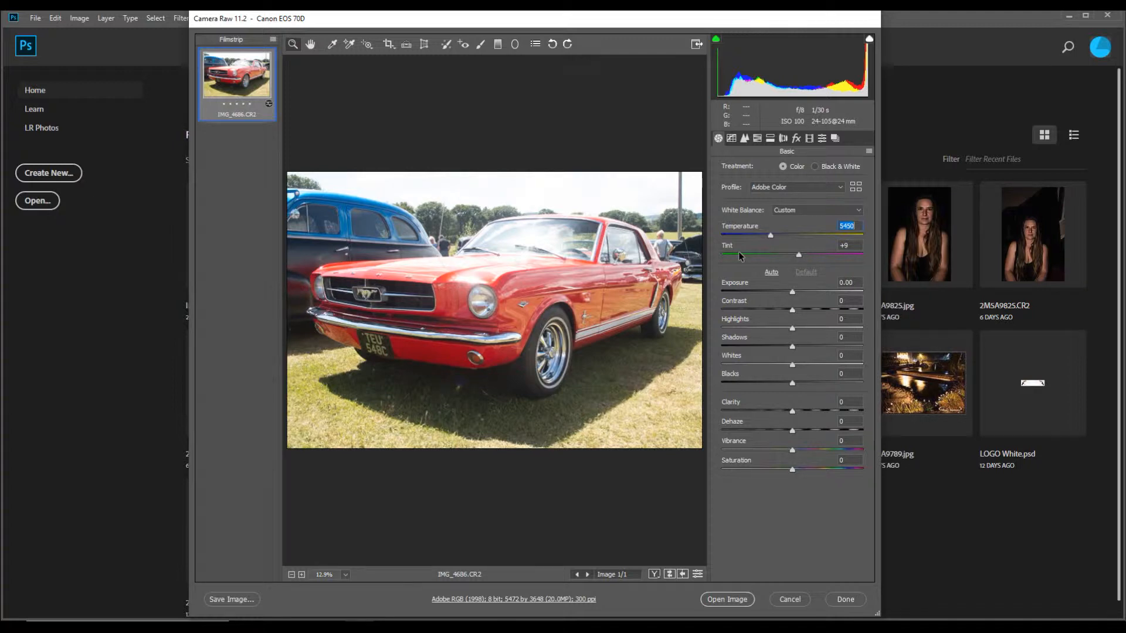
mouse_move(742, 258)
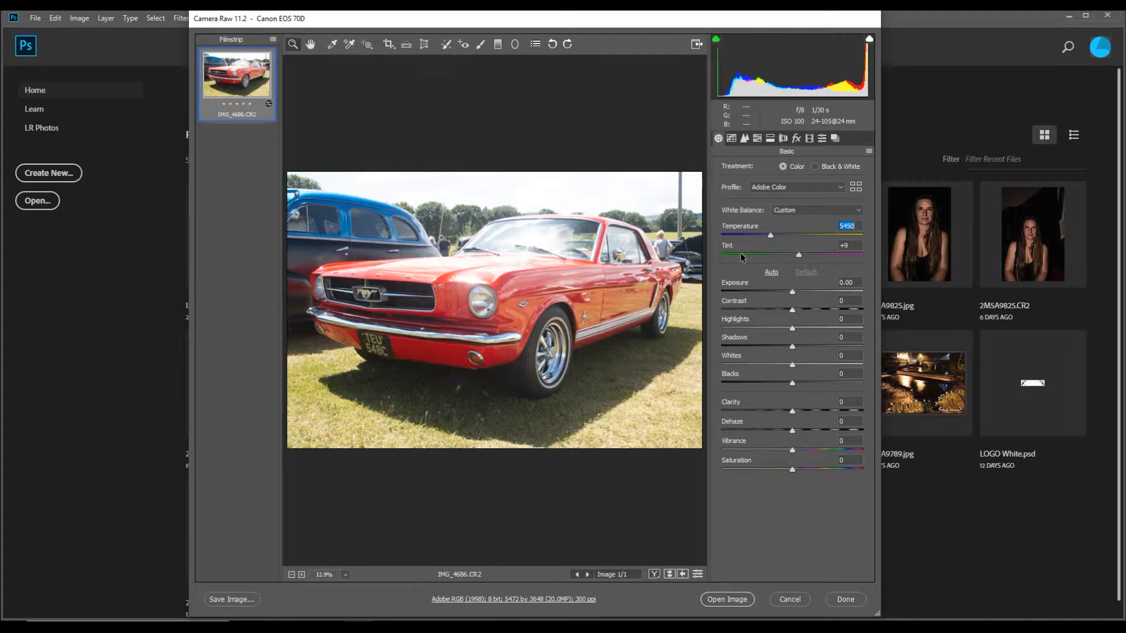
mouse_move(771, 301)
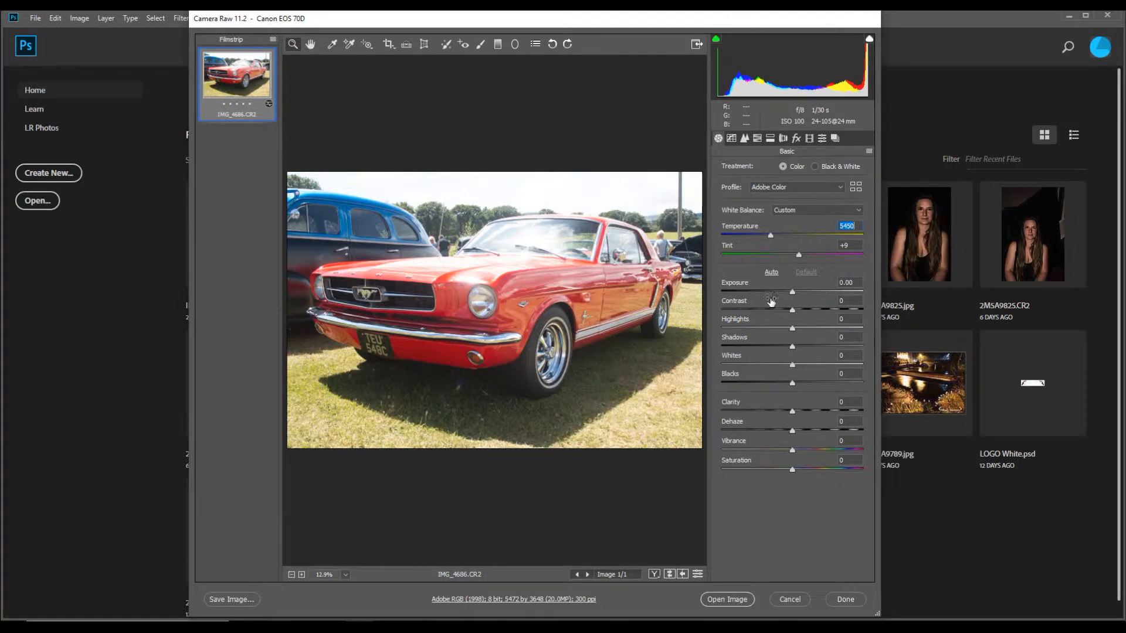
mouse_move(761, 322)
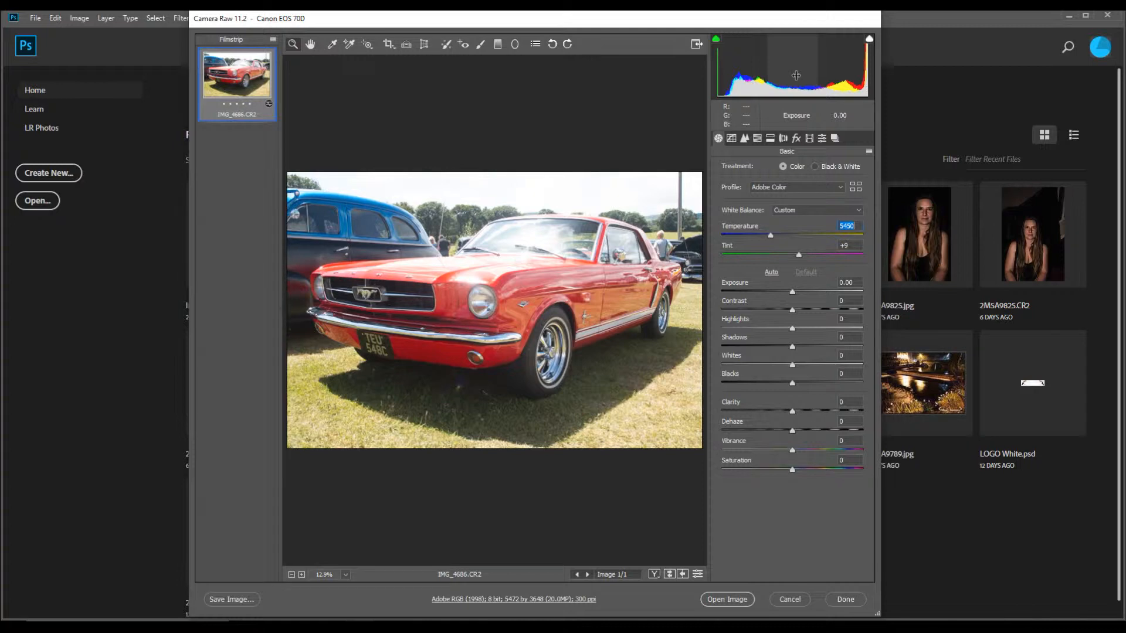
mouse_move(787, 69)
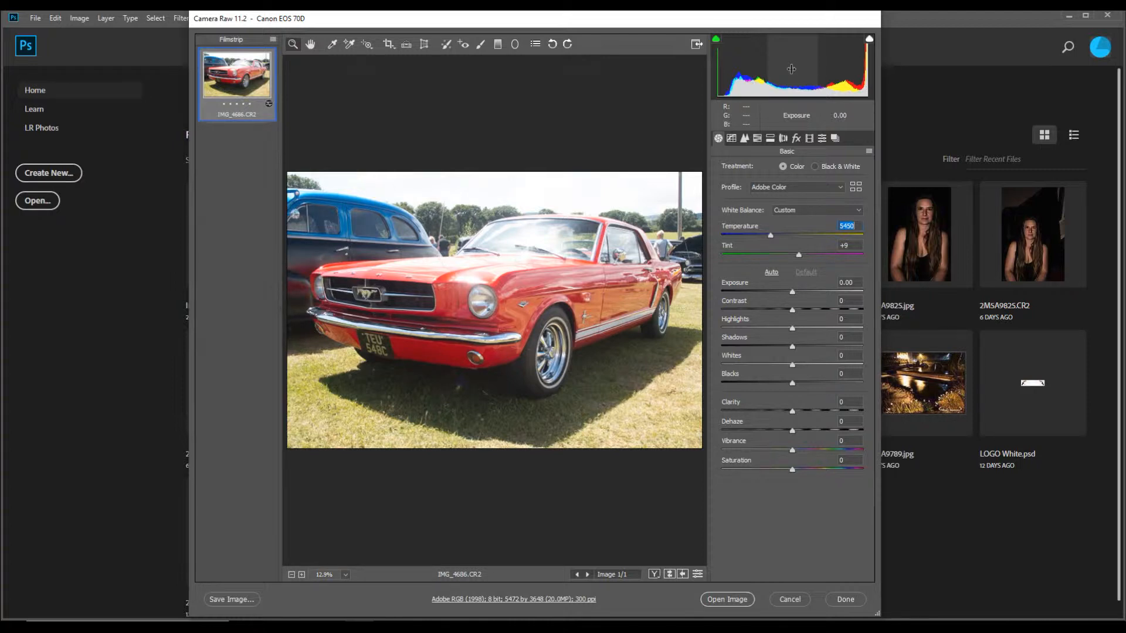
mouse_move(790, 69)
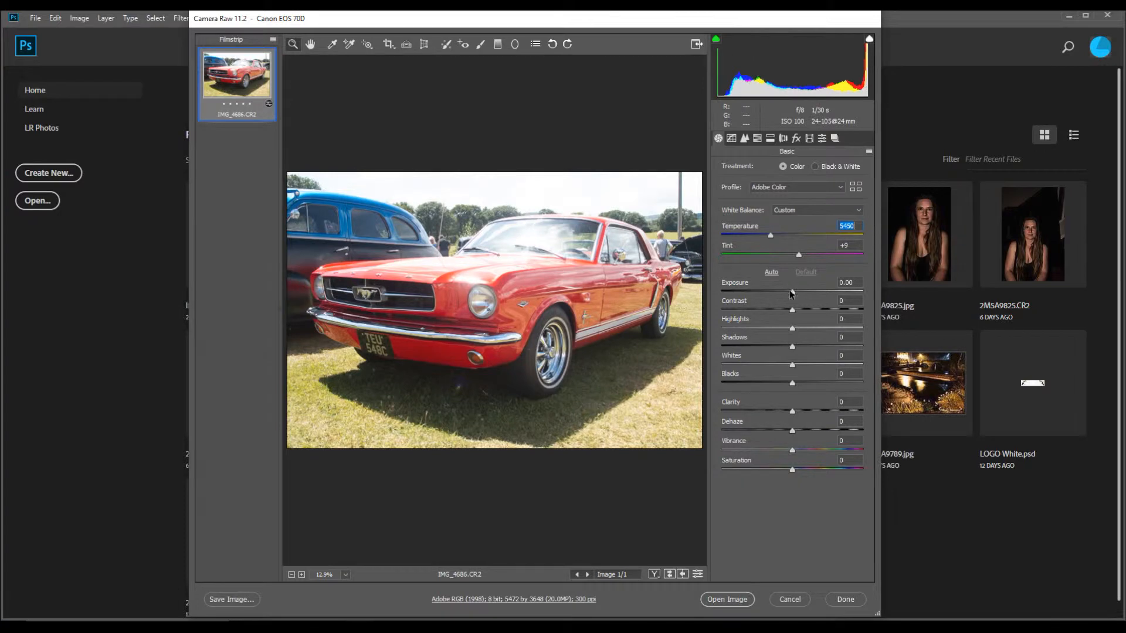
Set Exposure to -0.55 and Contrast to +10.
left_click(846, 282)
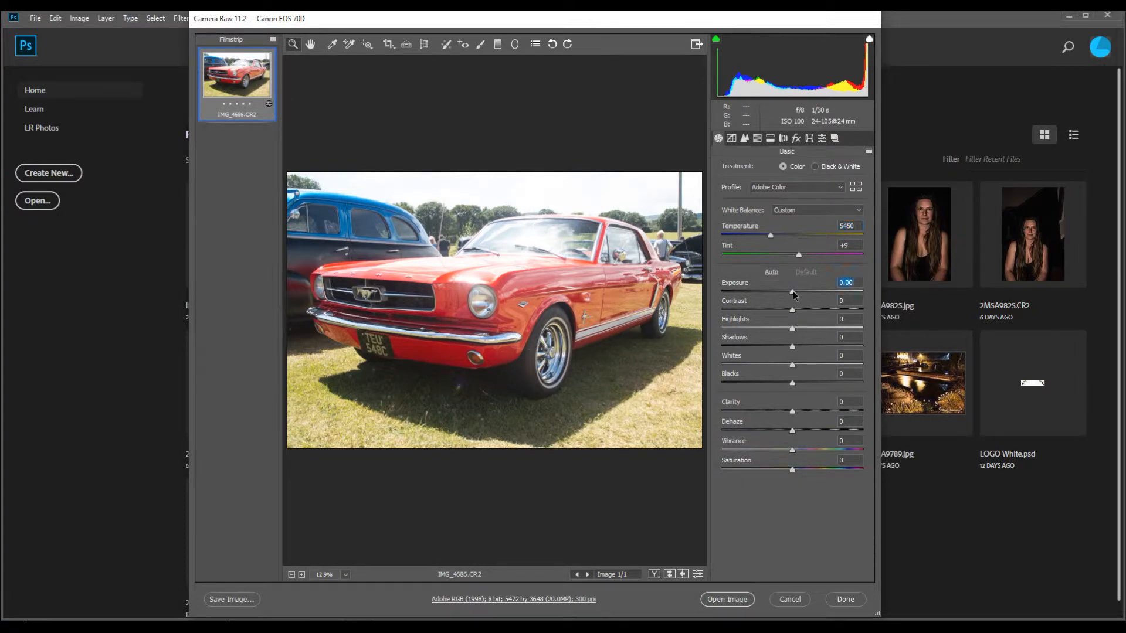
left_click_drag(792, 293, 787, 293)
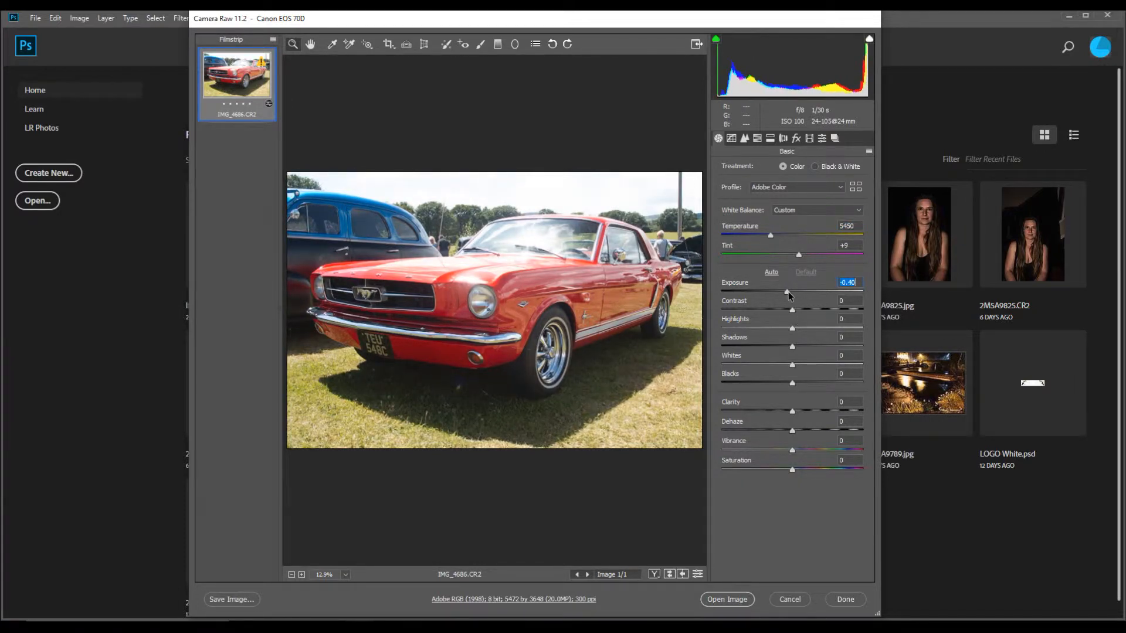
left_click_drag(789, 293, 781, 293)
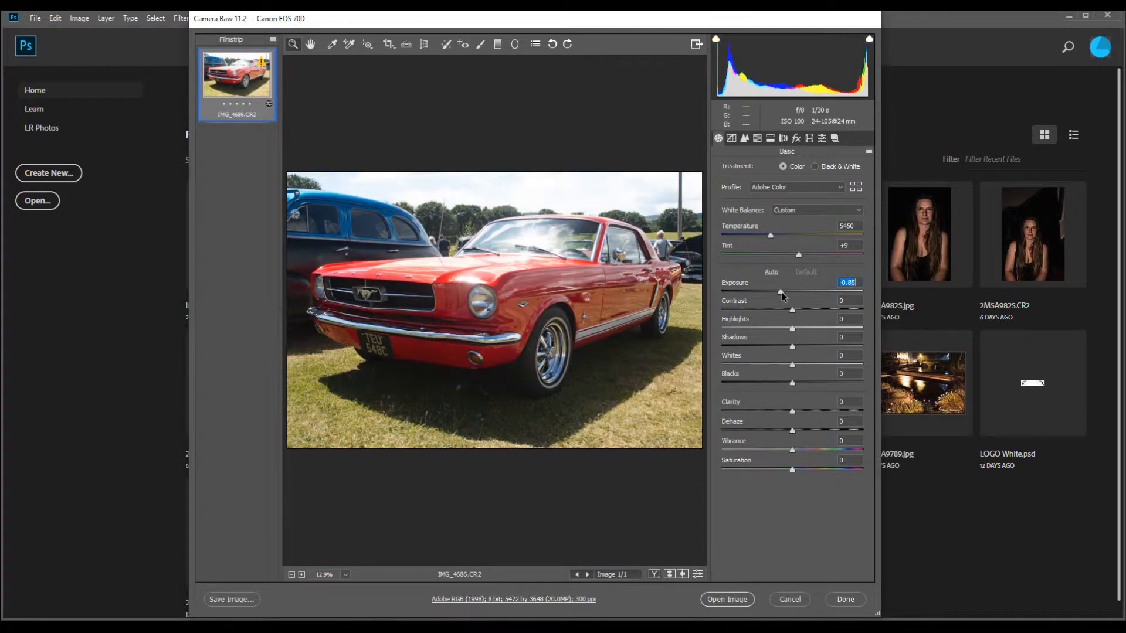
left_click_drag(781, 293, 786, 293)
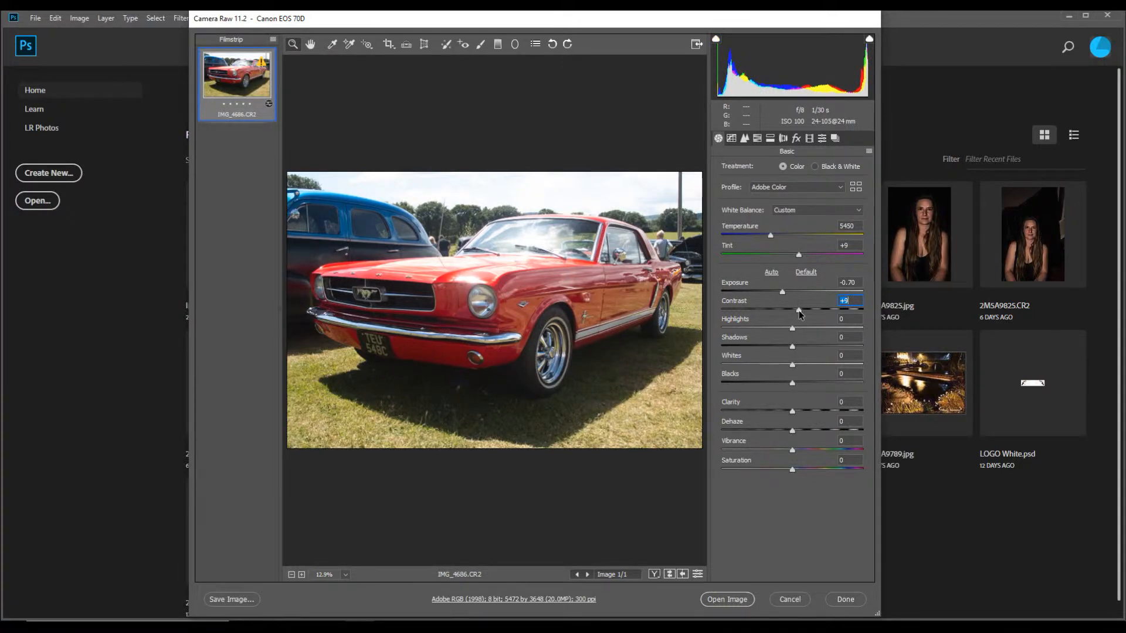
left_click_drag(799, 310, 802, 310)
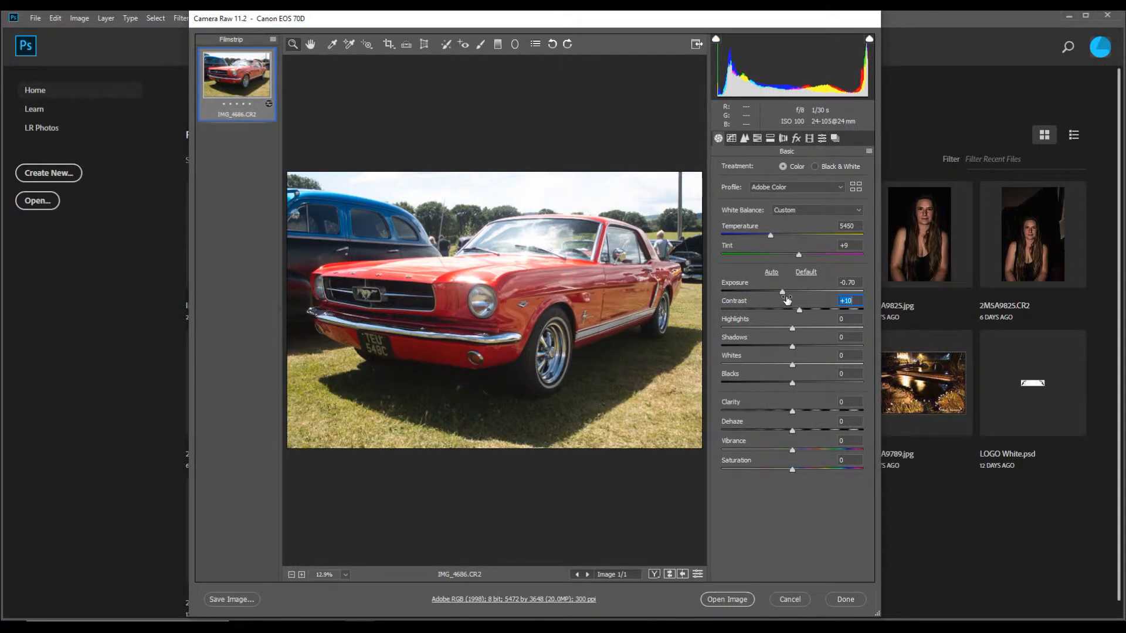
left_click_drag(782, 293, 786, 293)
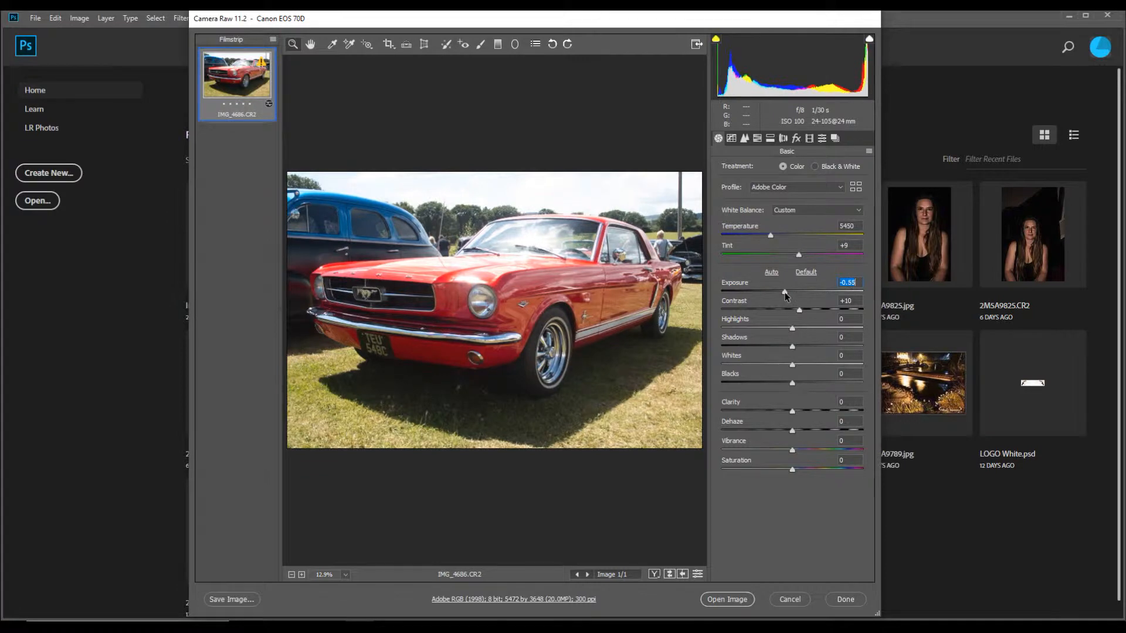
mouse_move(795, 333)
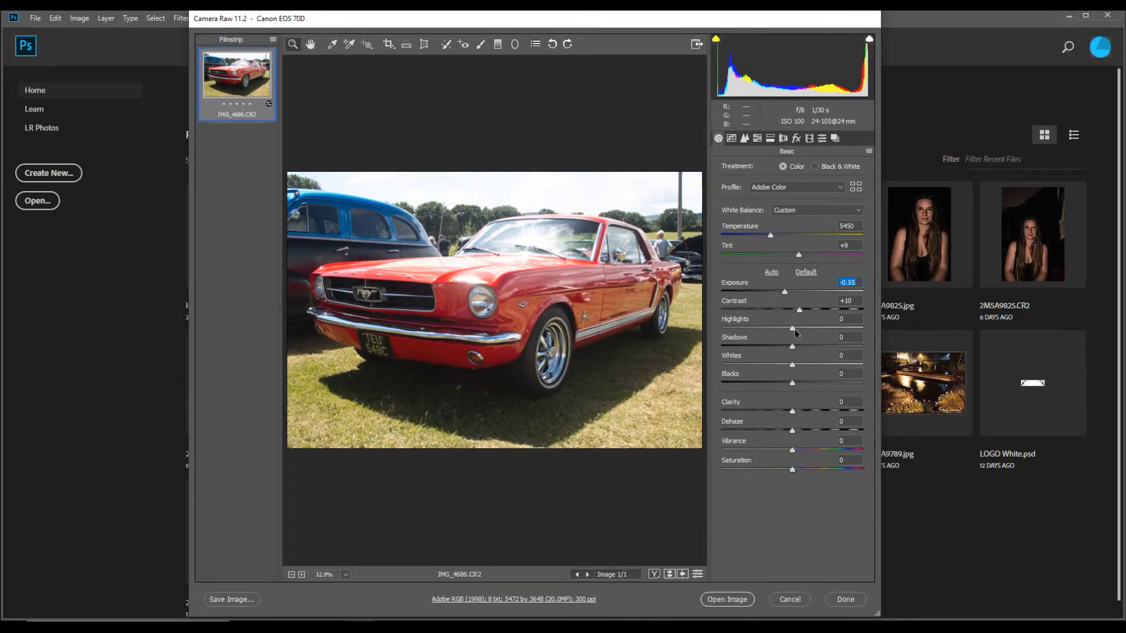
Drop Whites to -100 and settle Highlights at -33.
left_click_drag(792, 329, 775, 328)
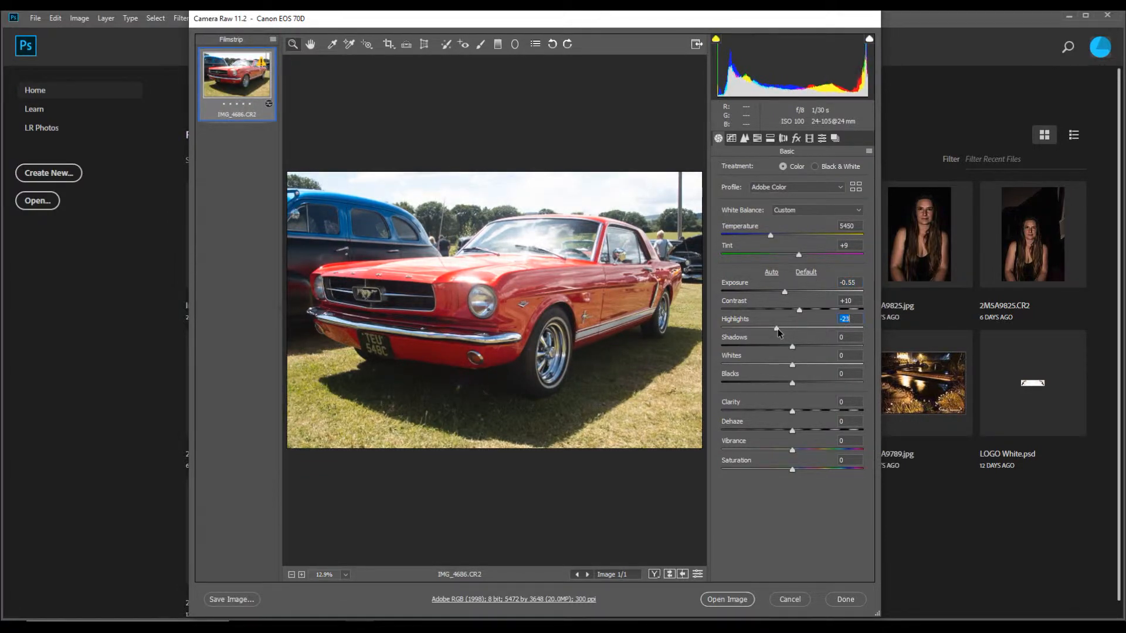
left_click_drag(775, 329, 770, 329)
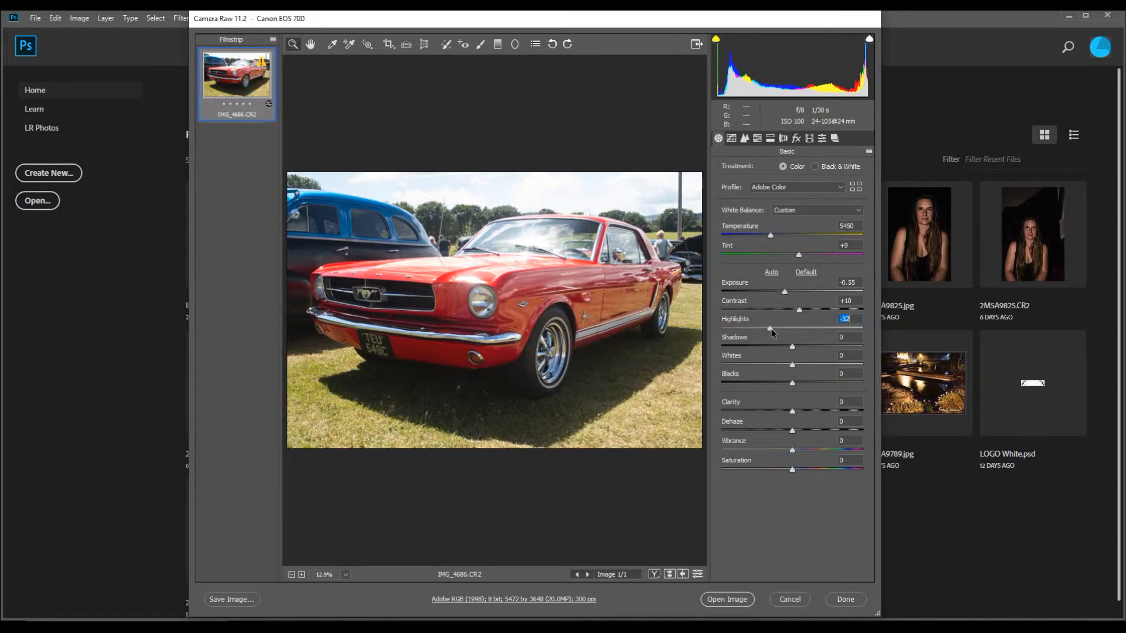
left_click_drag(771, 329, 777, 328)
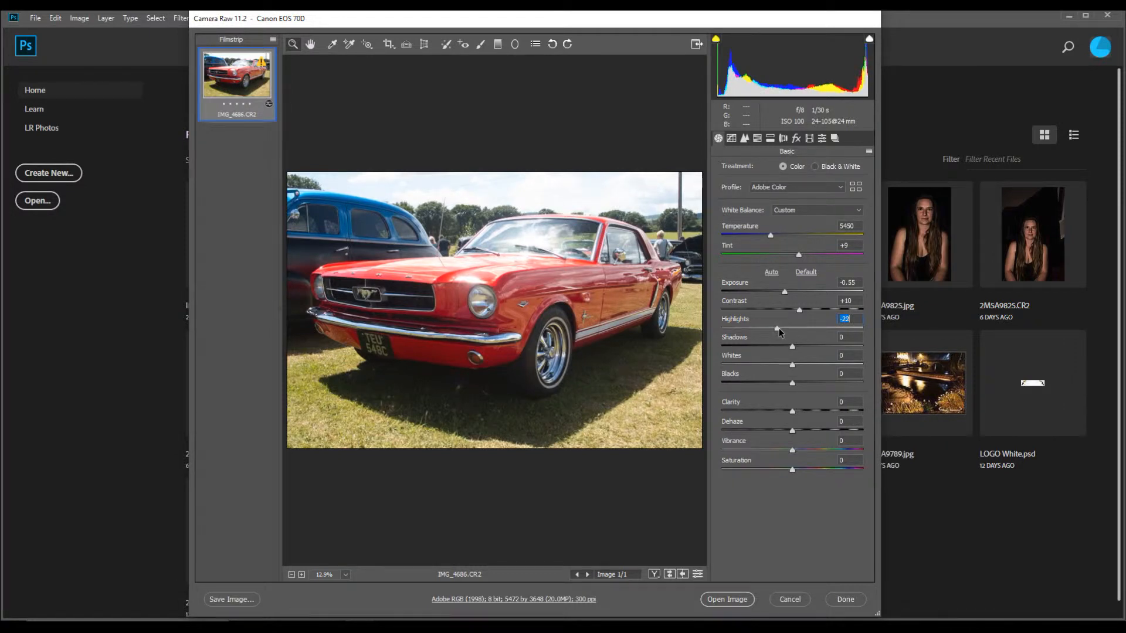
left_click_drag(776, 329, 783, 329)
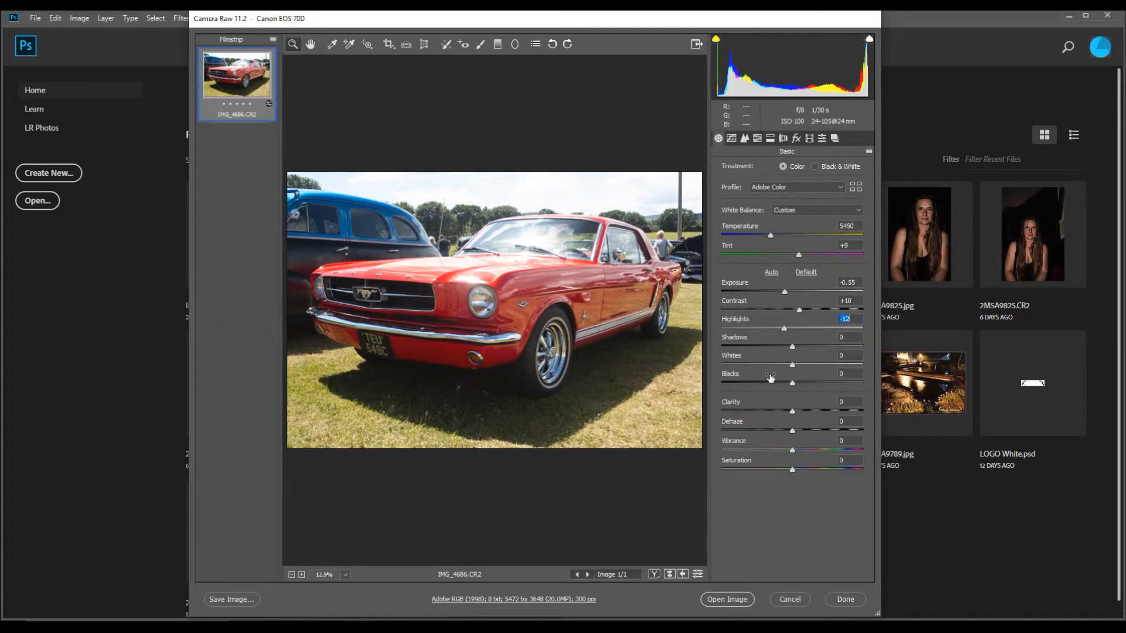
left_click_drag(792, 365, 781, 365)
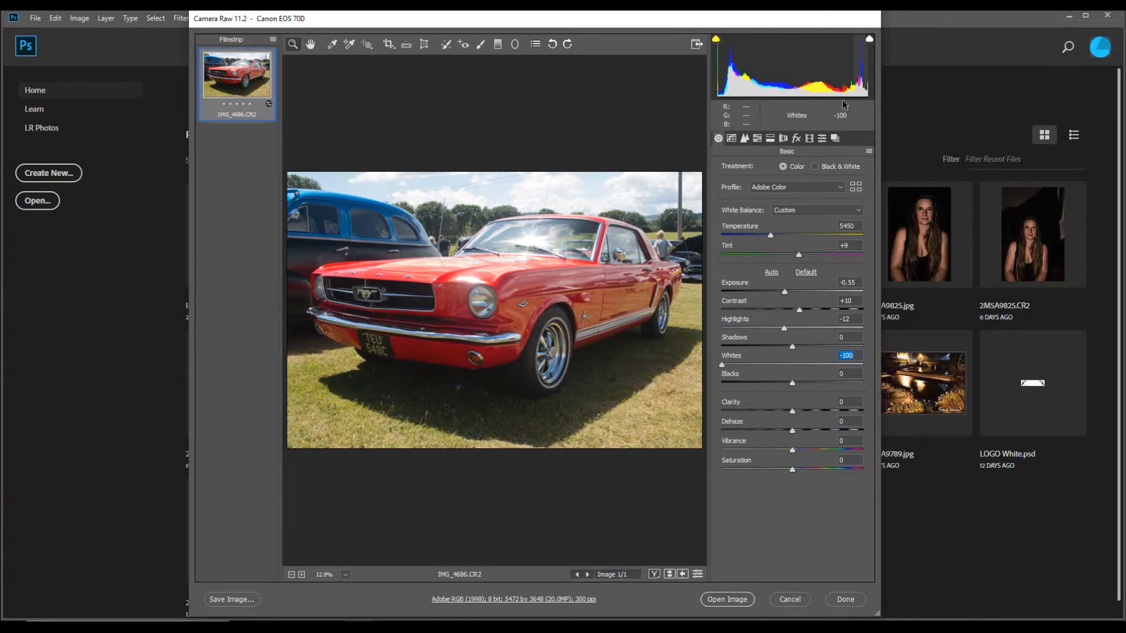
mouse_move(785, 331)
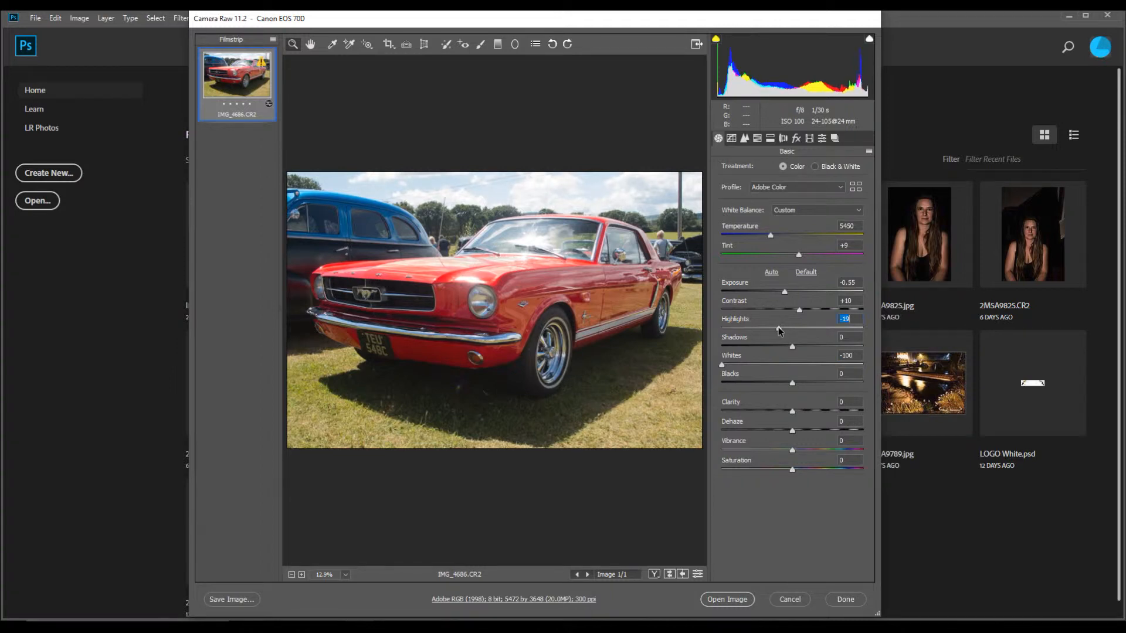
left_click_drag(799, 328, 793, 328)
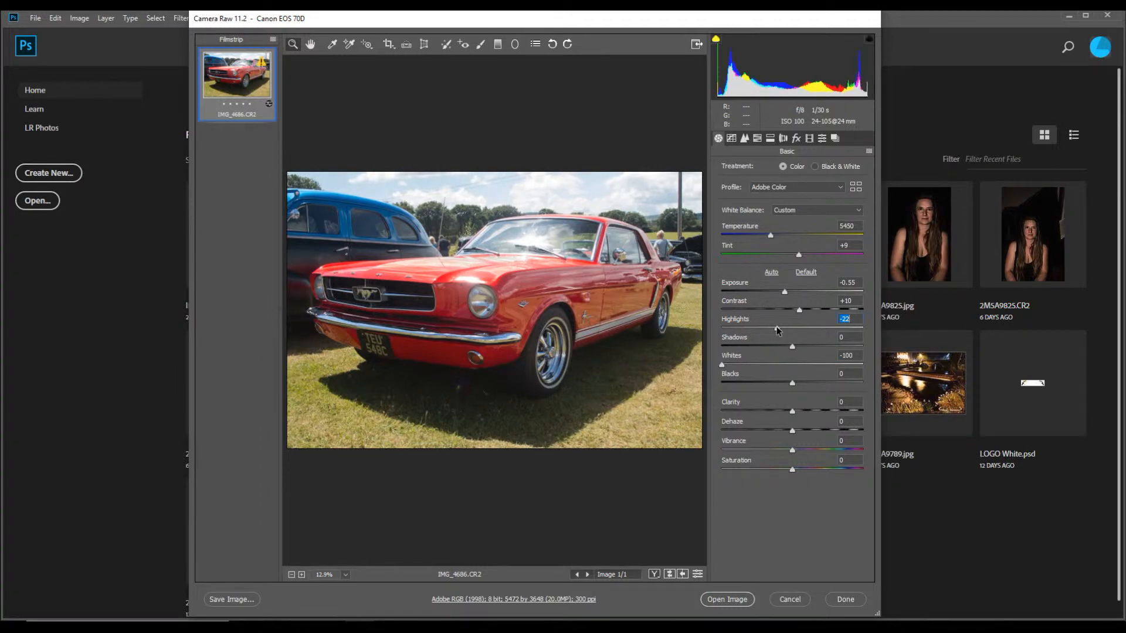
left_click_drag(799, 328, 795, 329)
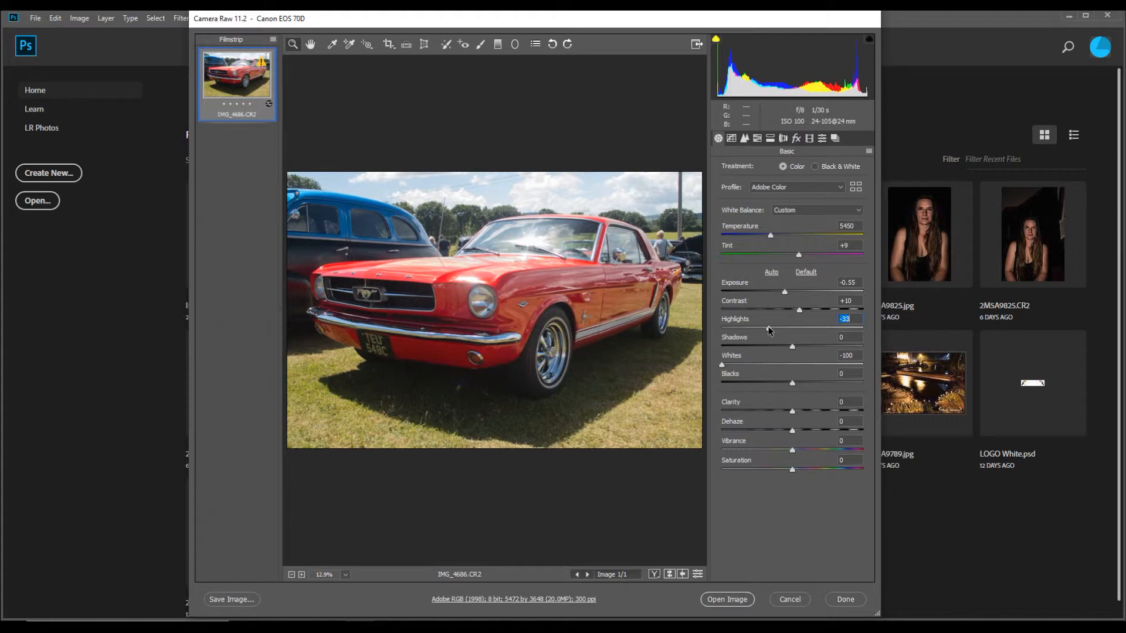
mouse_move(511, 280)
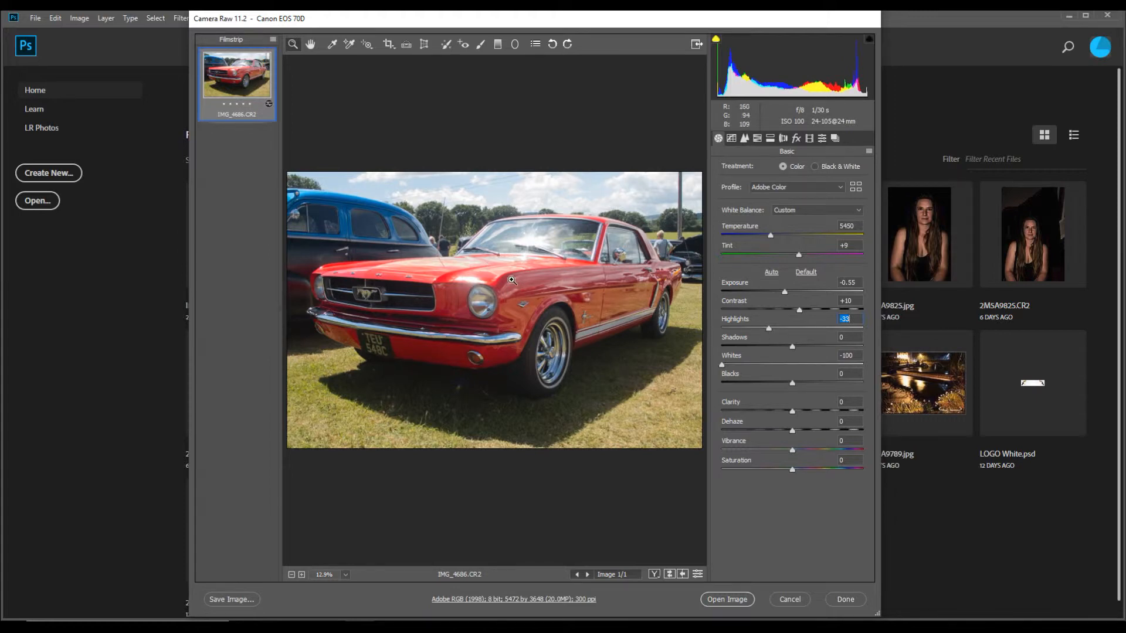
mouse_move(493, 264)
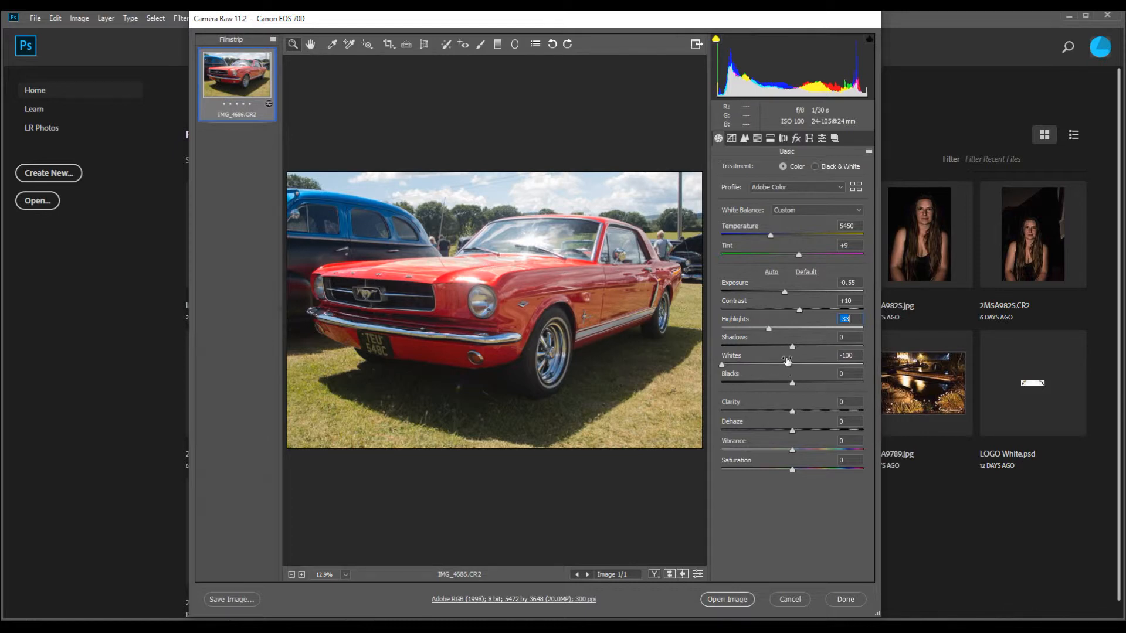
mouse_move(790, 349)
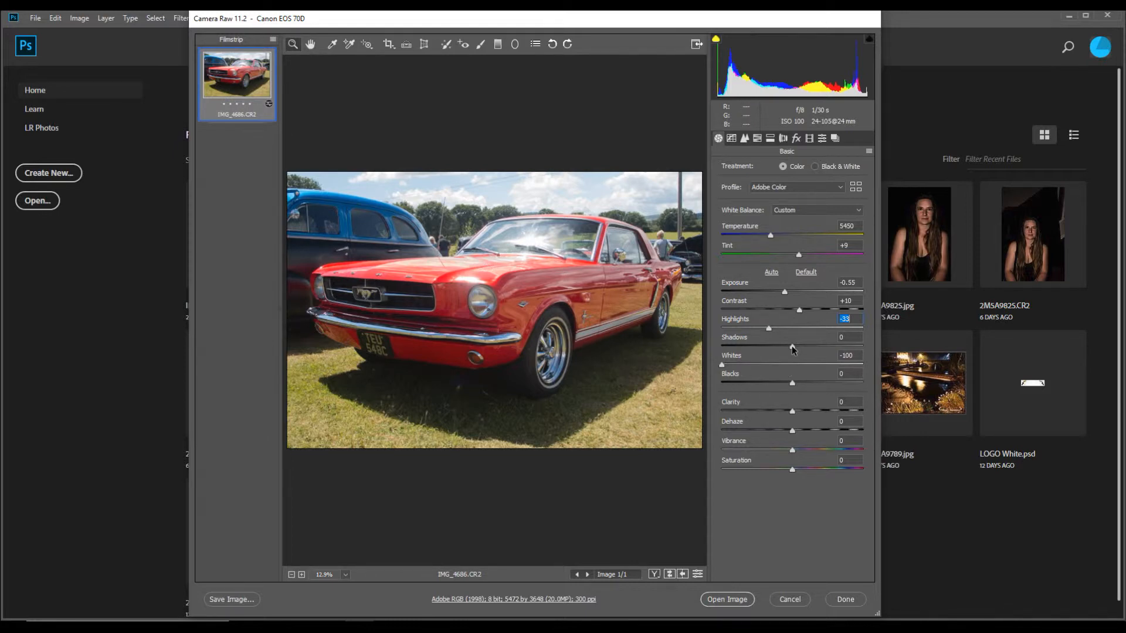
Lift the Shadows slider to +7.
left_click(848, 337)
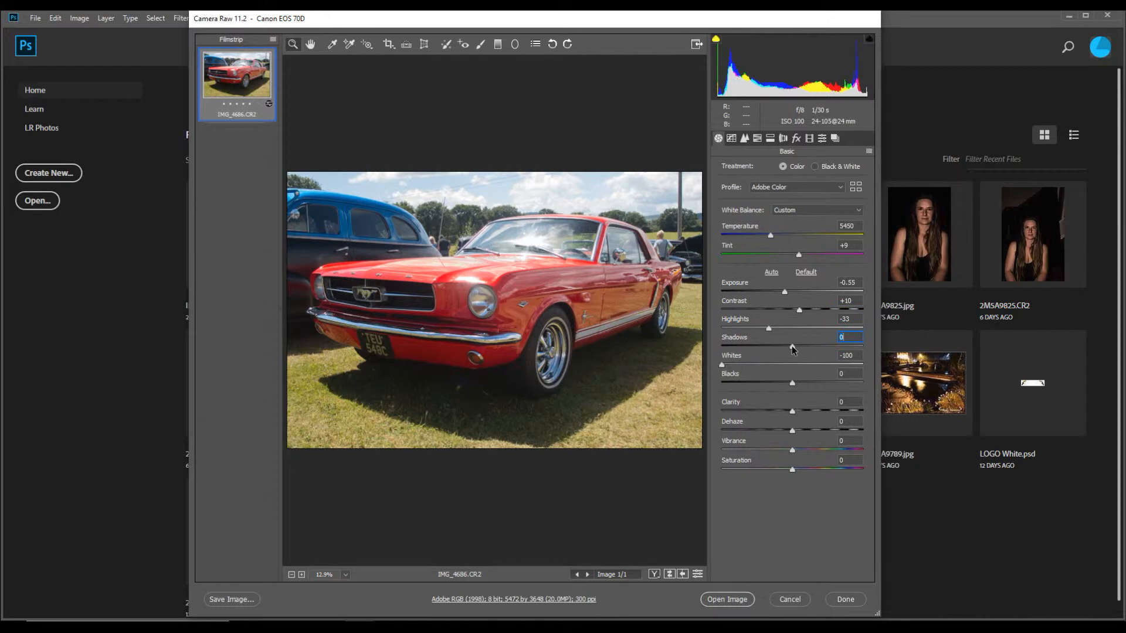
left_click_drag(768, 347, 796, 346)
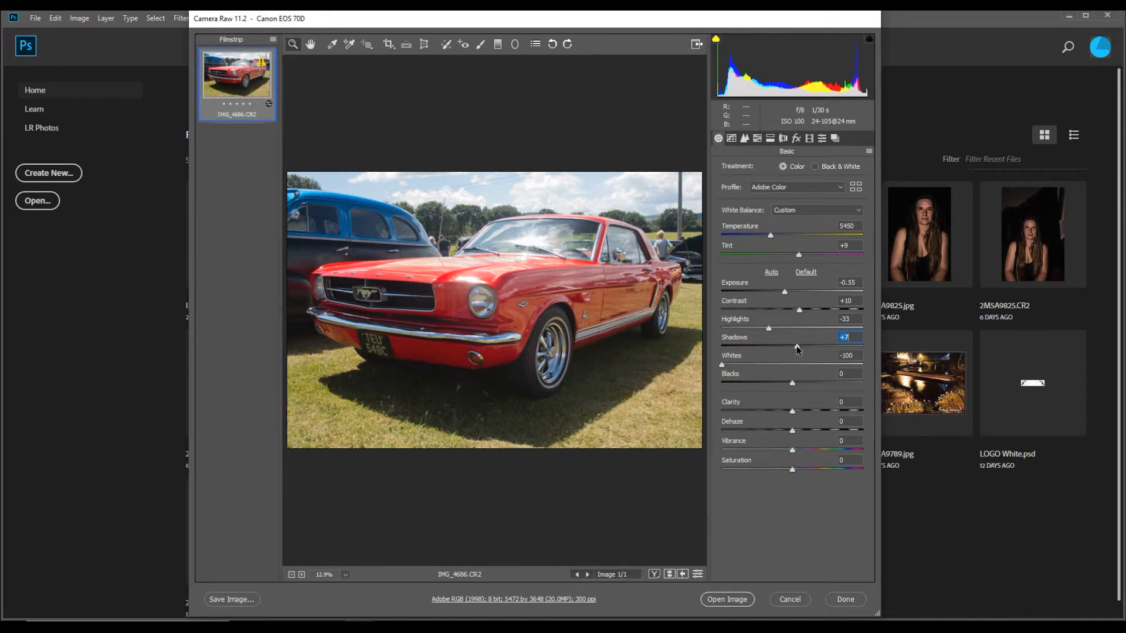
left_click_drag(768, 349, 770, 348)
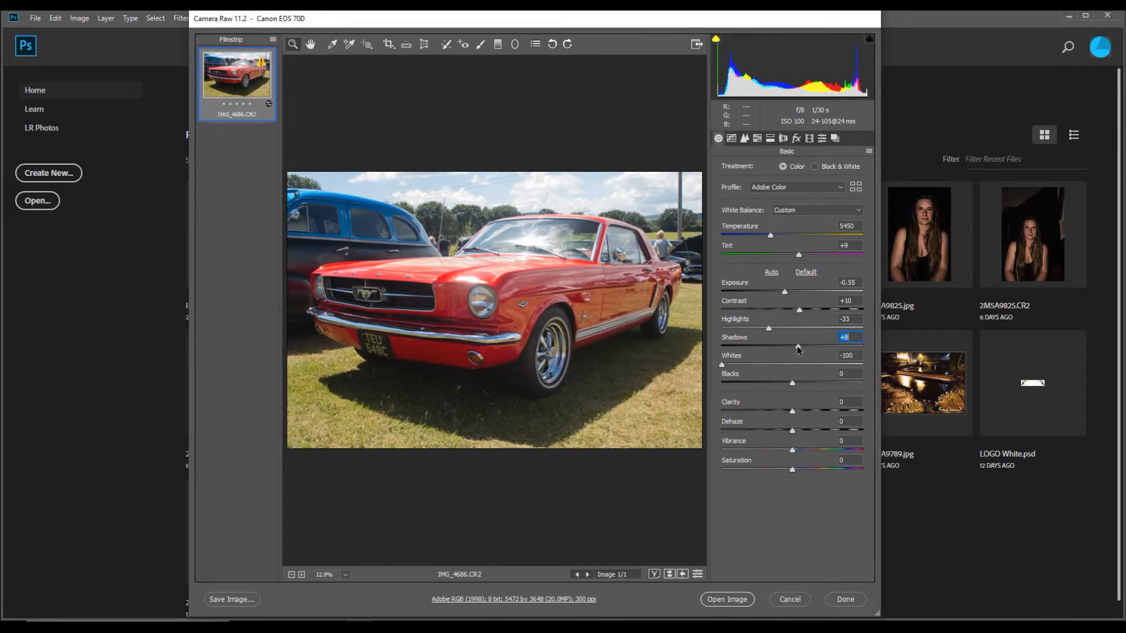
Sweep Blacks fully up and deep negative, then return it to 0.
left_click_drag(770, 345, 768, 345)
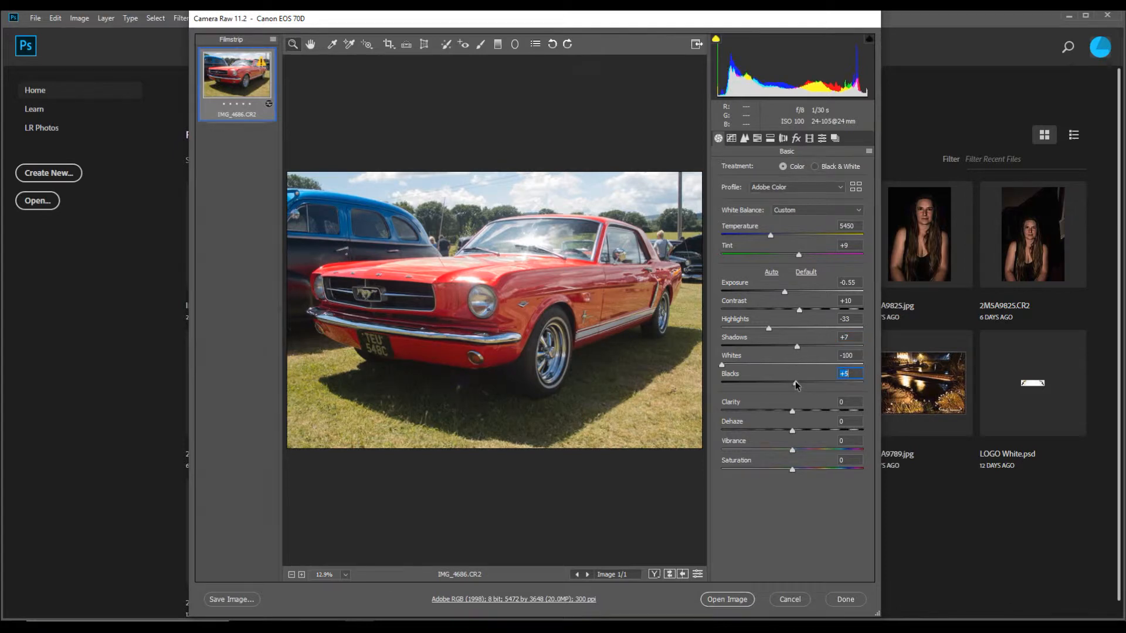
left_click_drag(795, 386, 799, 386)
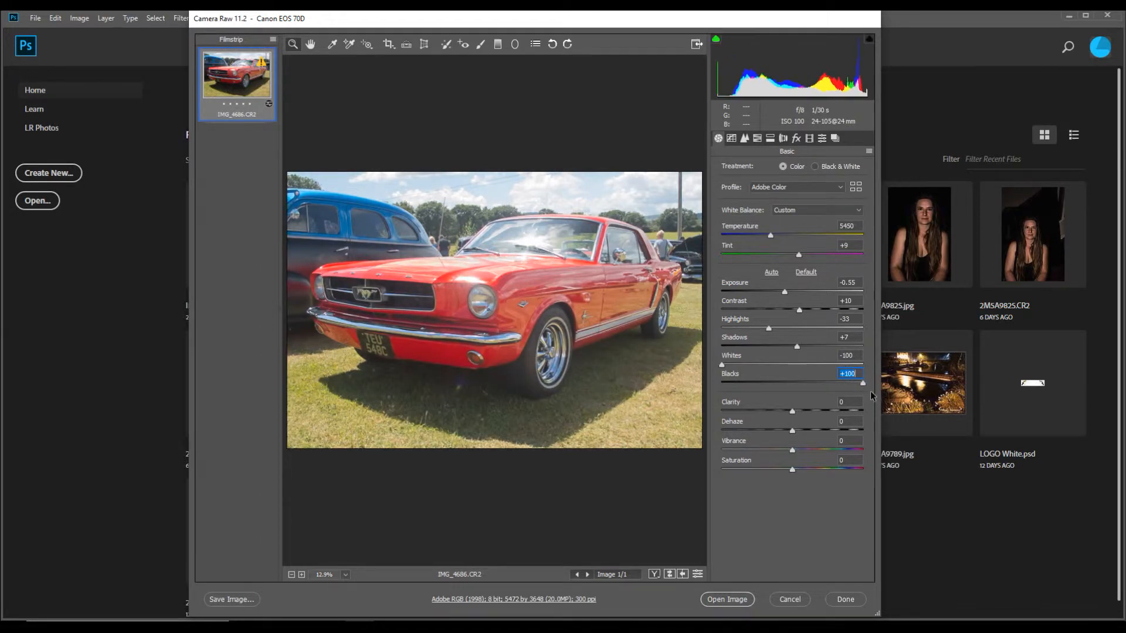
left_click_drag(863, 383, 741, 383)
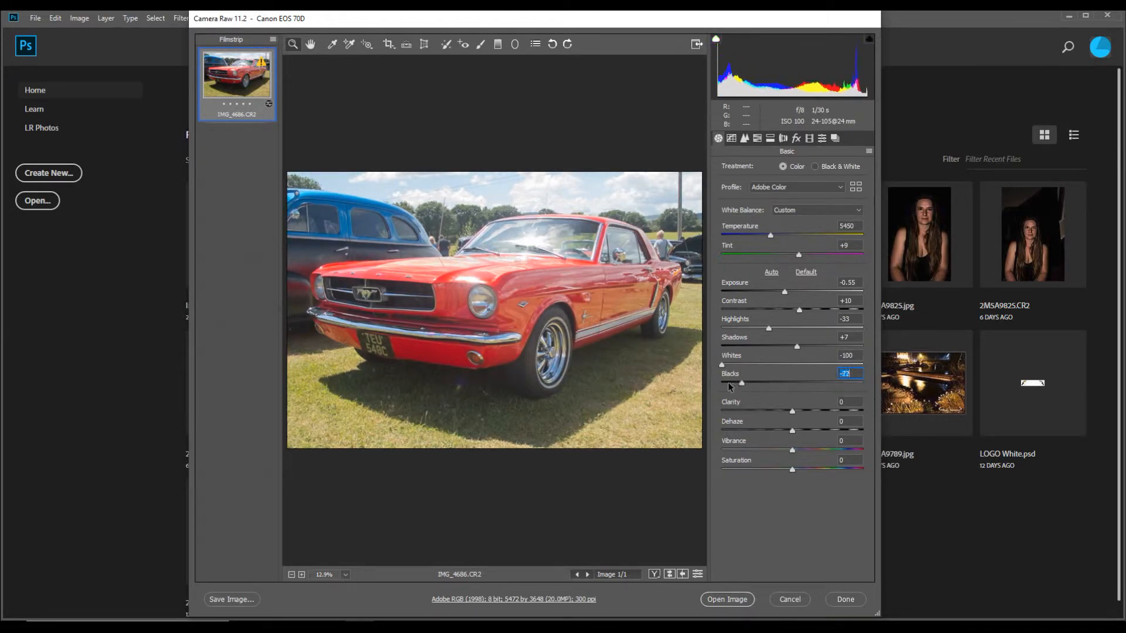
left_click_drag(742, 383, 782, 383)
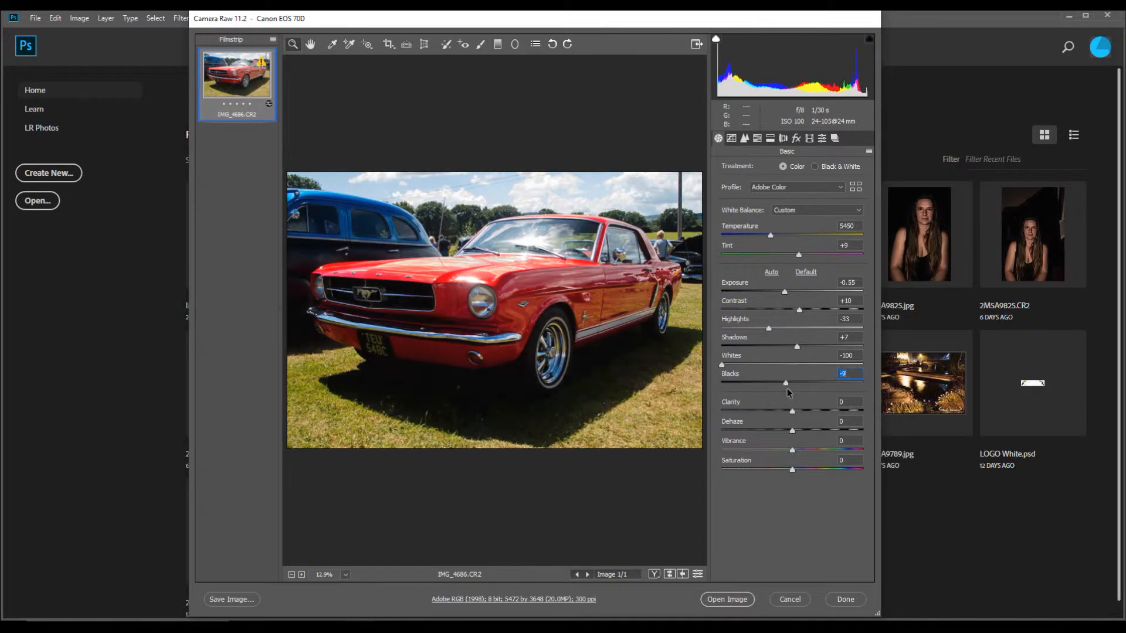
left_click_drag(784, 383, 802, 383)
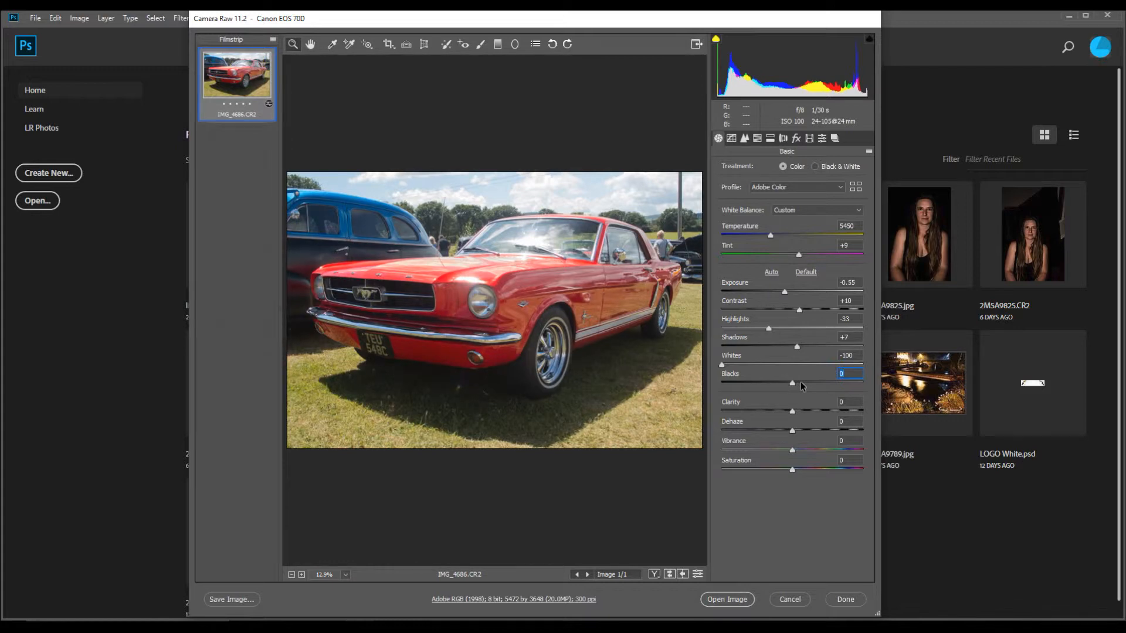
mouse_move(793, 416)
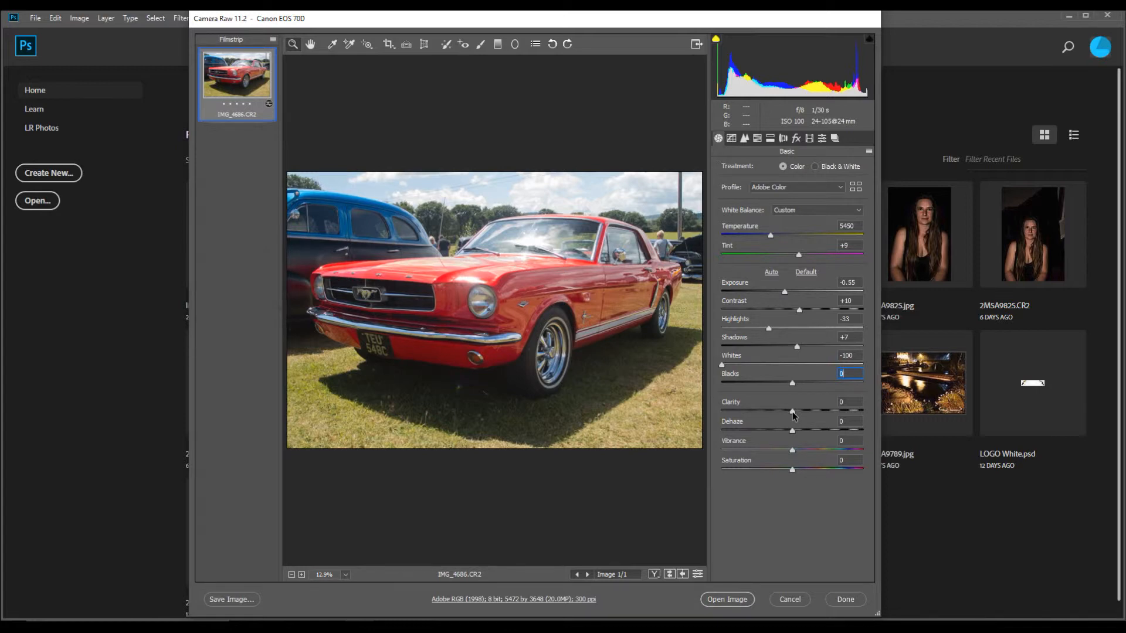
Push Clarity up to about +57, then bring it back to 0.
left_click_drag(793, 410, 825, 411)
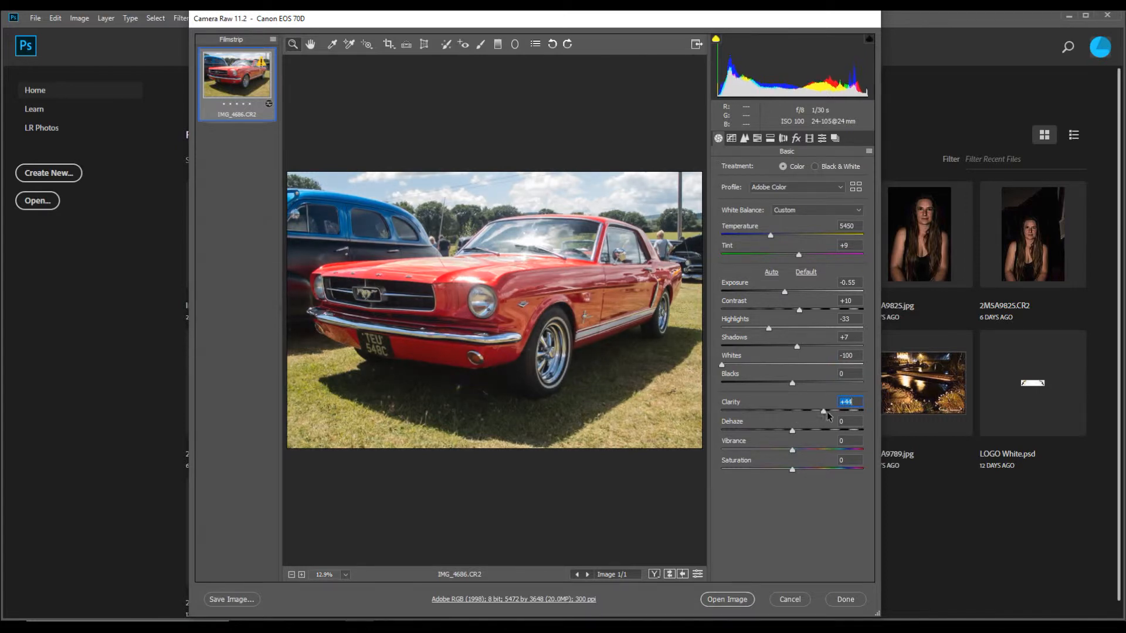
left_click_drag(824, 412, 832, 412)
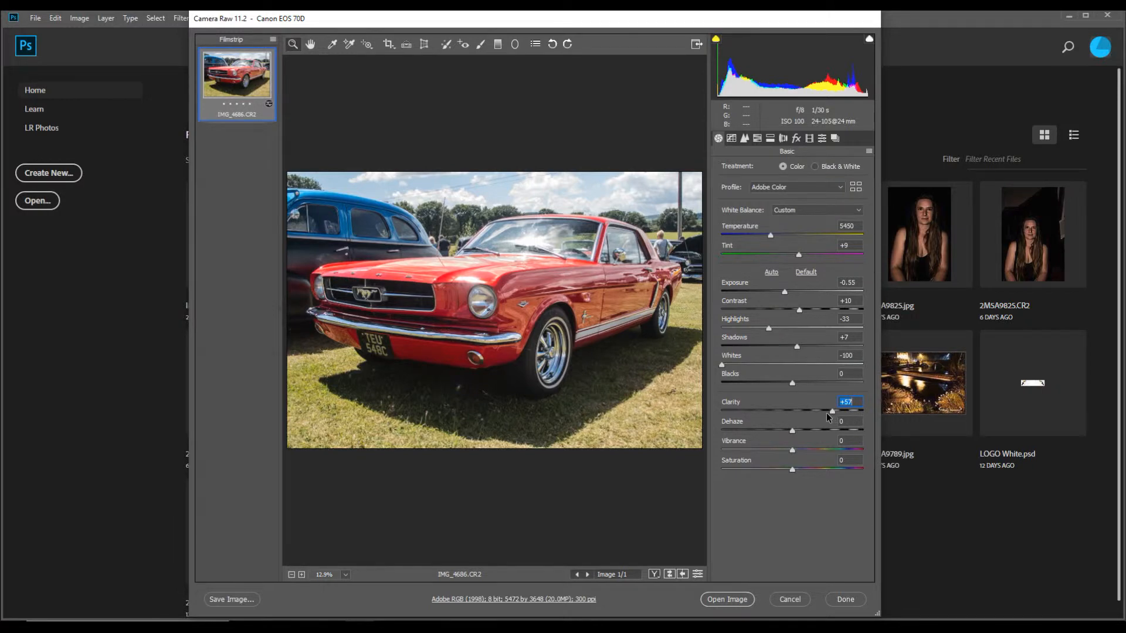
mouse_move(830, 418)
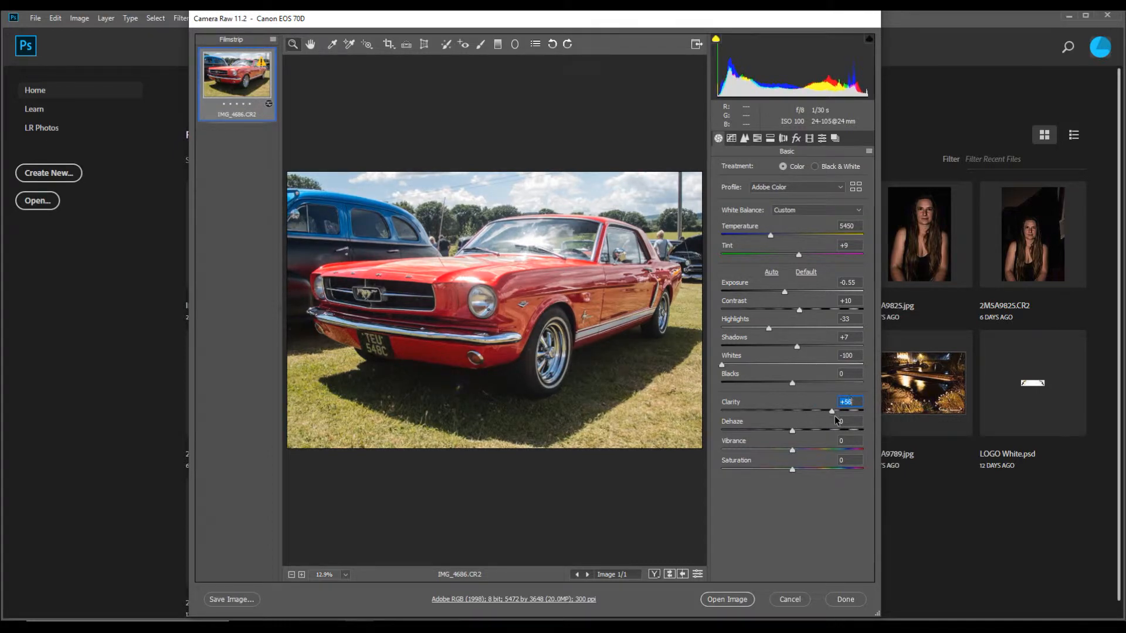
left_click_drag(832, 411, 799, 412)
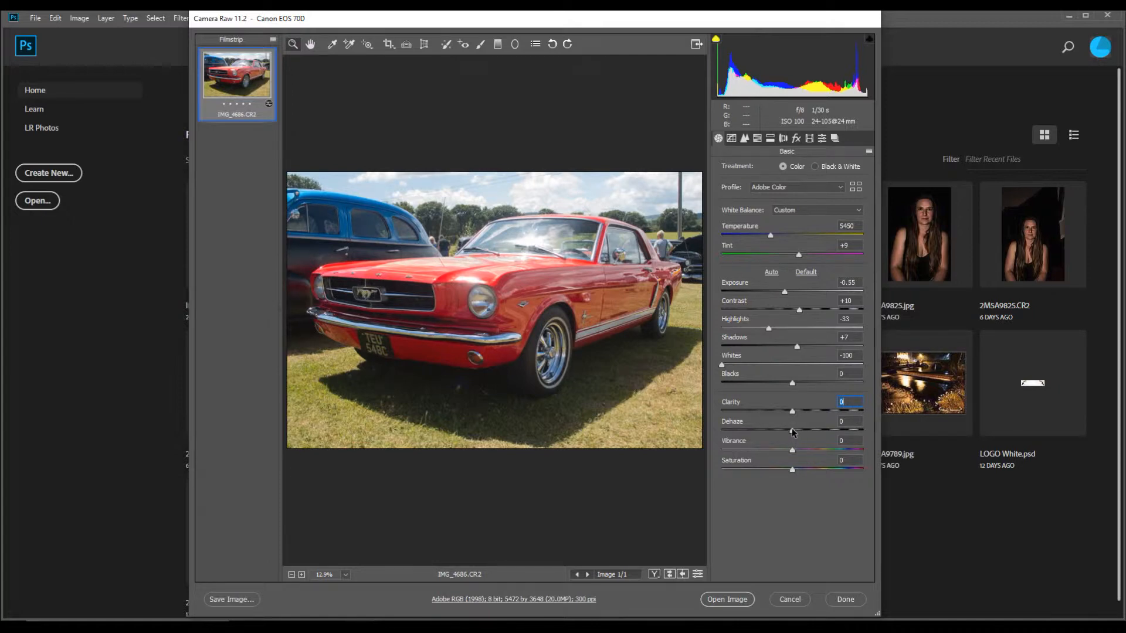
Move Dehaze back and forth around zero, then settle it at +32.
left_click_drag(792, 431, 802, 430)
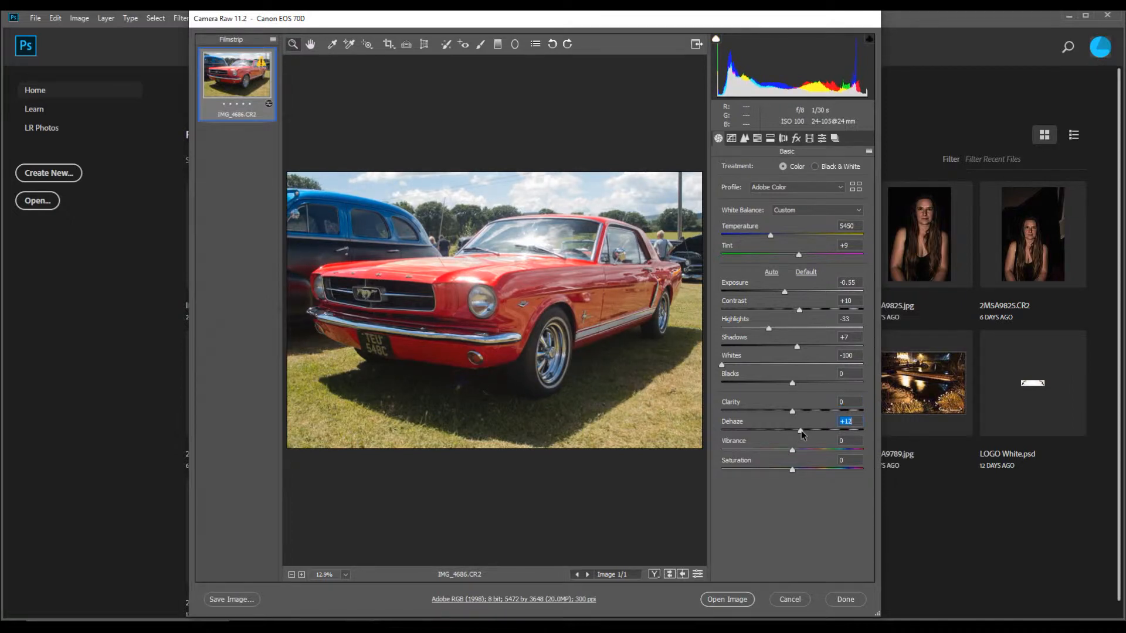
left_click_drag(825, 431, 790, 432)
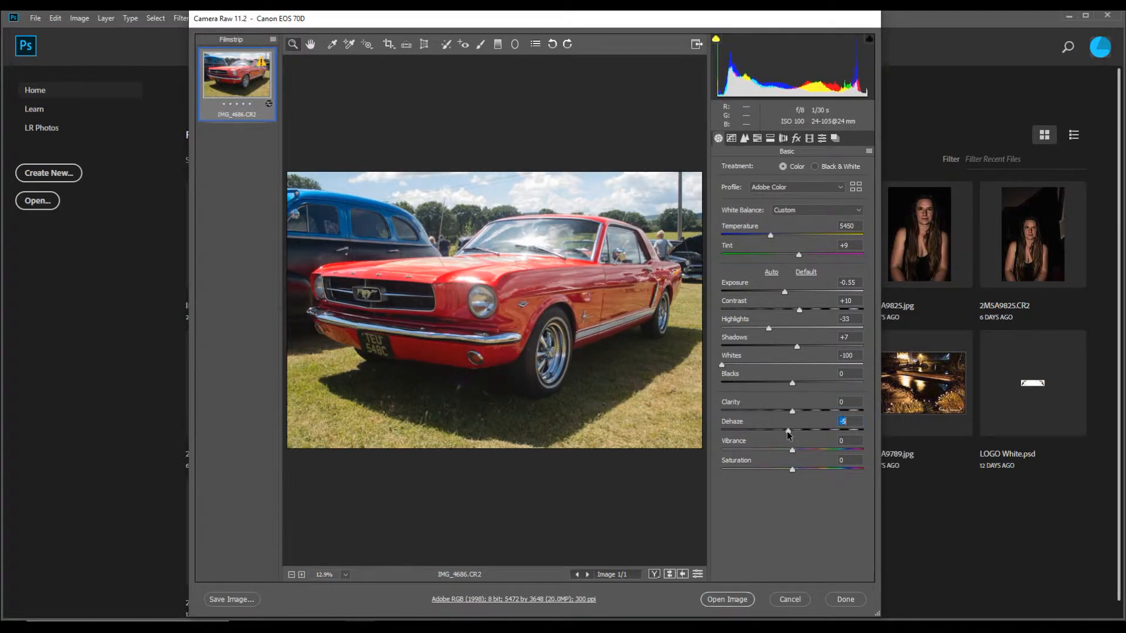
left_click_drag(788, 431, 795, 431)
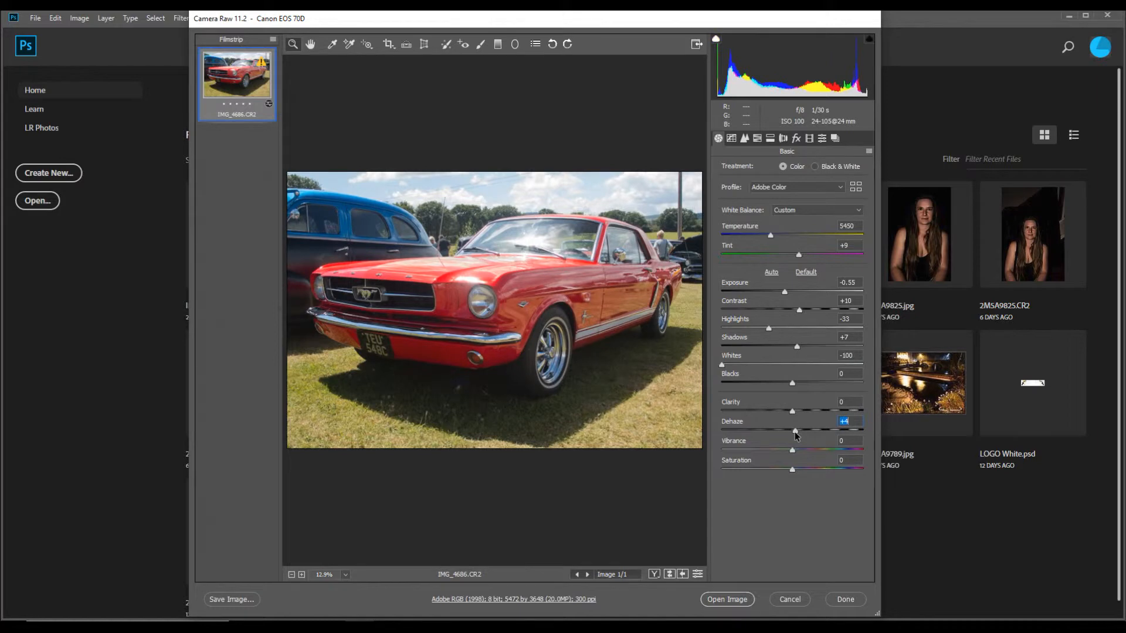
left_click_drag(791, 431, 809, 430)
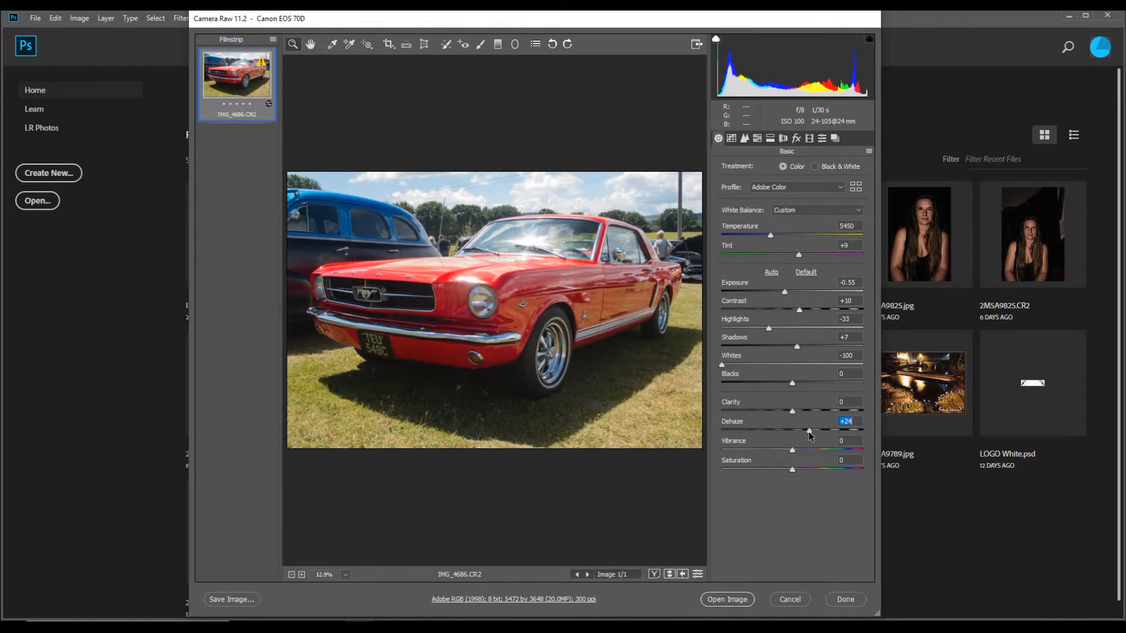
left_click_drag(792, 432, 797, 432)
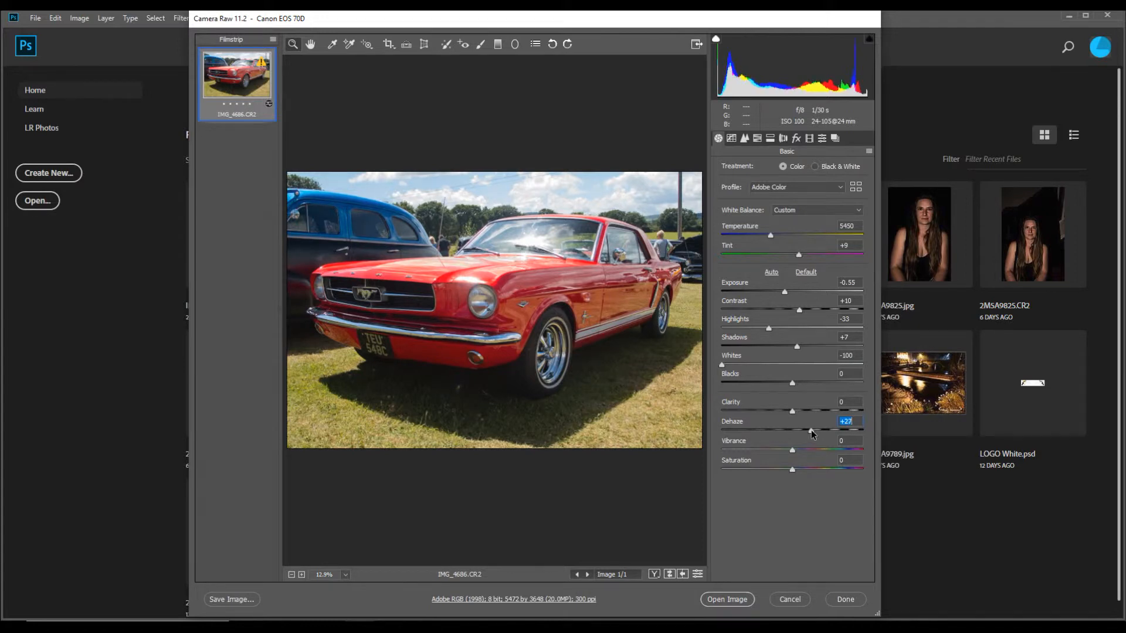
left_click_drag(792, 410, 801, 411)
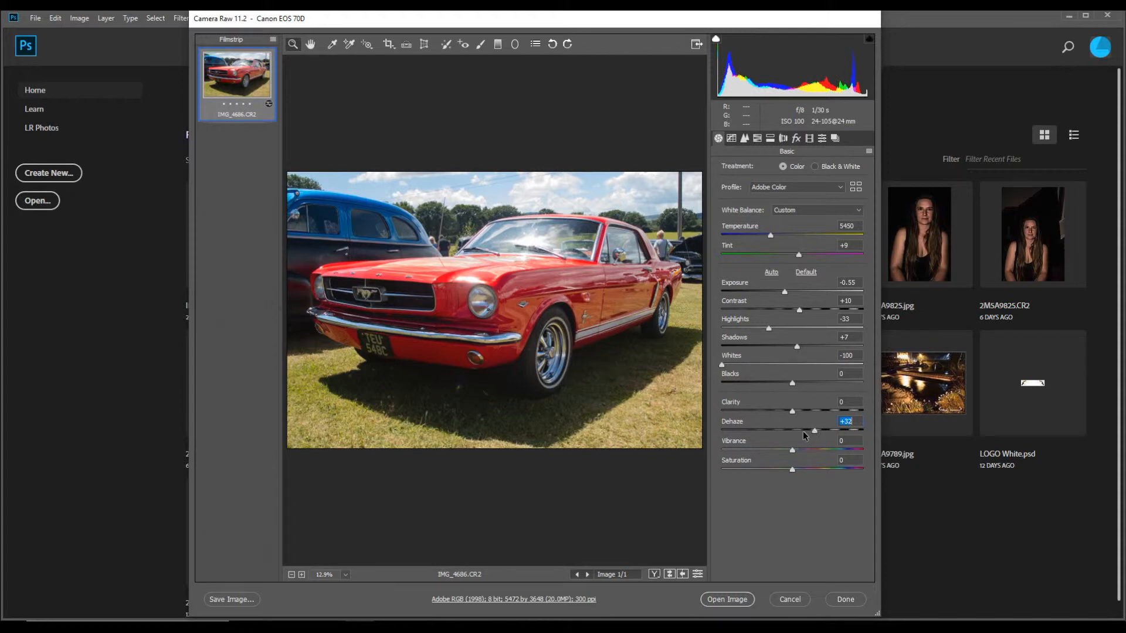
mouse_move(795, 457)
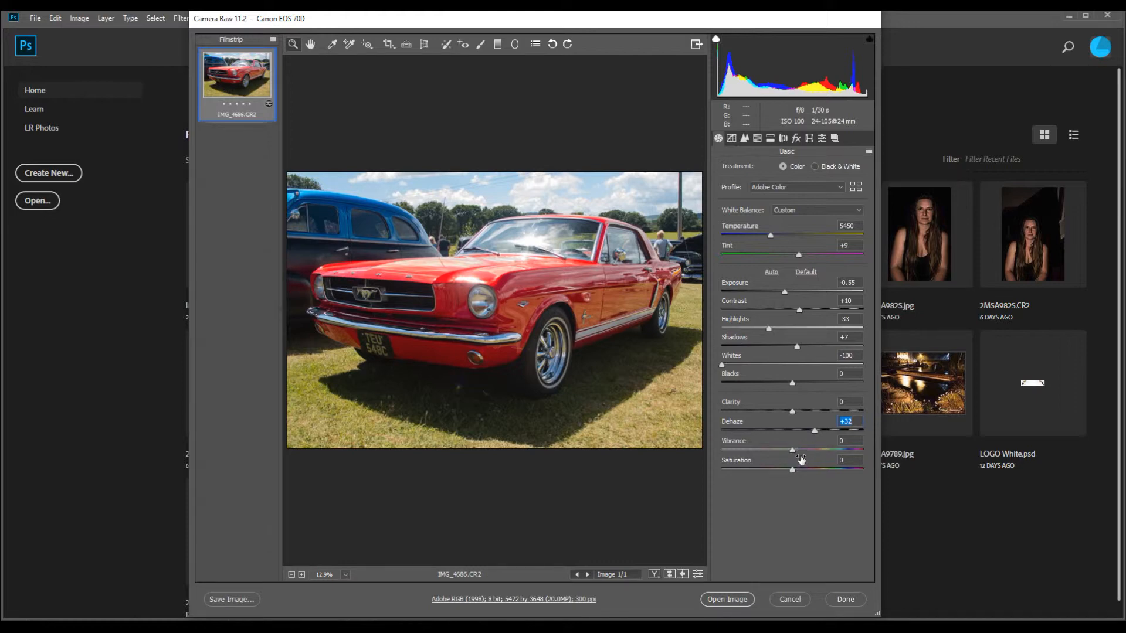
mouse_move(795, 458)
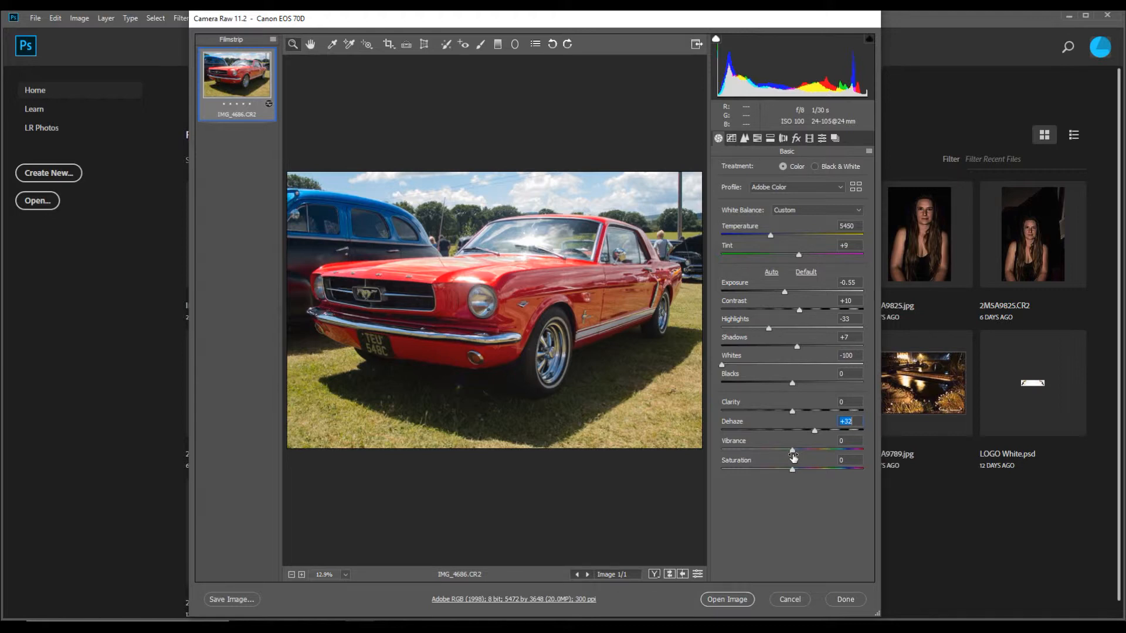
mouse_move(792, 474)
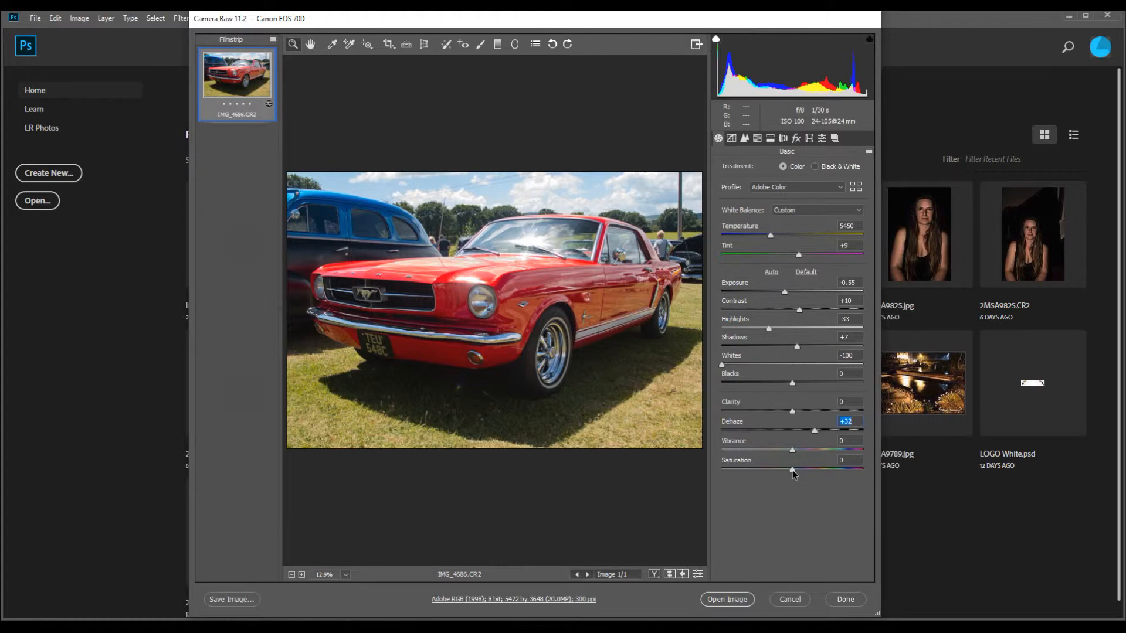
mouse_move(792, 474)
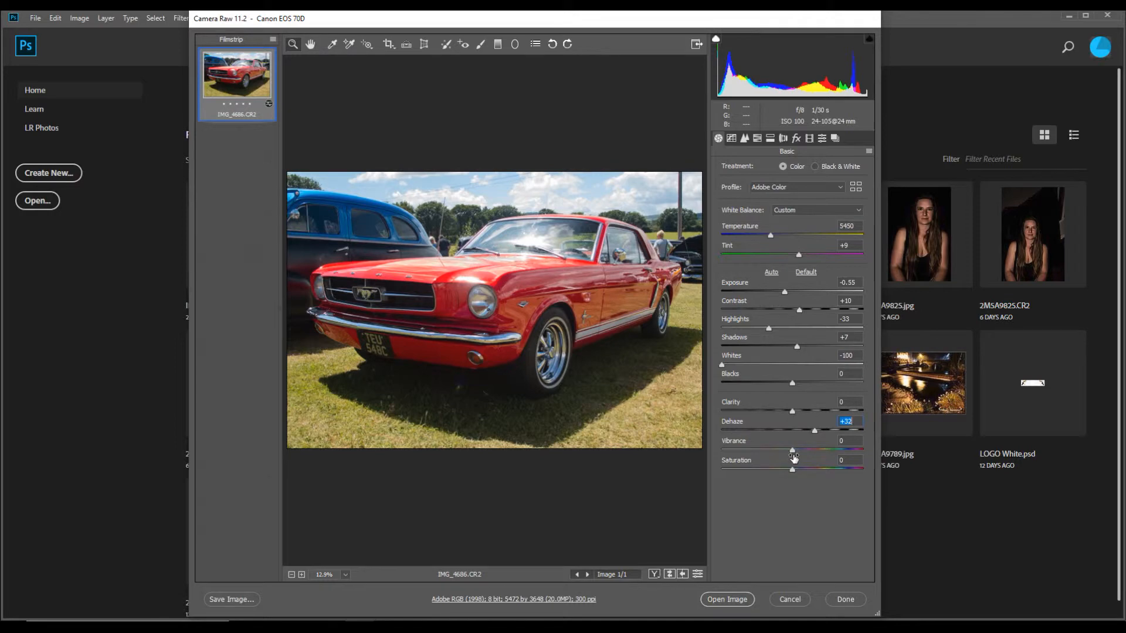
mouse_move(791, 472)
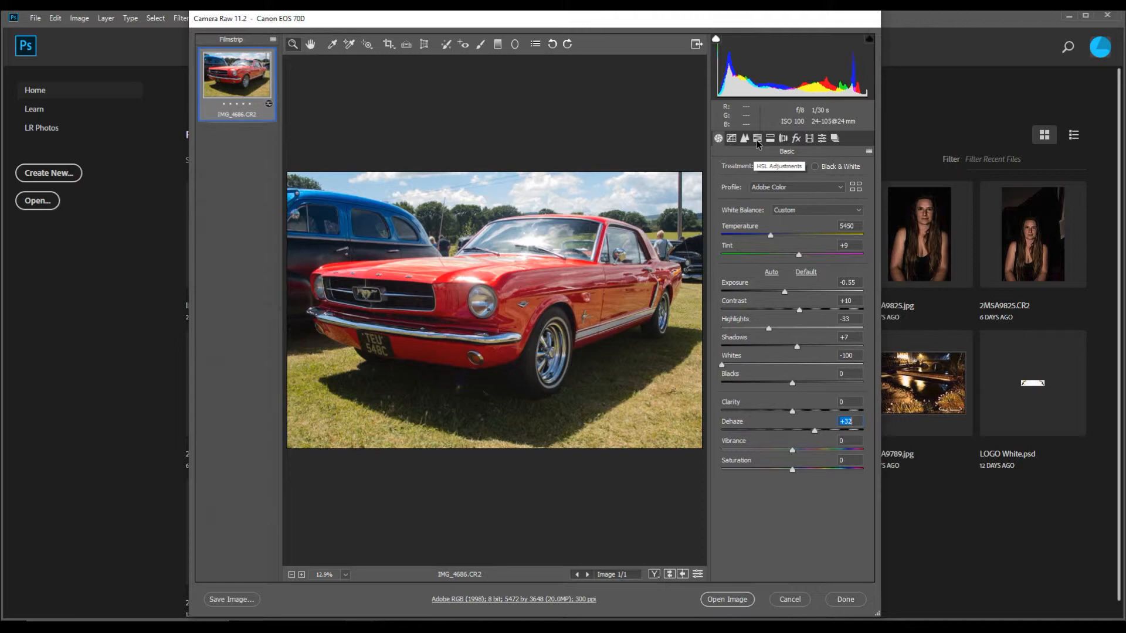
Open HSL Adjustments and view the Saturation and Luminance sub-tabs.
left_click(755, 138)
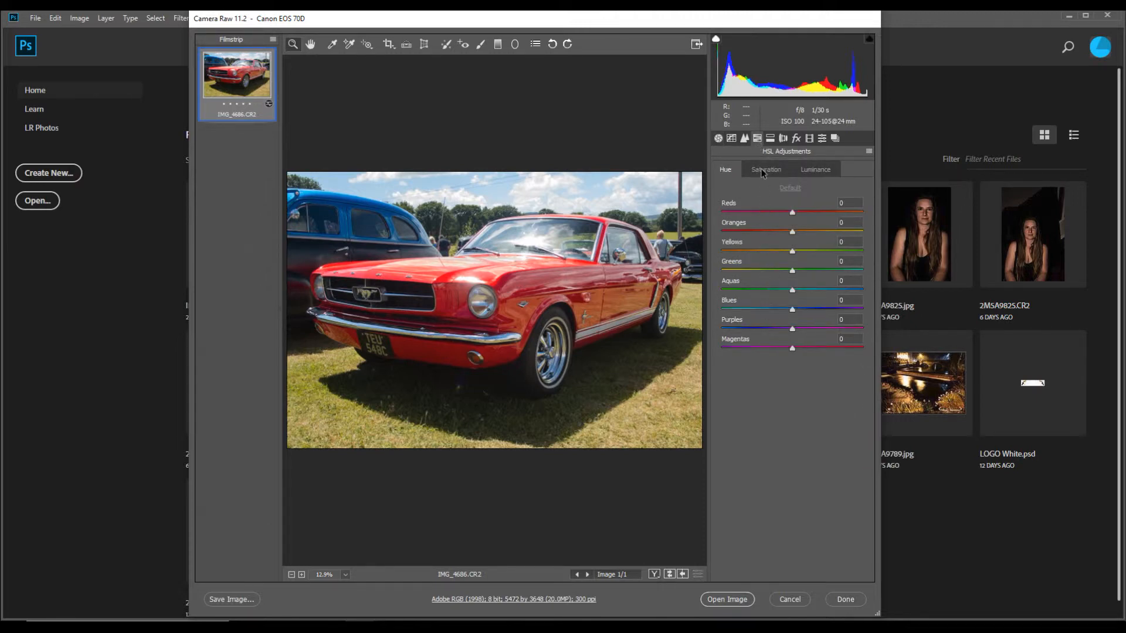
left_click(765, 171)
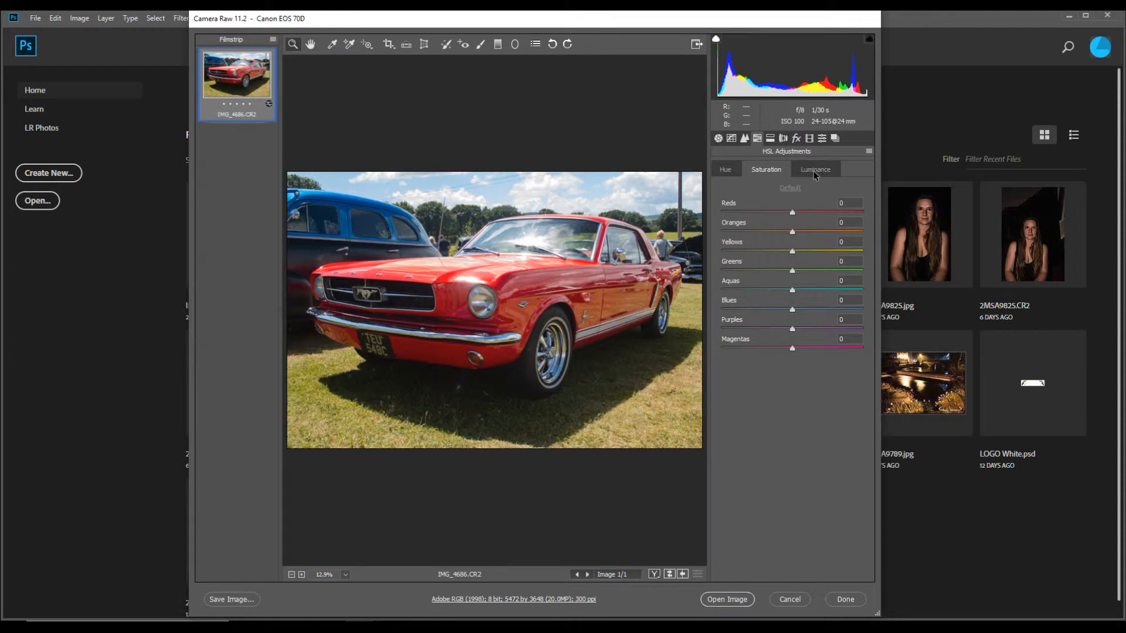
left_click(815, 169)
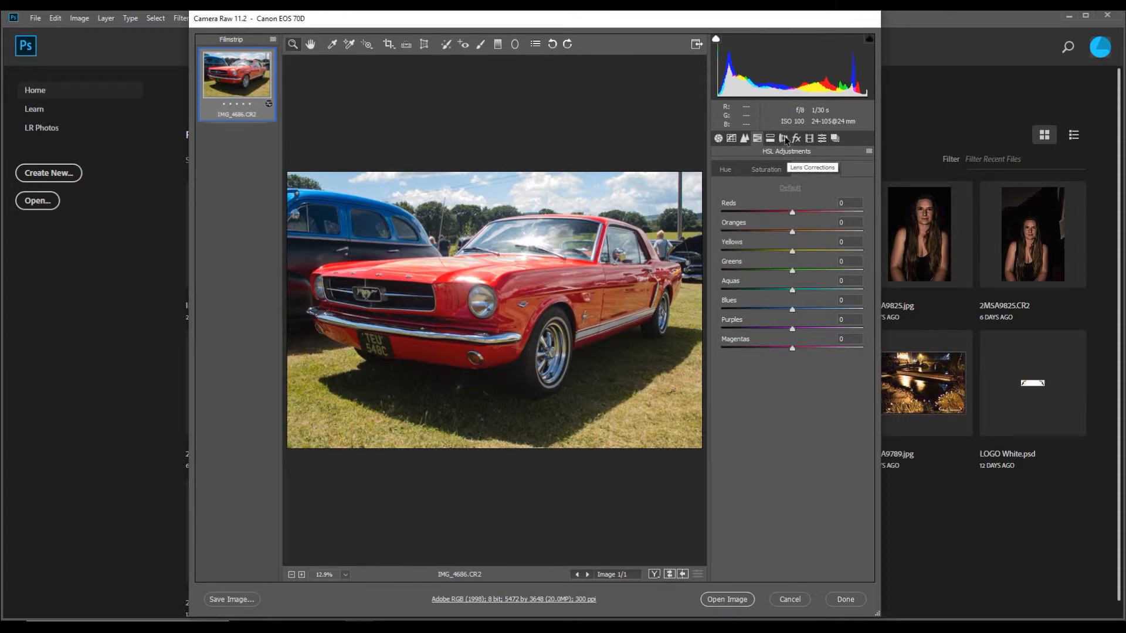
Enable chromatic aberration removal and the lens profile correction, toggling the profile to compare.
left_click(783, 138)
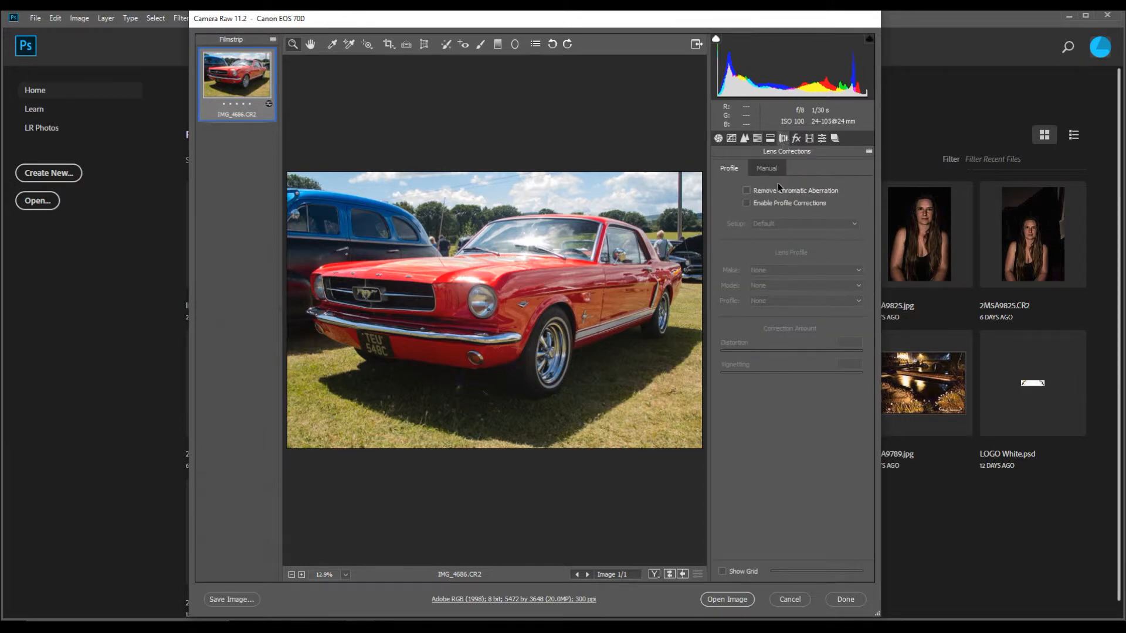
left_click(746, 190)
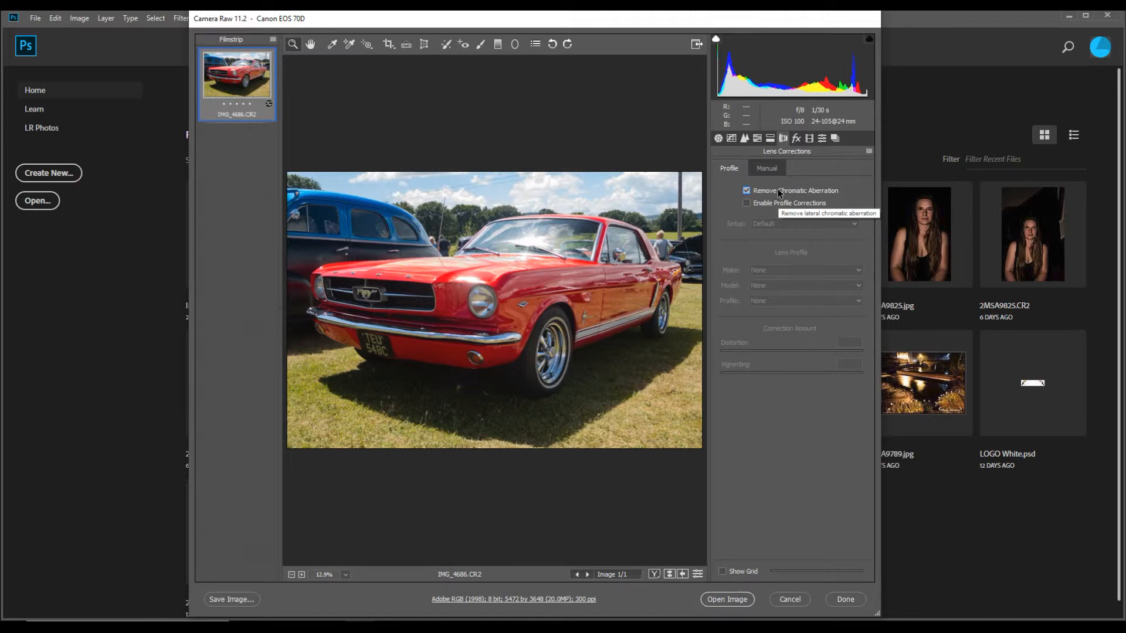
mouse_move(632, 211)
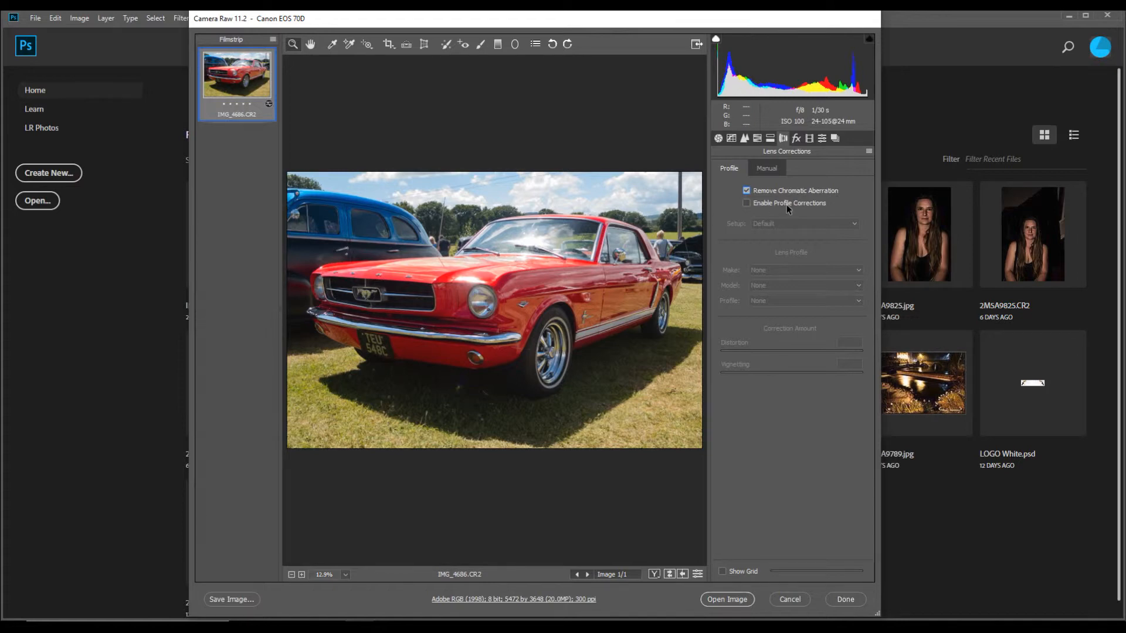
left_click(747, 203)
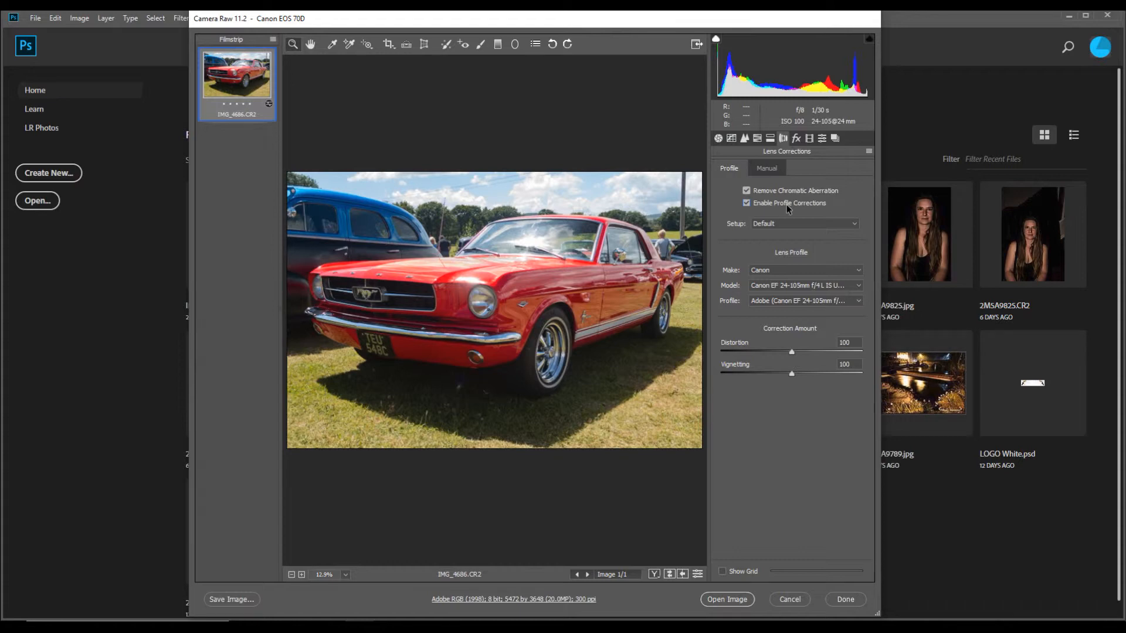
mouse_move(786, 222)
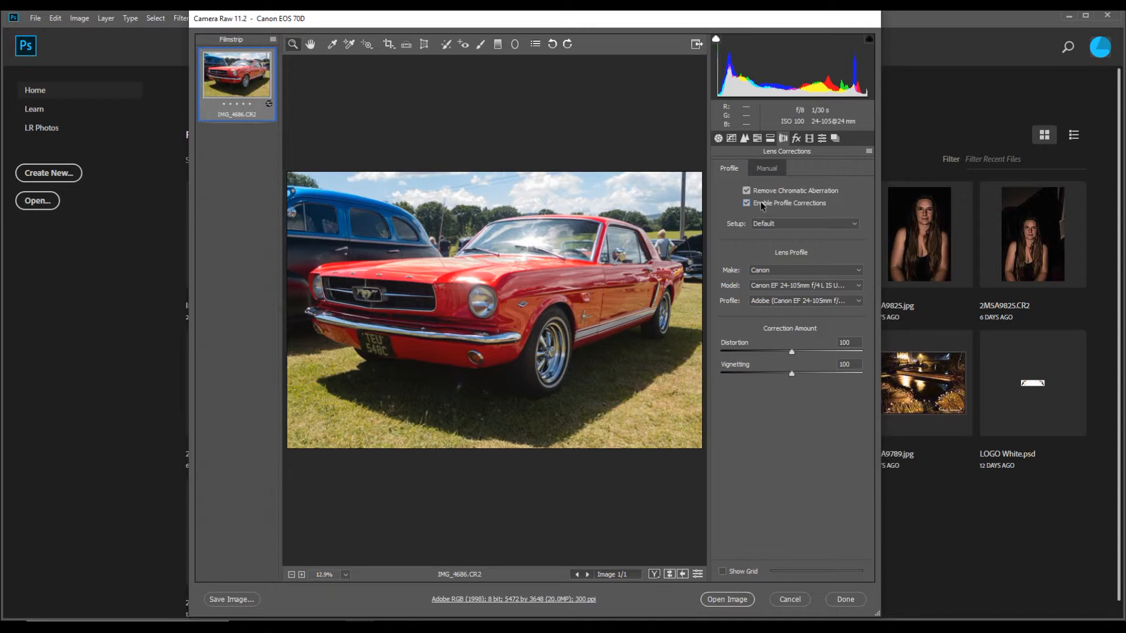
left_click(746, 203)
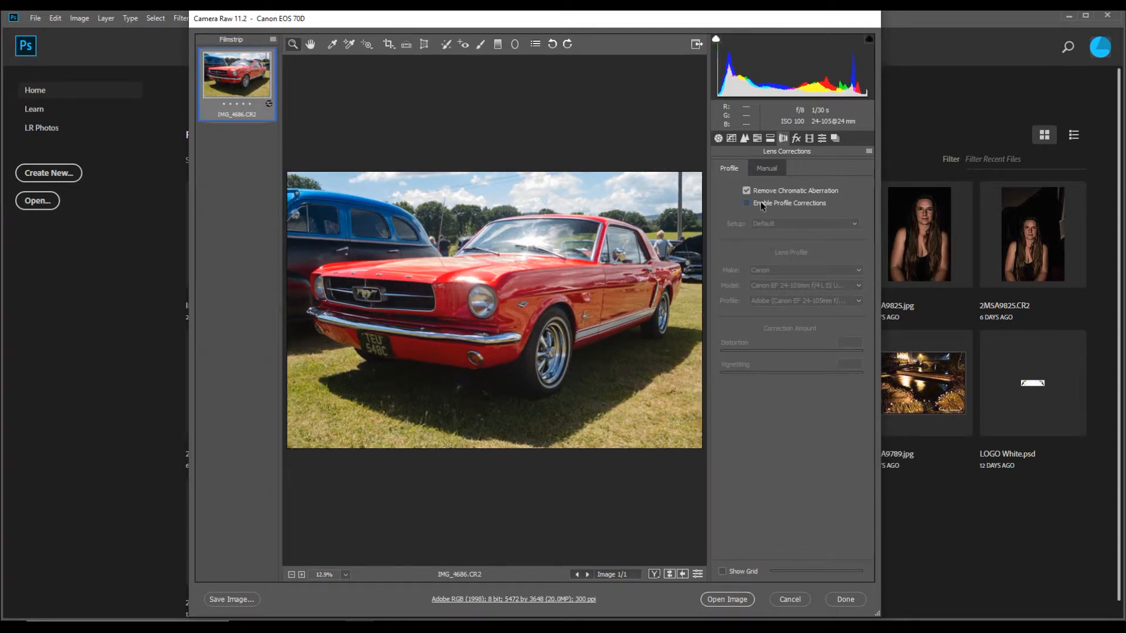
left_click(746, 203)
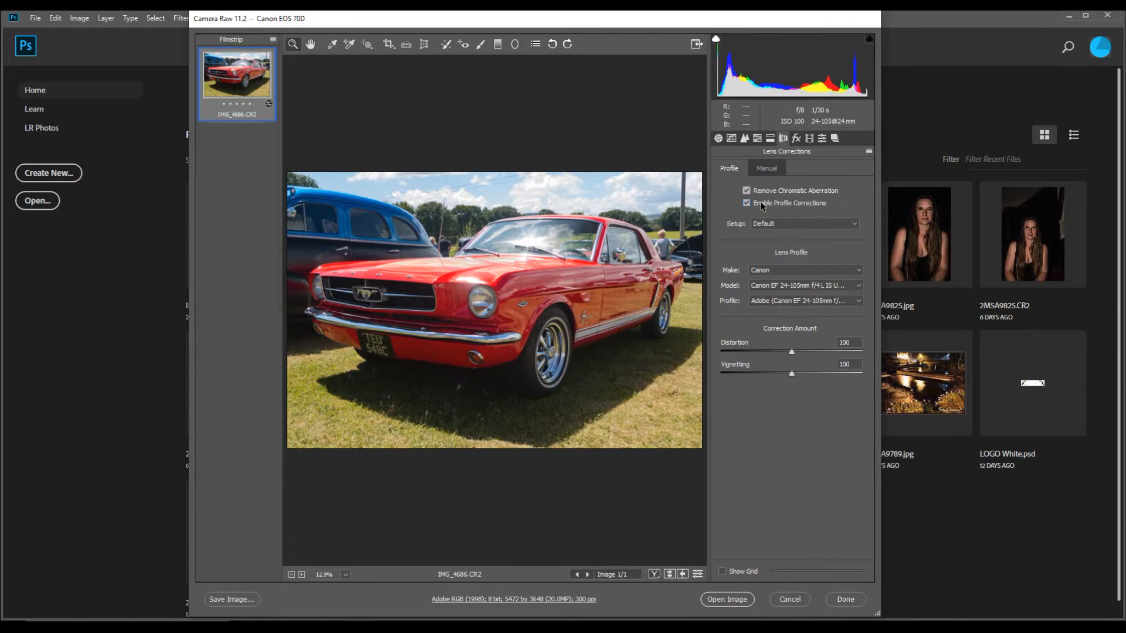
left_click(746, 203)
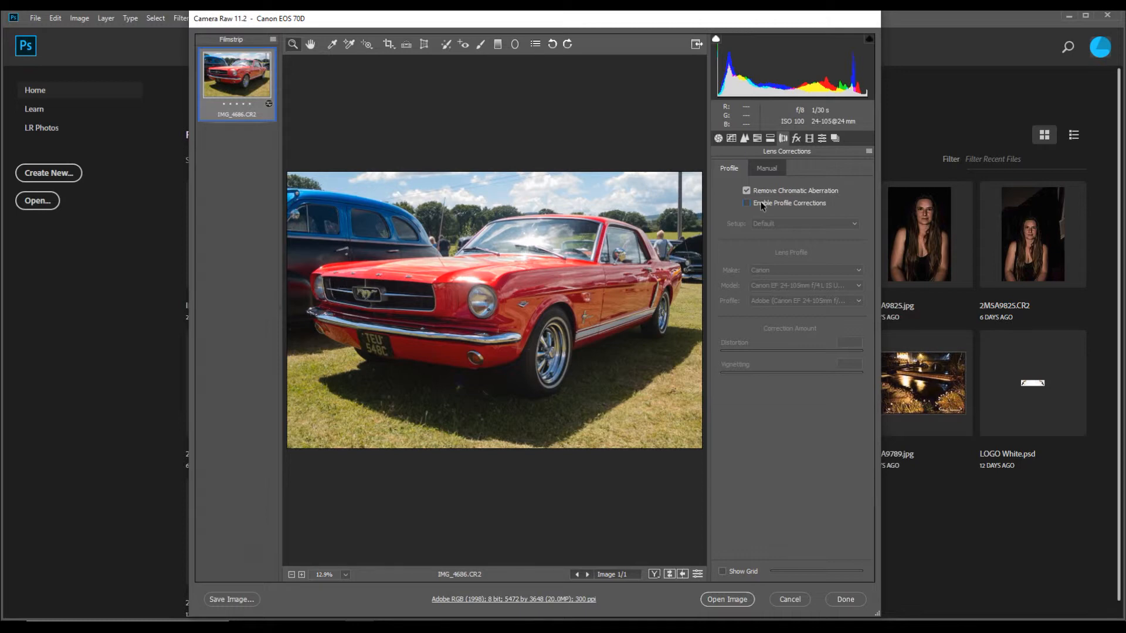
left_click(745, 204)
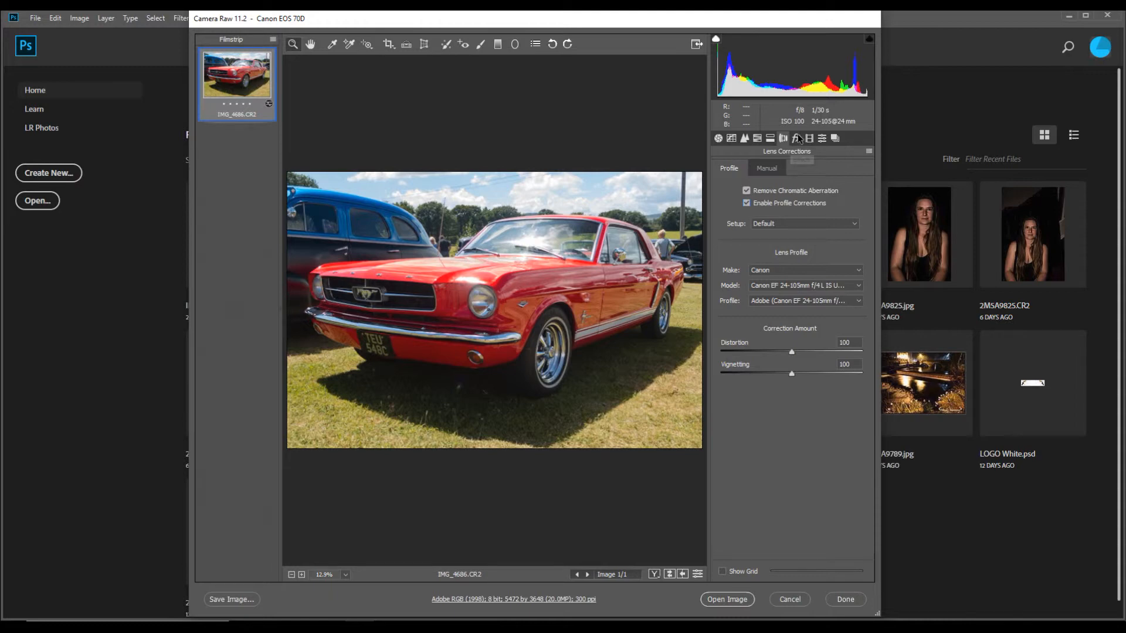
left_click(795, 138)
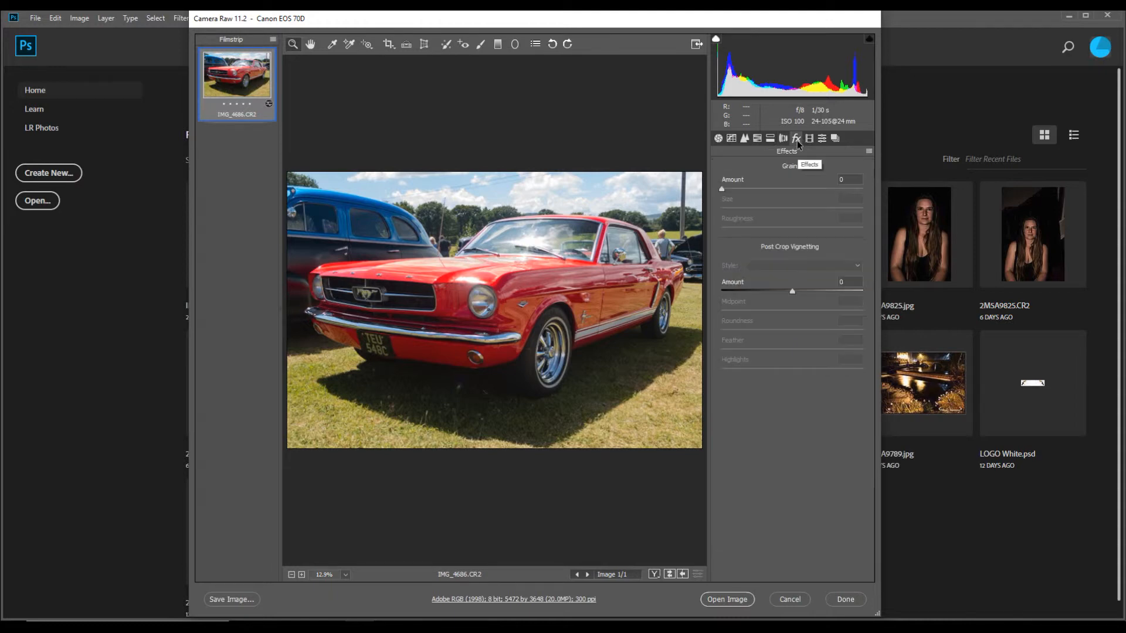
mouse_move(793, 188)
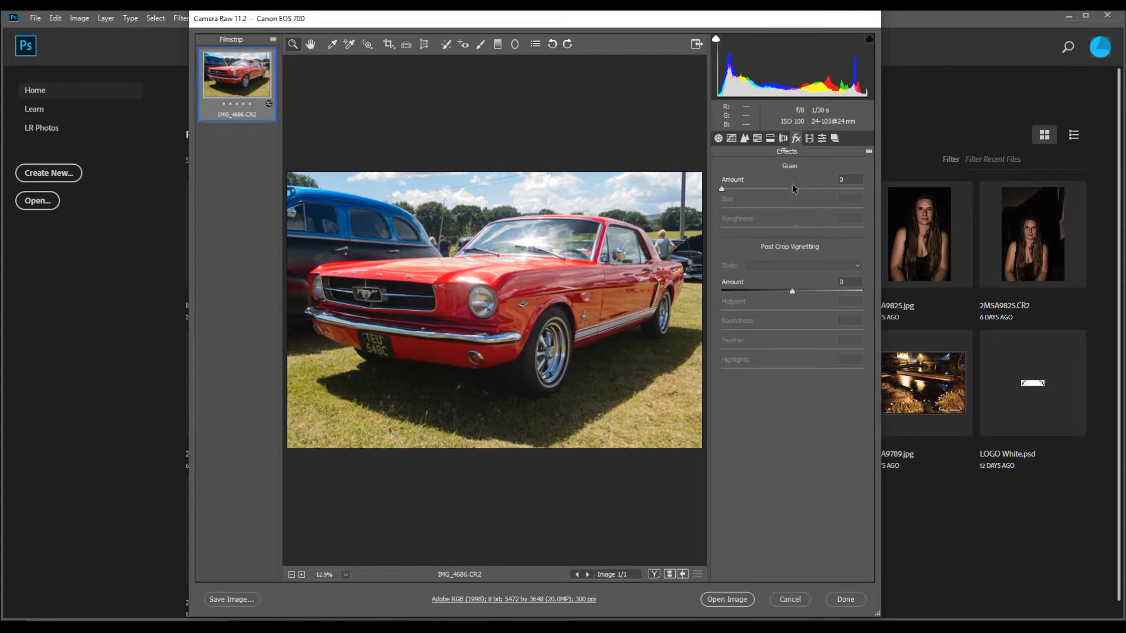
mouse_move(796, 275)
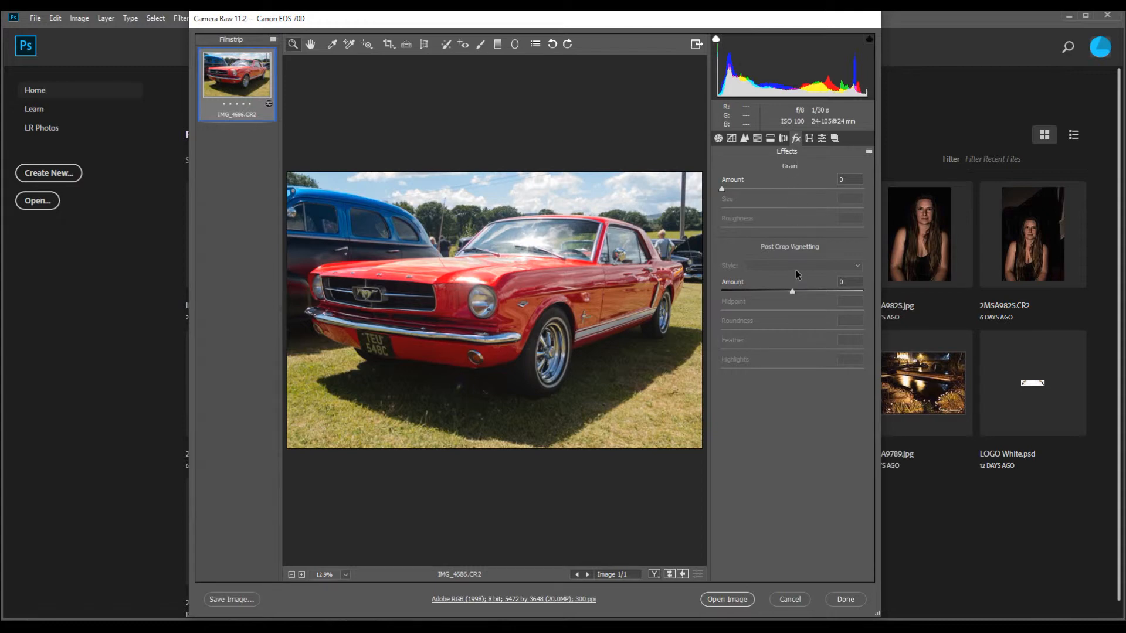
mouse_move(797, 295)
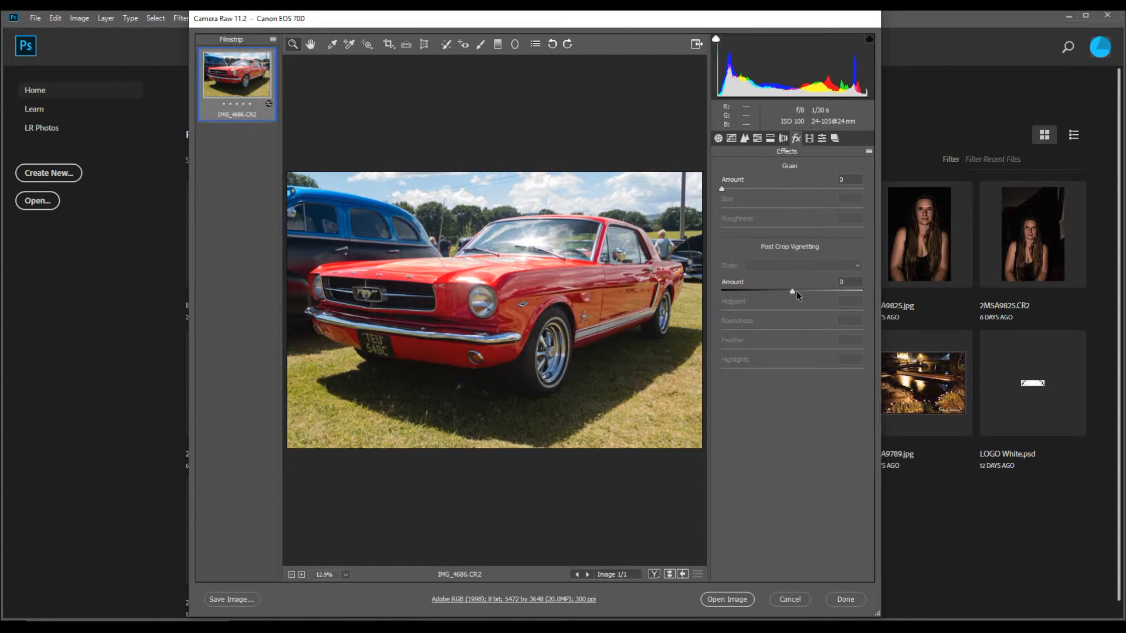
left_click(802, 265)
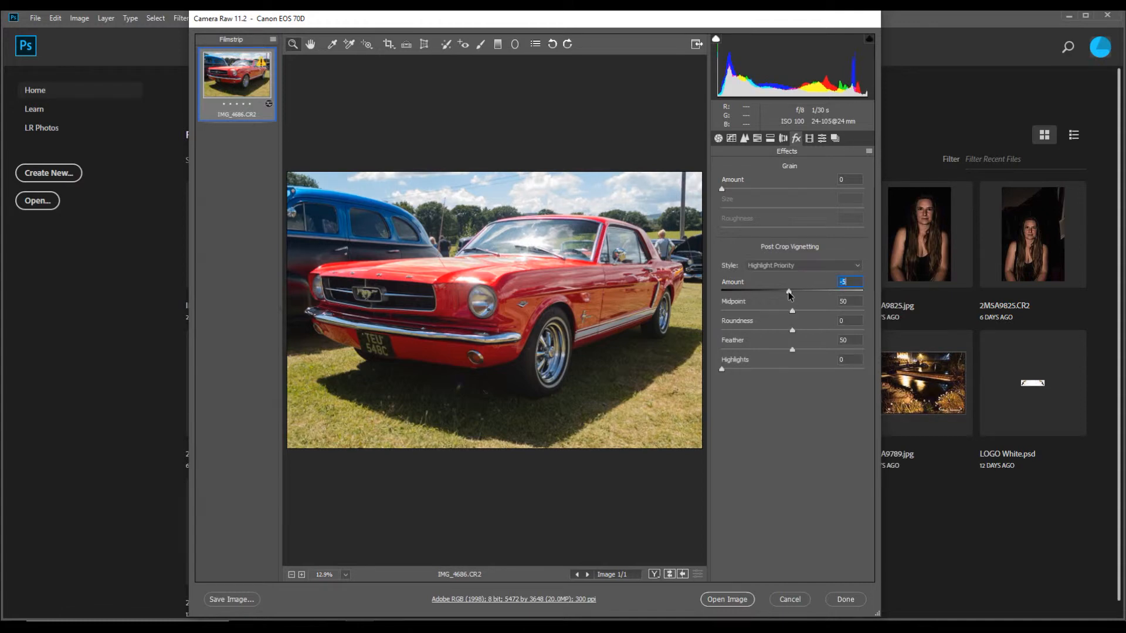
left_click_drag(788, 292, 770, 292)
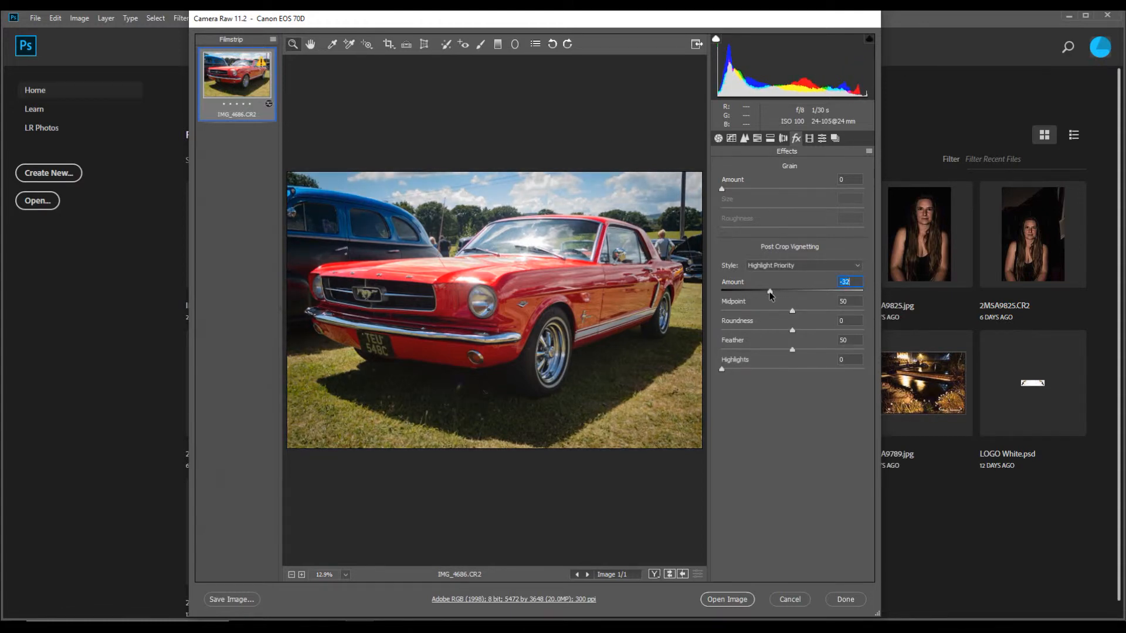
left_click_drag(770, 291, 764, 291)
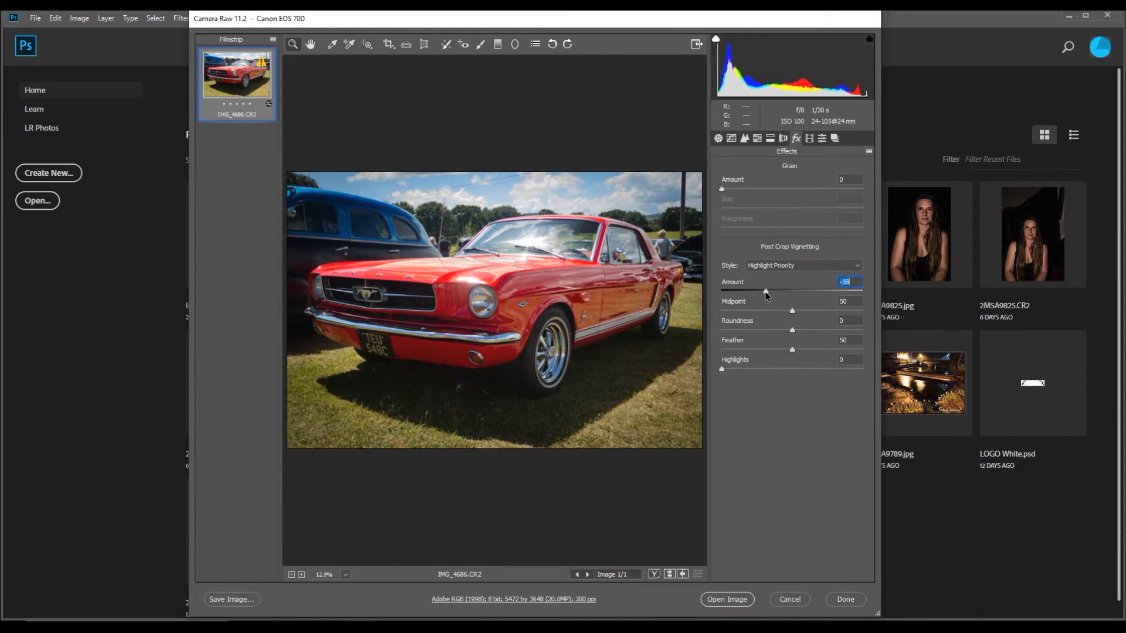
left_click_drag(765, 293, 774, 293)
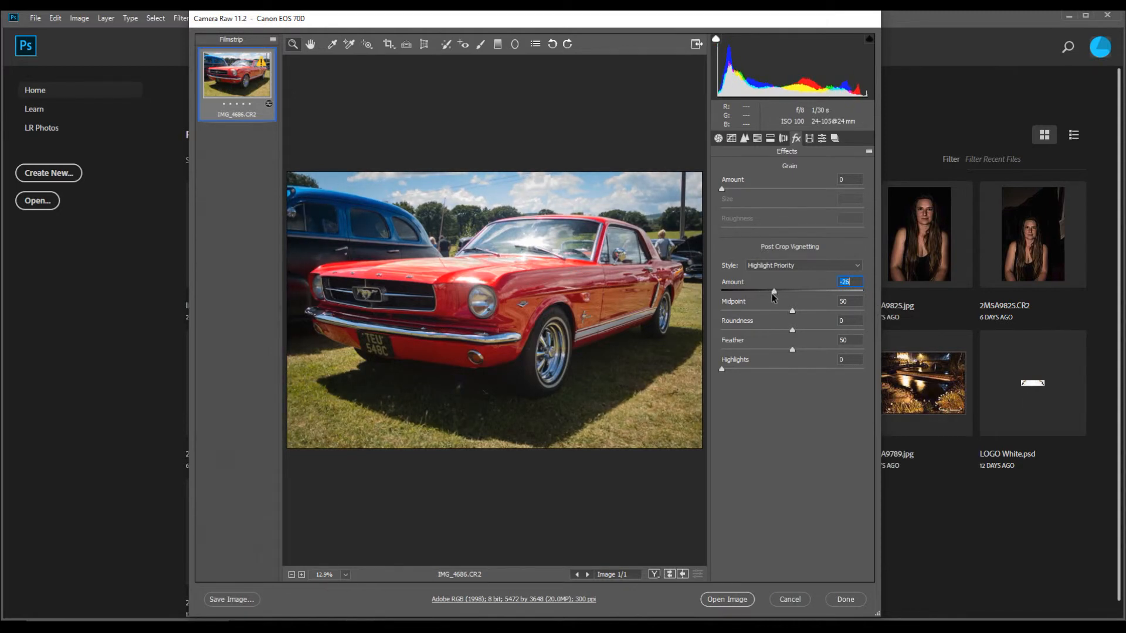
left_click_drag(773, 291, 766, 291)
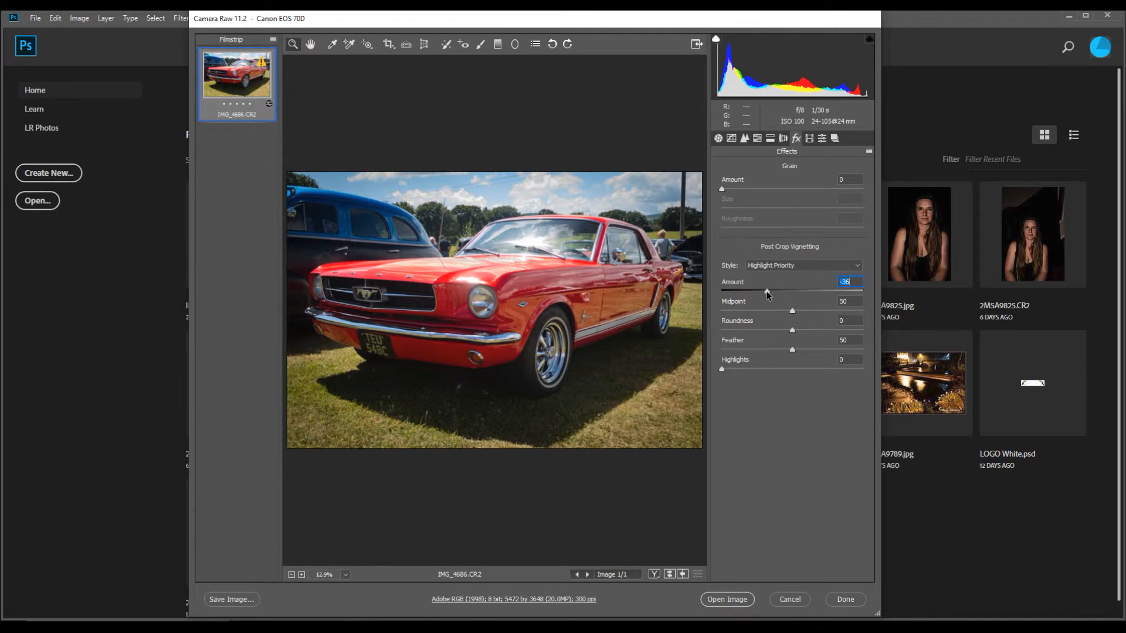
left_click_drag(793, 291, 795, 291)
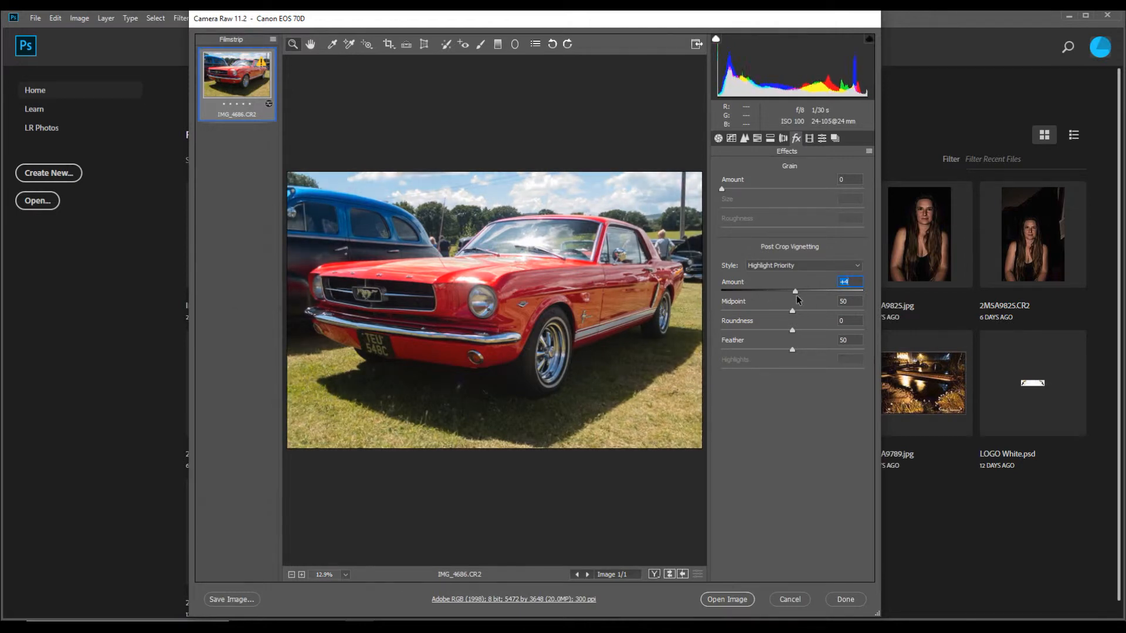
left_click_drag(794, 291, 861, 291)
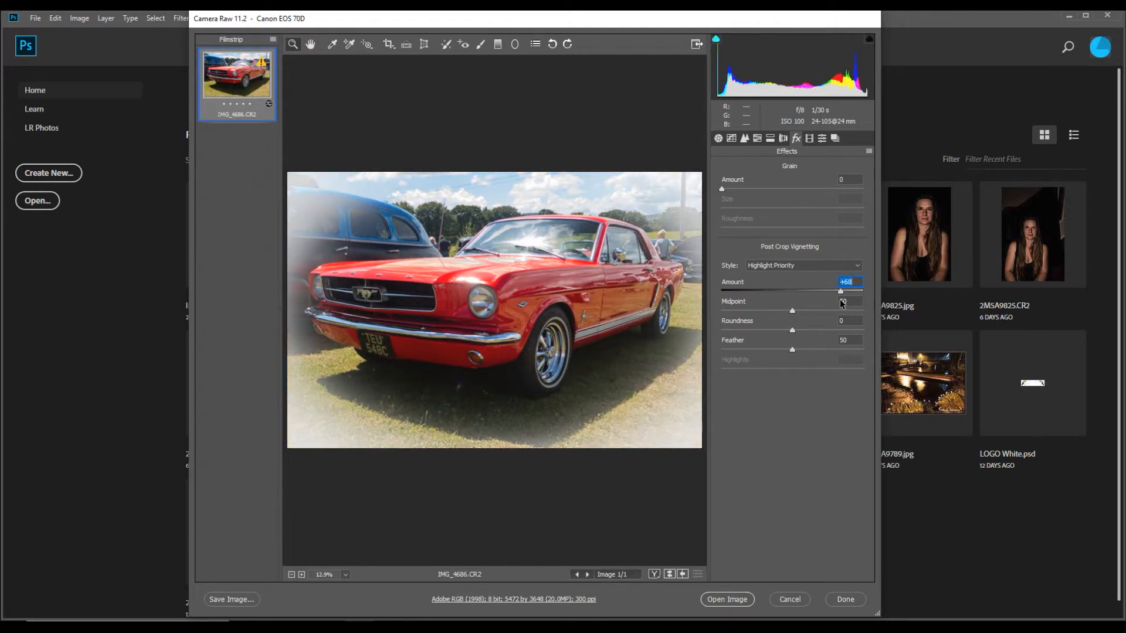
left_click_drag(861, 290, 804, 290)
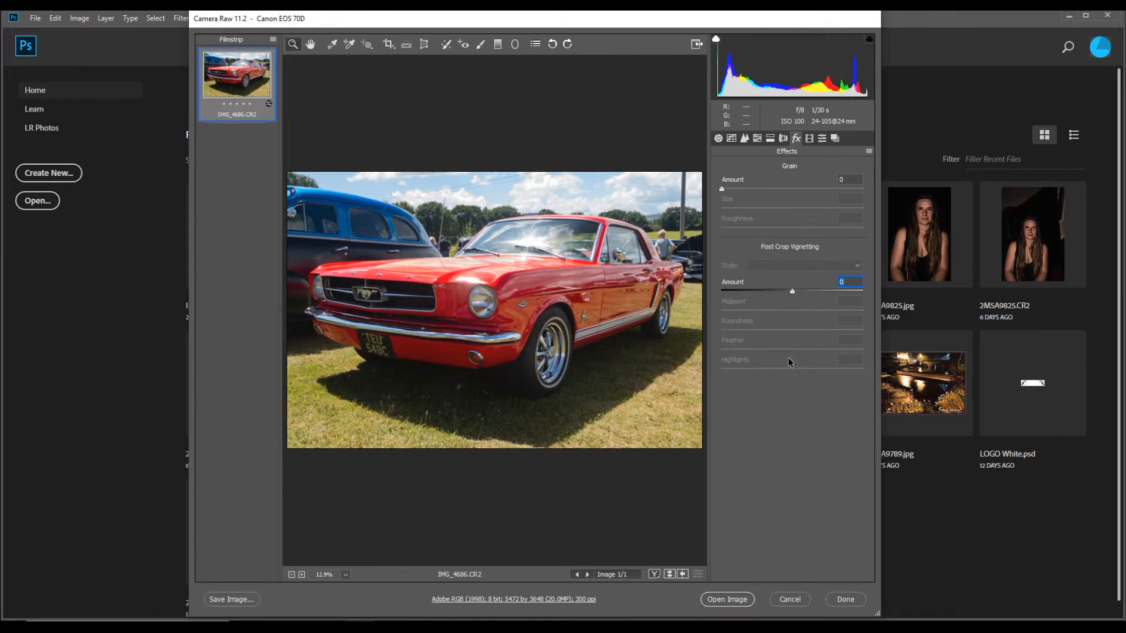
mouse_move(781, 353)
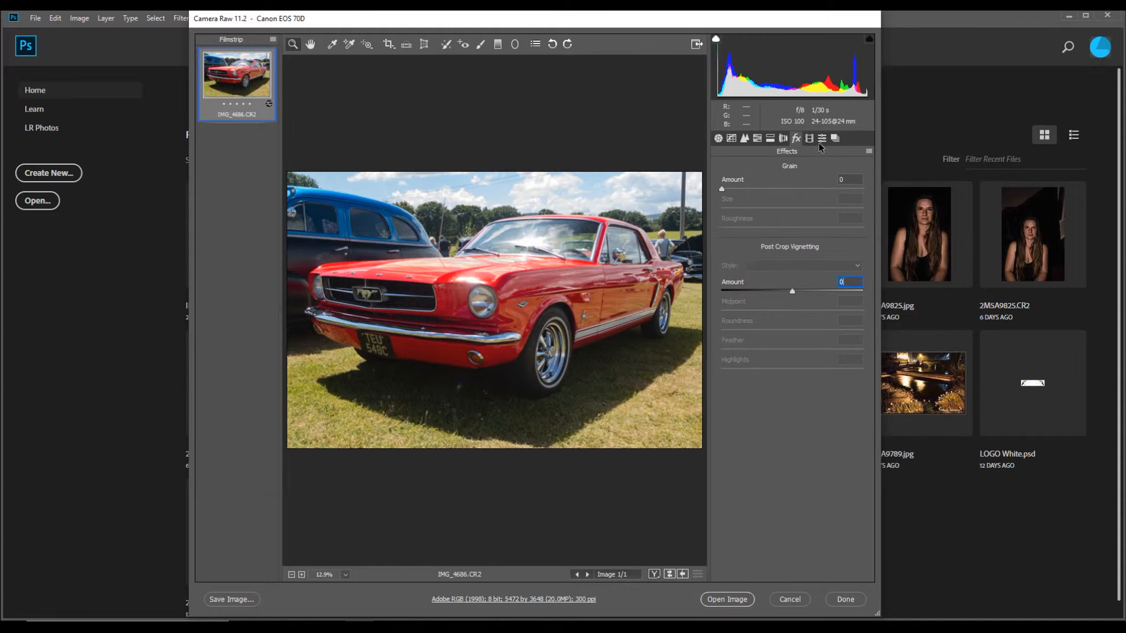
Browse the Presets list, then return to the Basic panel.
left_click(822, 138)
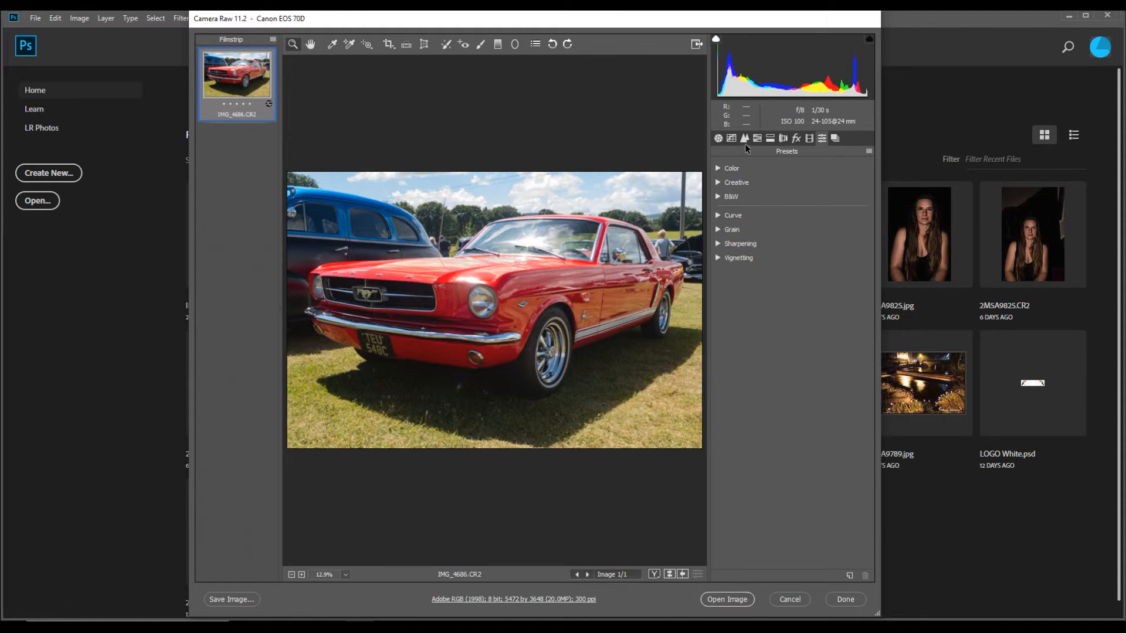
left_click(717, 137)
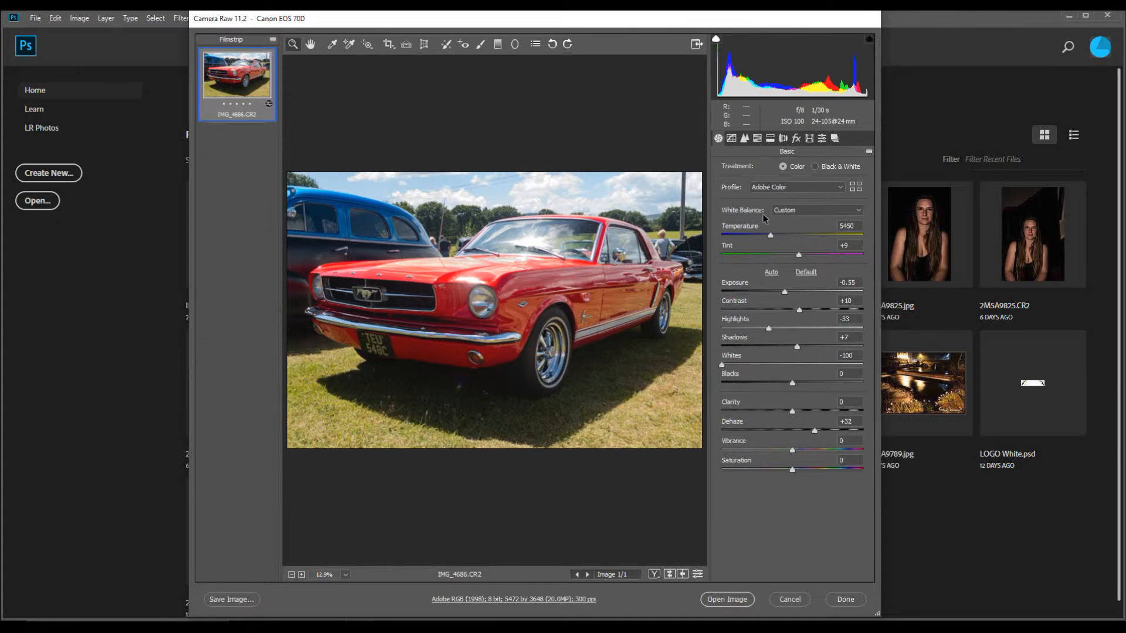
mouse_move(823, 153)
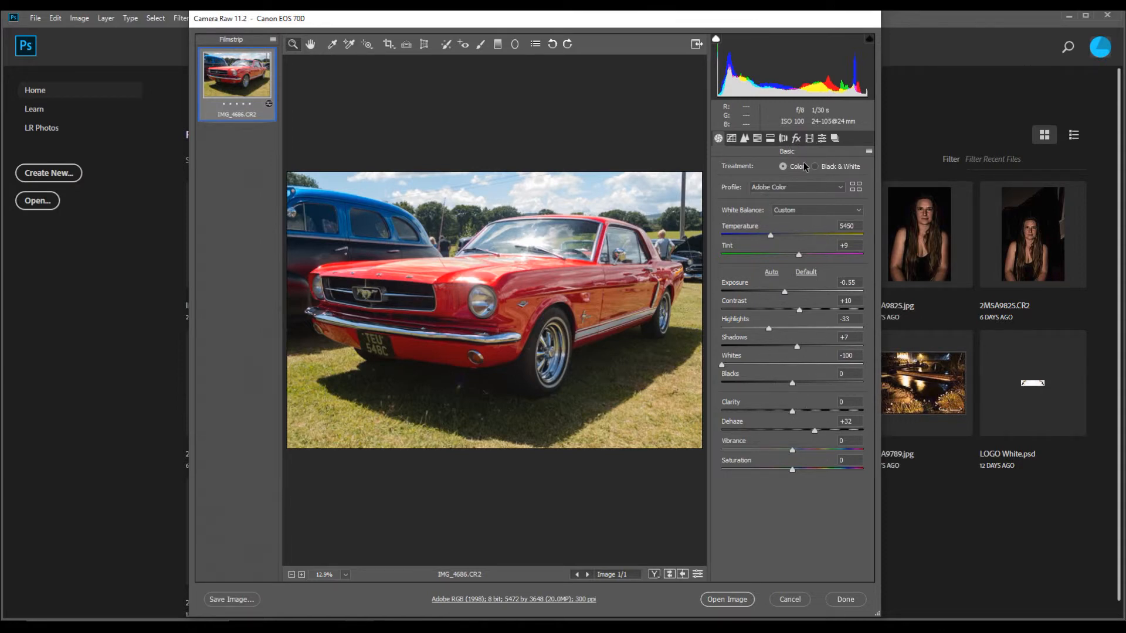
mouse_move(639, 278)
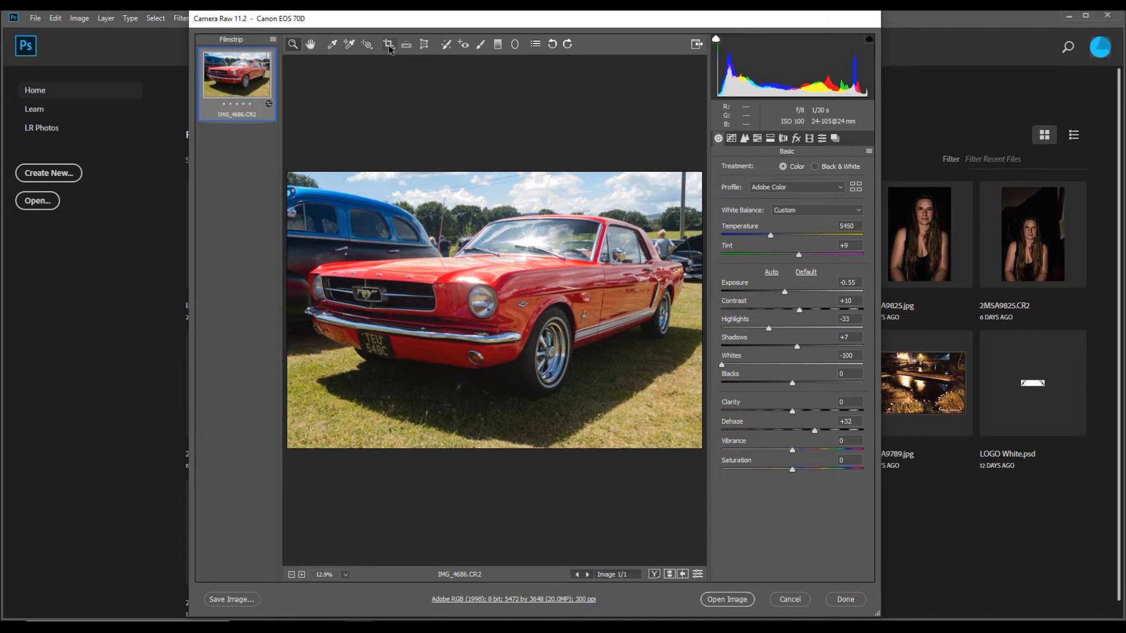
mouse_move(388, 44)
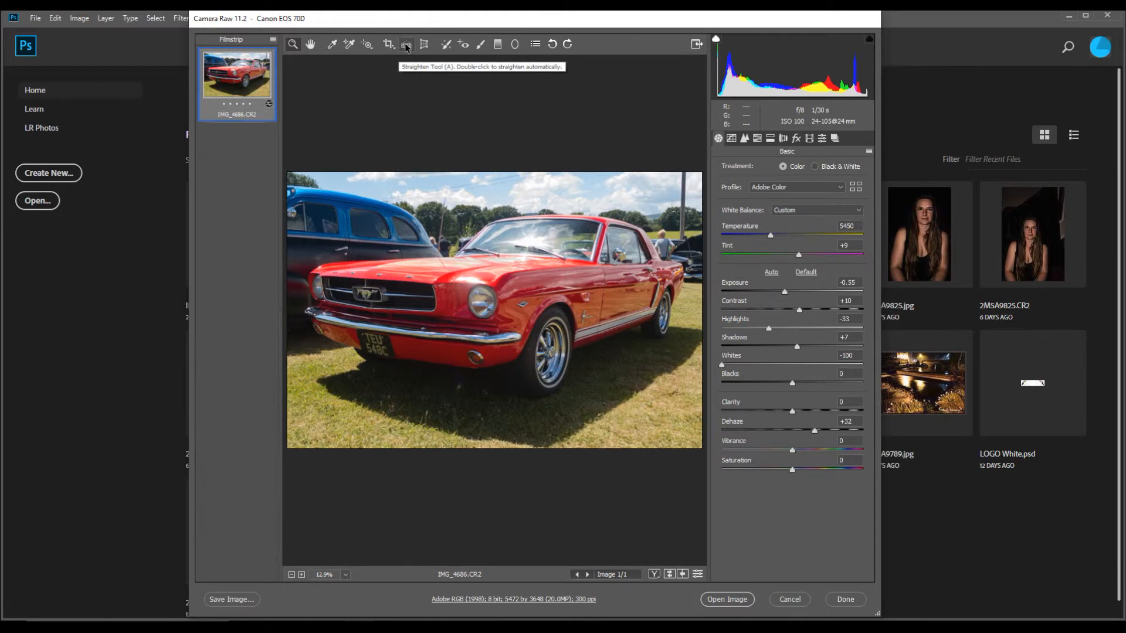
mouse_move(575, 54)
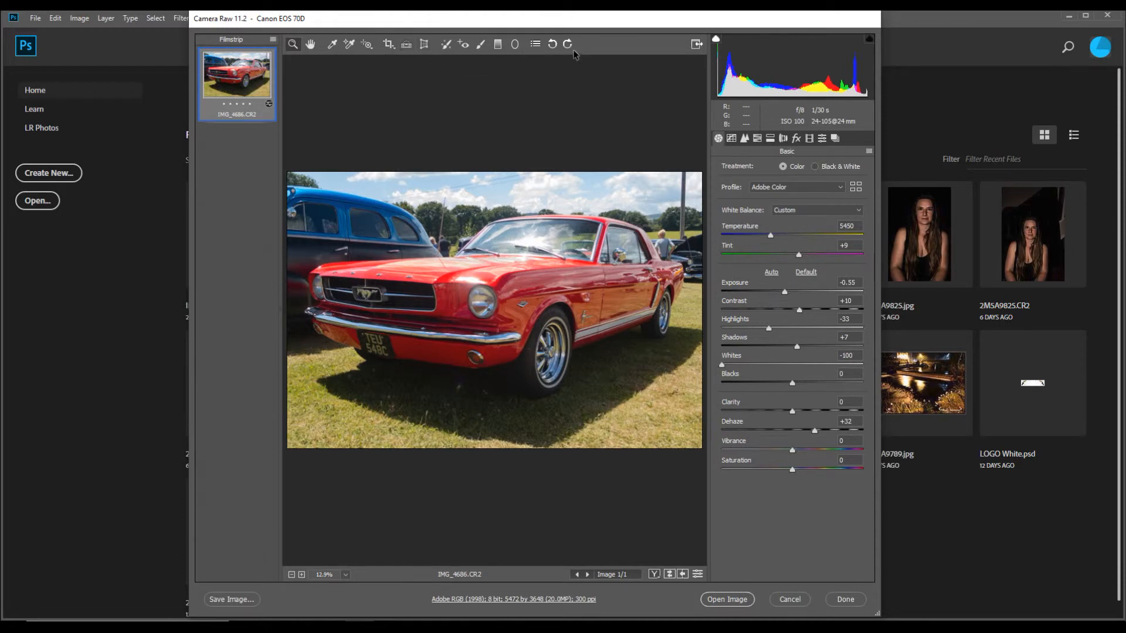
mouse_move(566, 44)
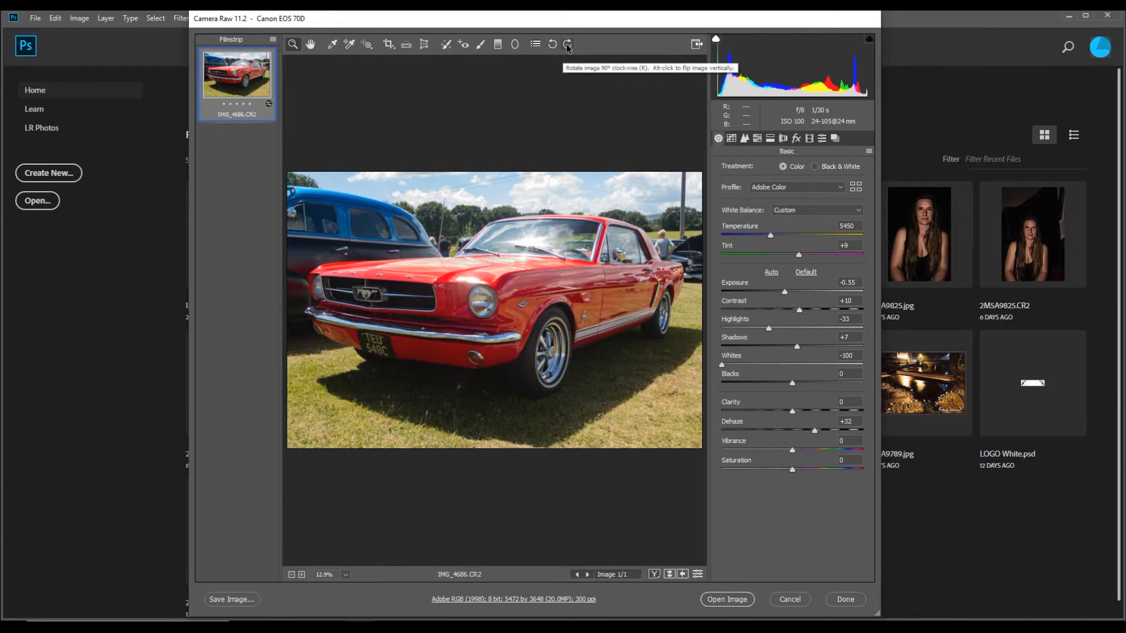
left_click(568, 45)
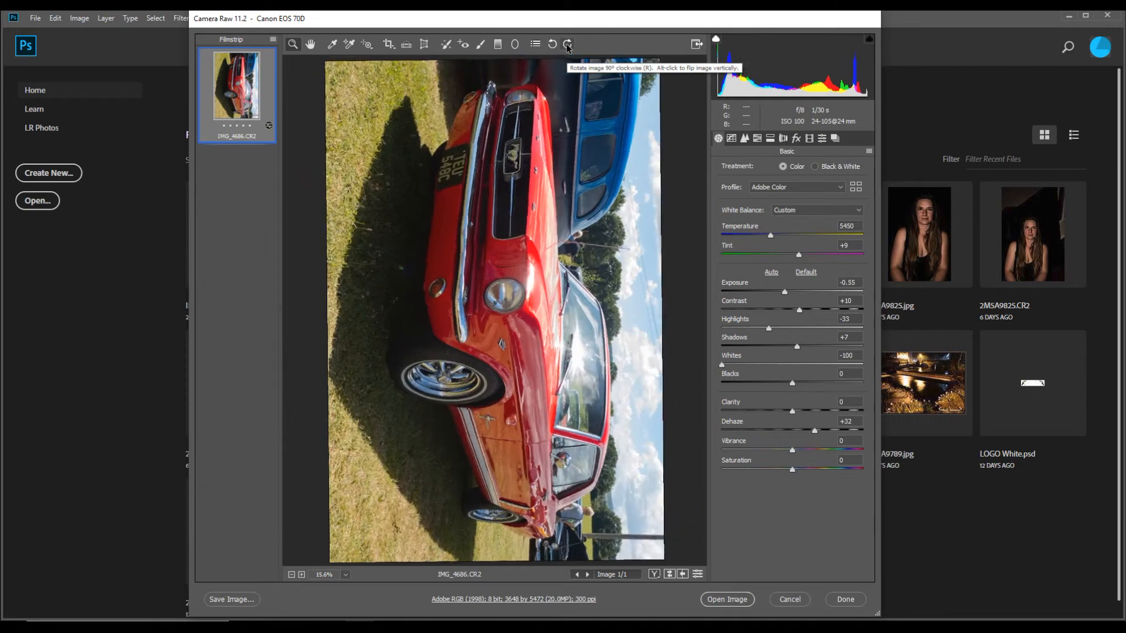
left_click(568, 44)
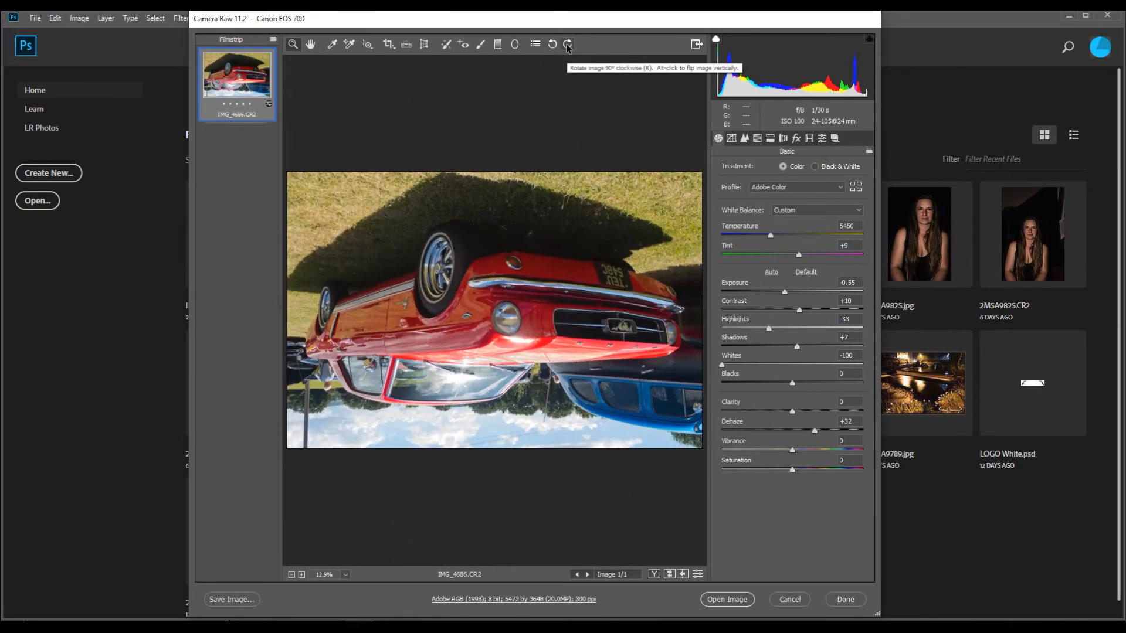
left_click(567, 44)
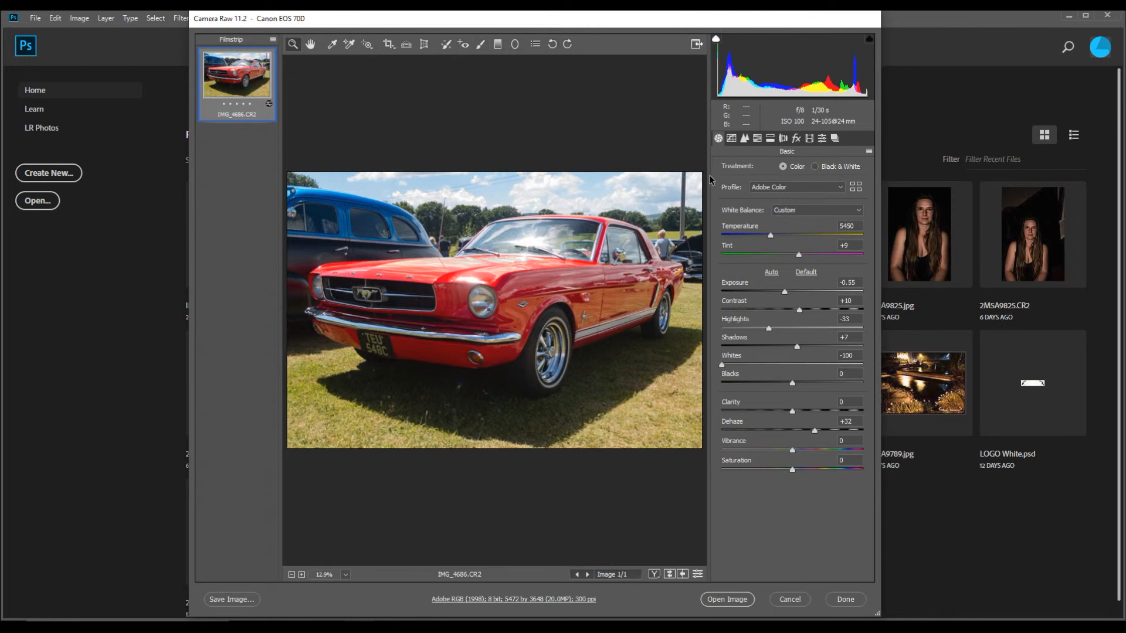
mouse_move(292, 44)
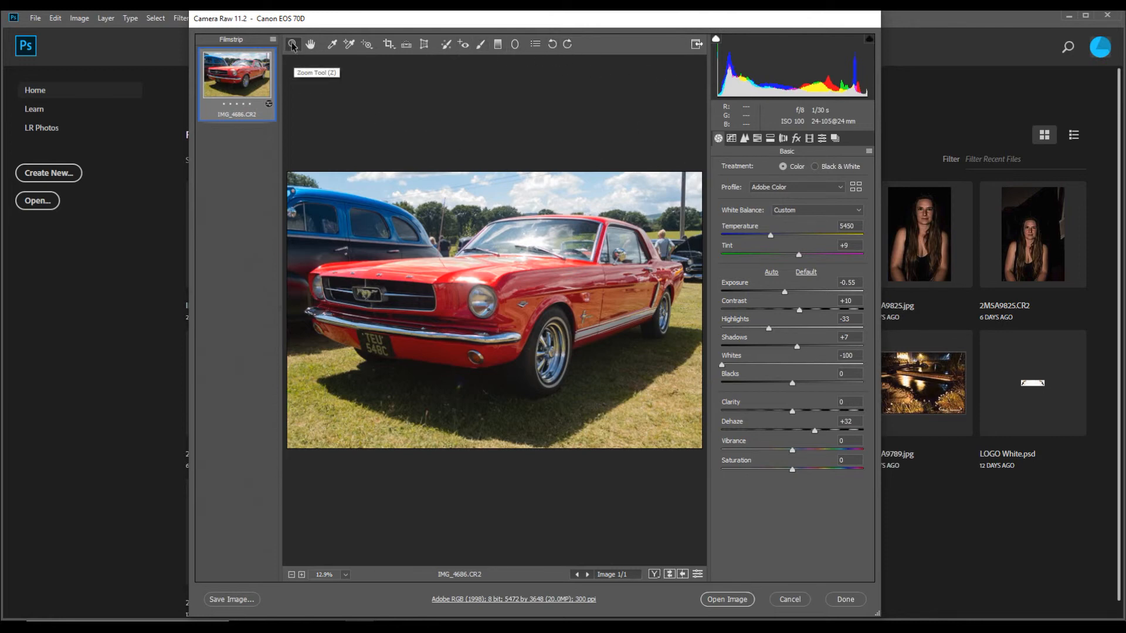
Zoom in on the Mustang's front bodywork and pan across the headlight.
left_click(479, 302)
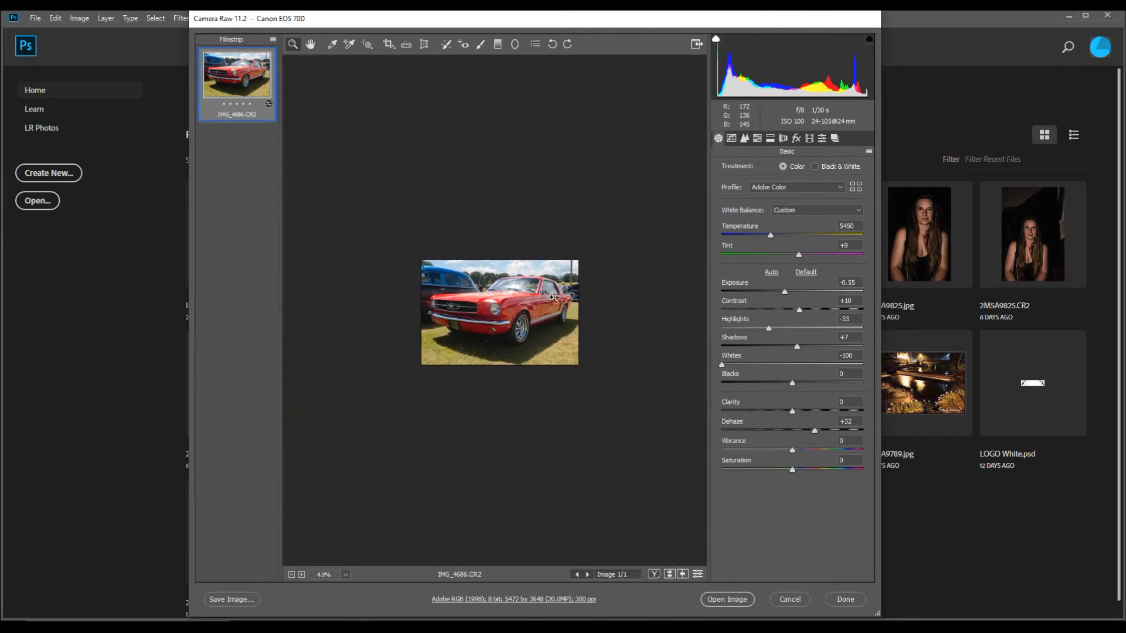
left_click(549, 297)
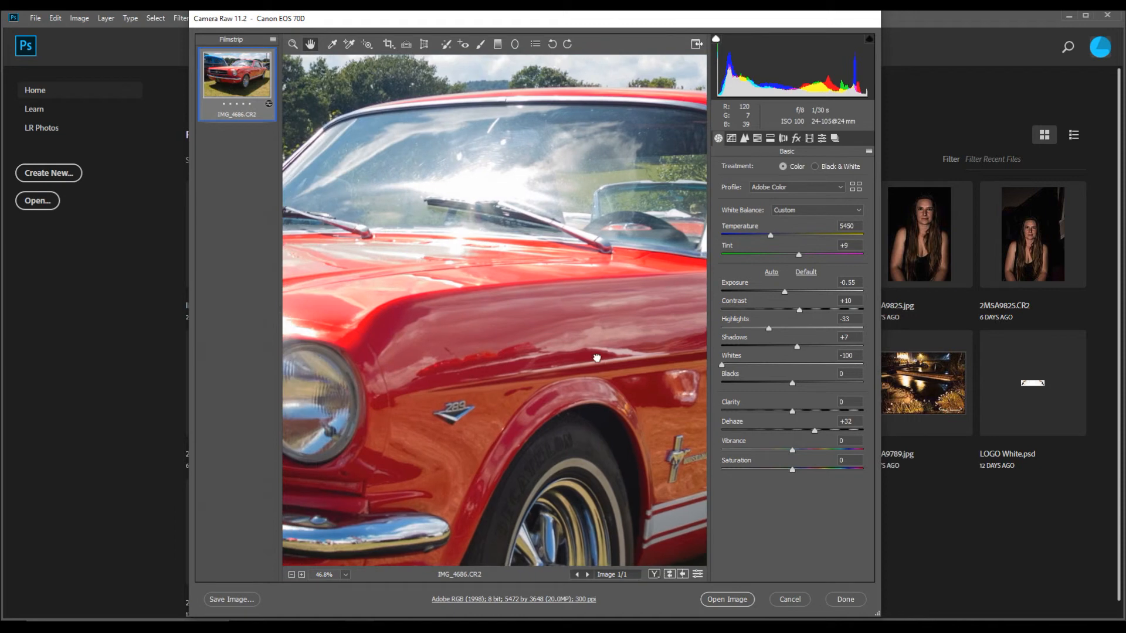
left_click_drag(596, 358, 464, 287)
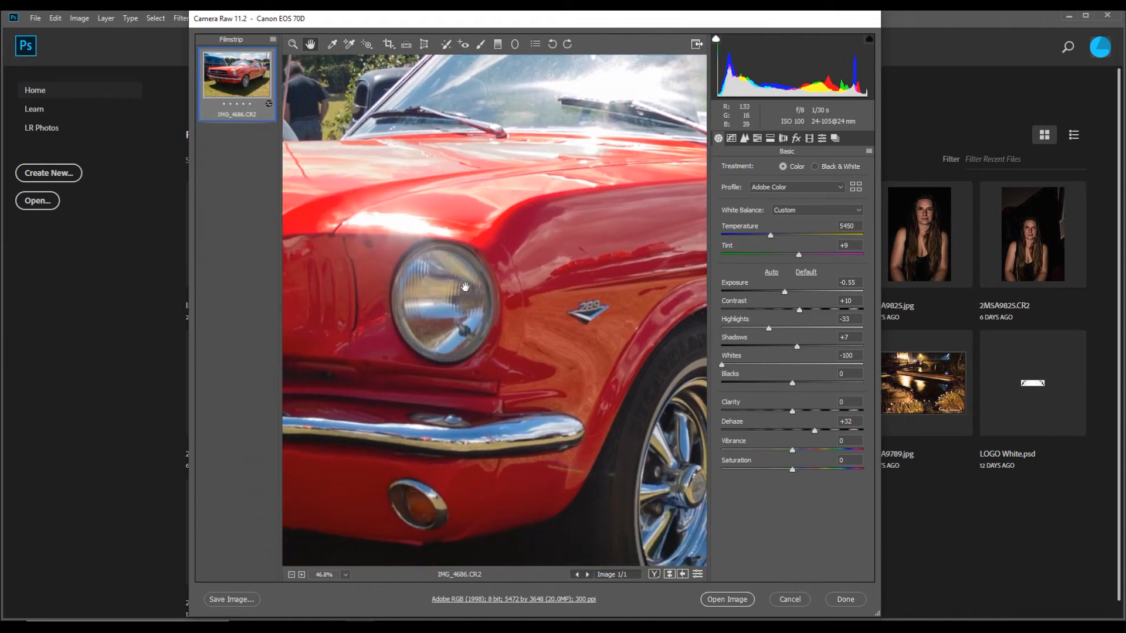
left_click_drag(464, 287, 471, 375)
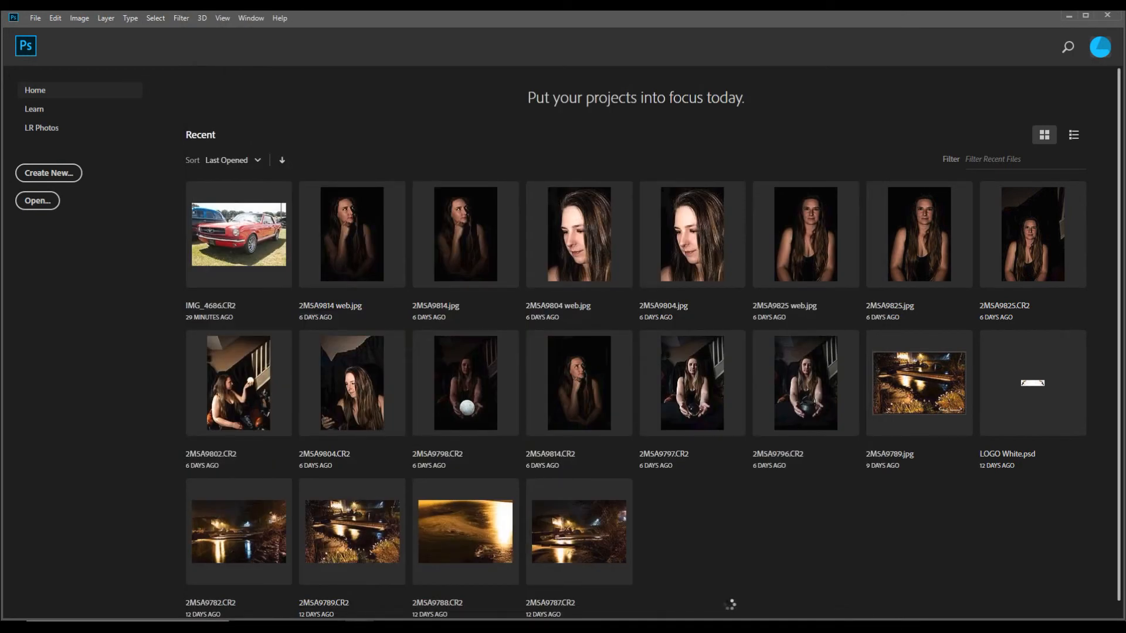
Open the adjusted IMG_4686.CR2 as a Photoshop document on a single Background layer.
double_click(237, 234)
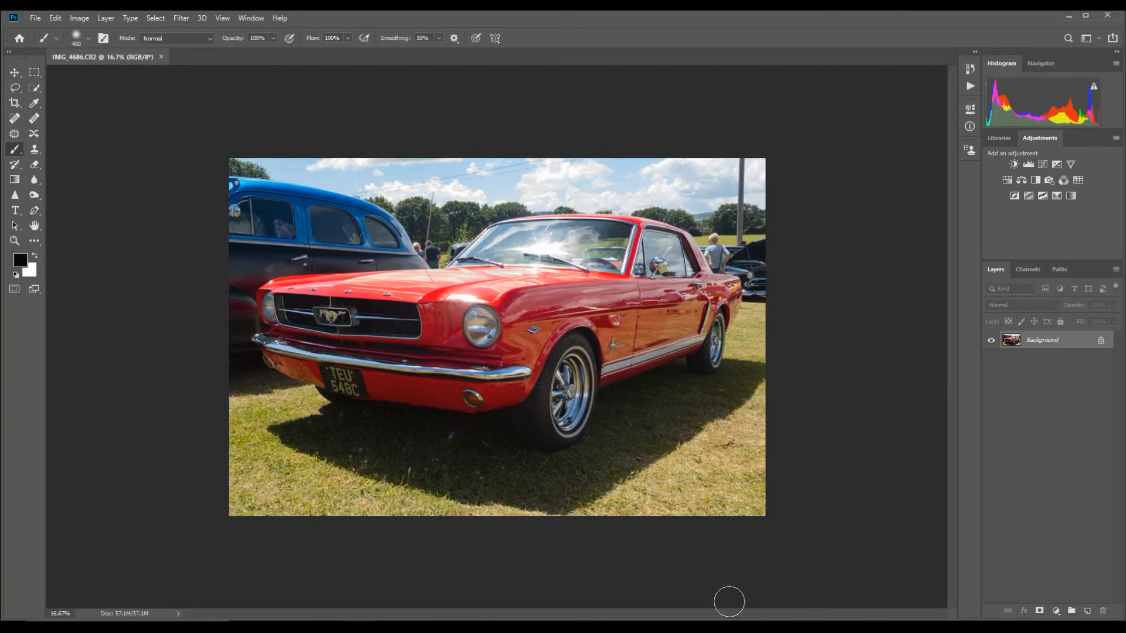
mouse_move(586, 249)
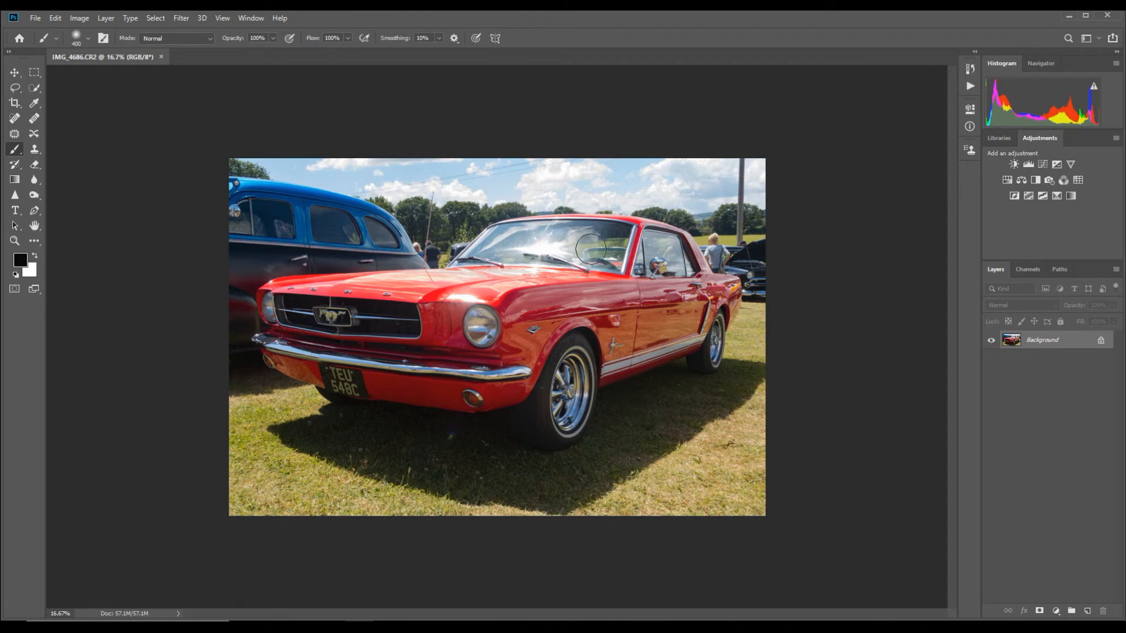
mouse_move(592, 248)
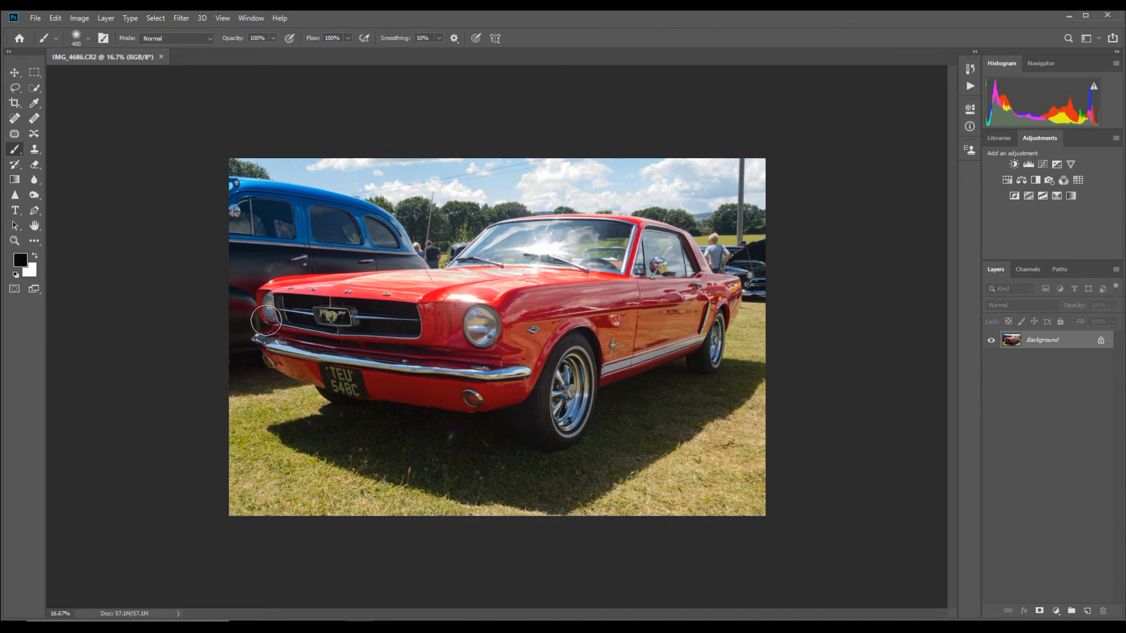
mouse_move(294, 336)
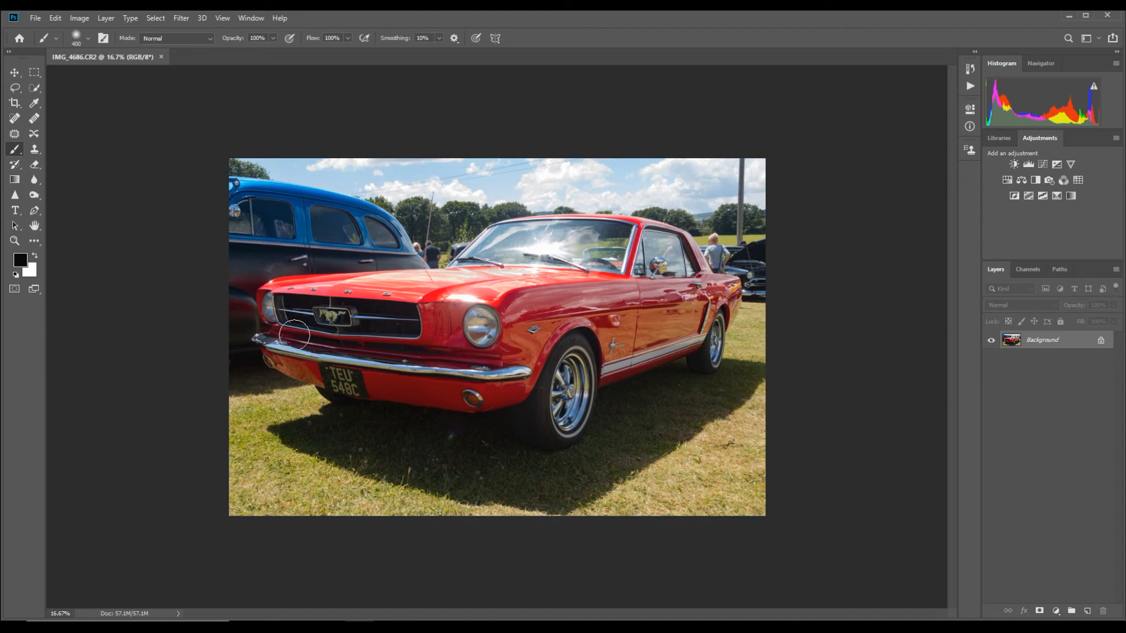
mouse_move(202, 330)
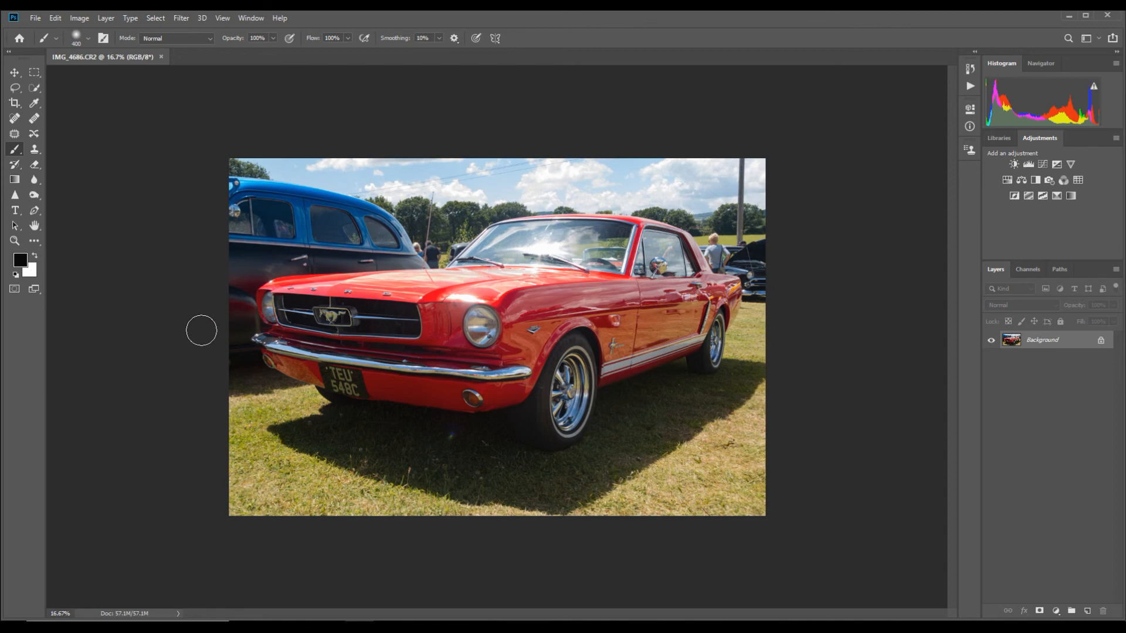